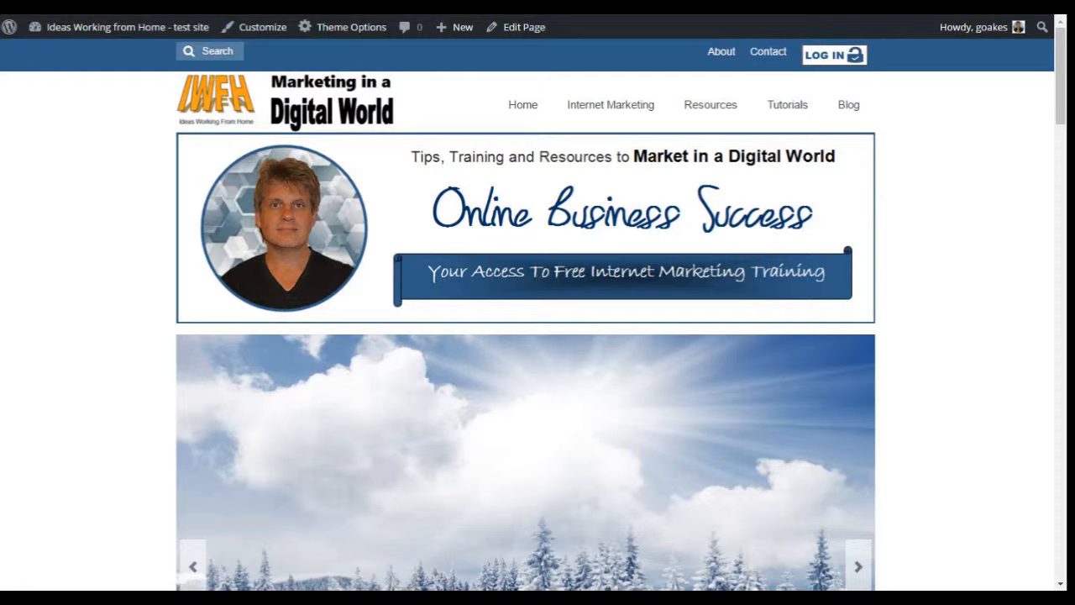
Step: Browse the Internet Marketing page, enlarging and closing the Content Marketing illustration
{"action": "left_click", "coordinate": [857, 566]}
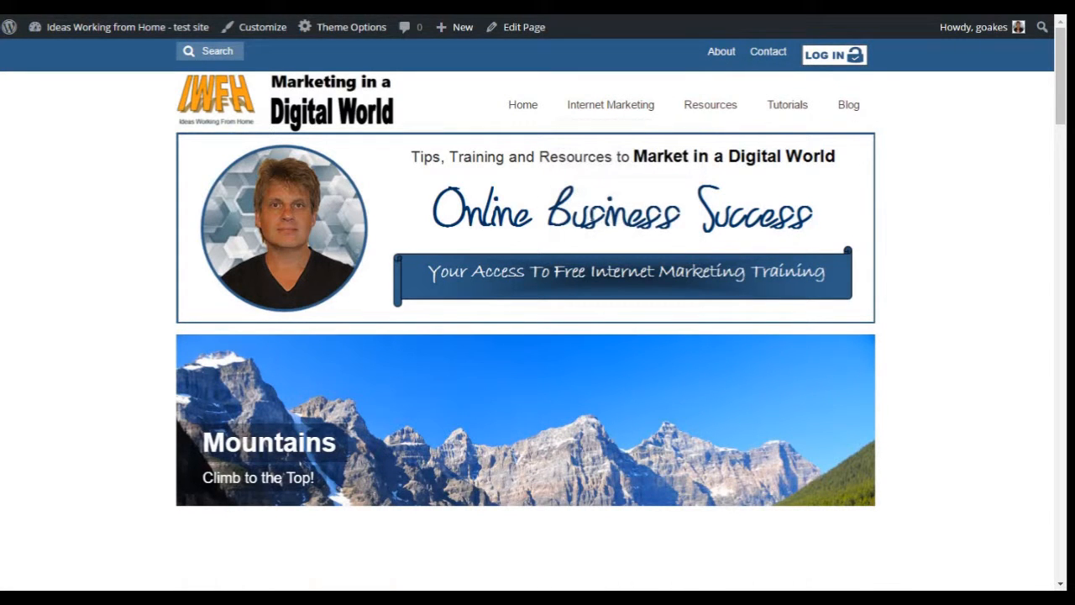
{"action": "scroll", "scroll_direction": "down", "scroll_amount": 3}
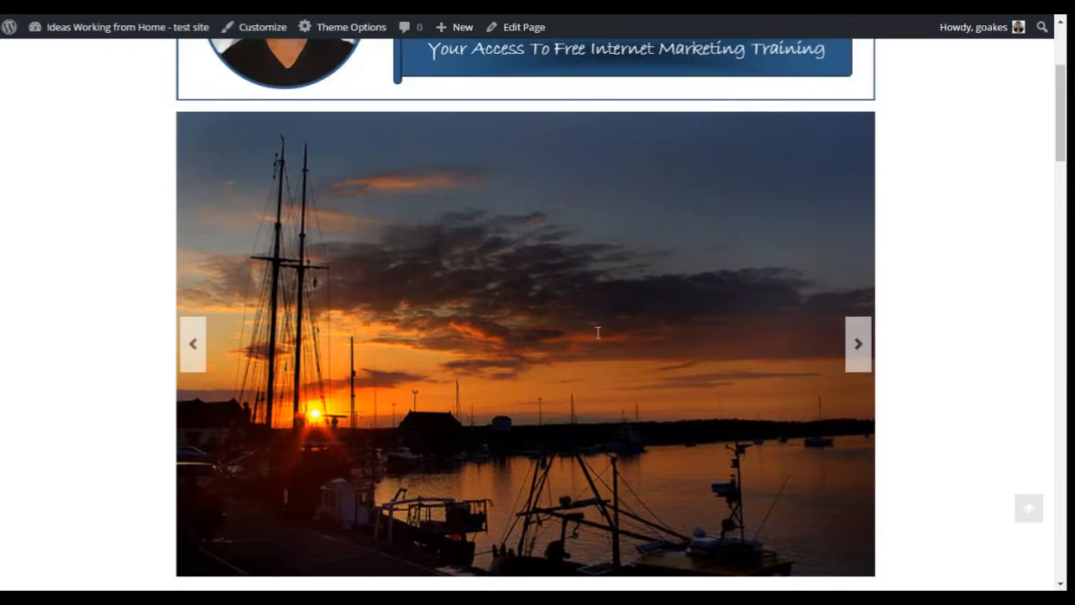
{"action": "scroll", "scroll_direction": "down", "scroll_amount": 3}
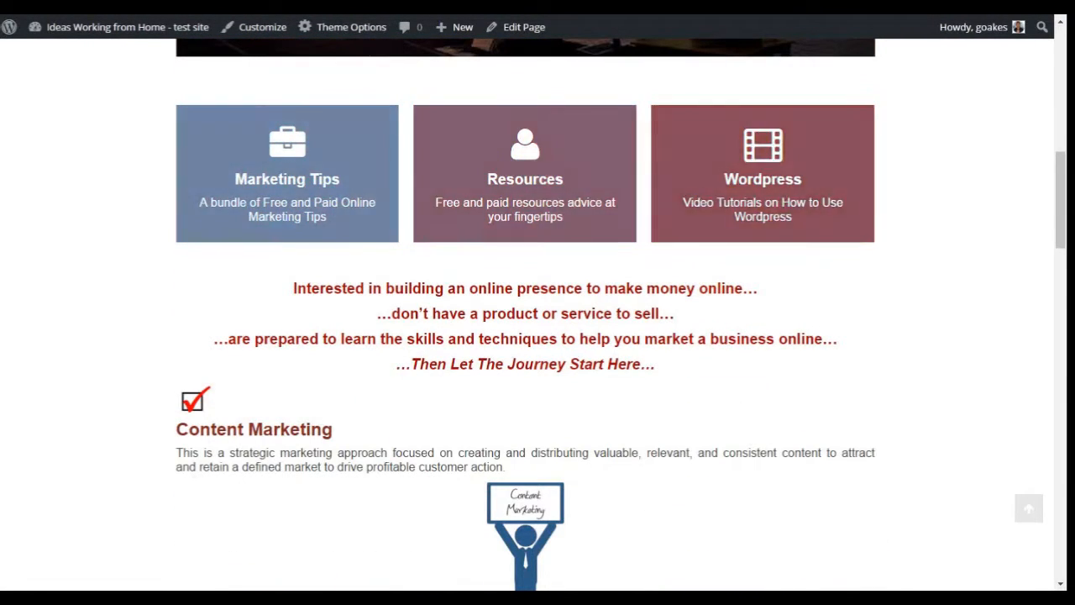
{"action": "scroll", "scroll_direction": "down", "scroll_amount": 3}
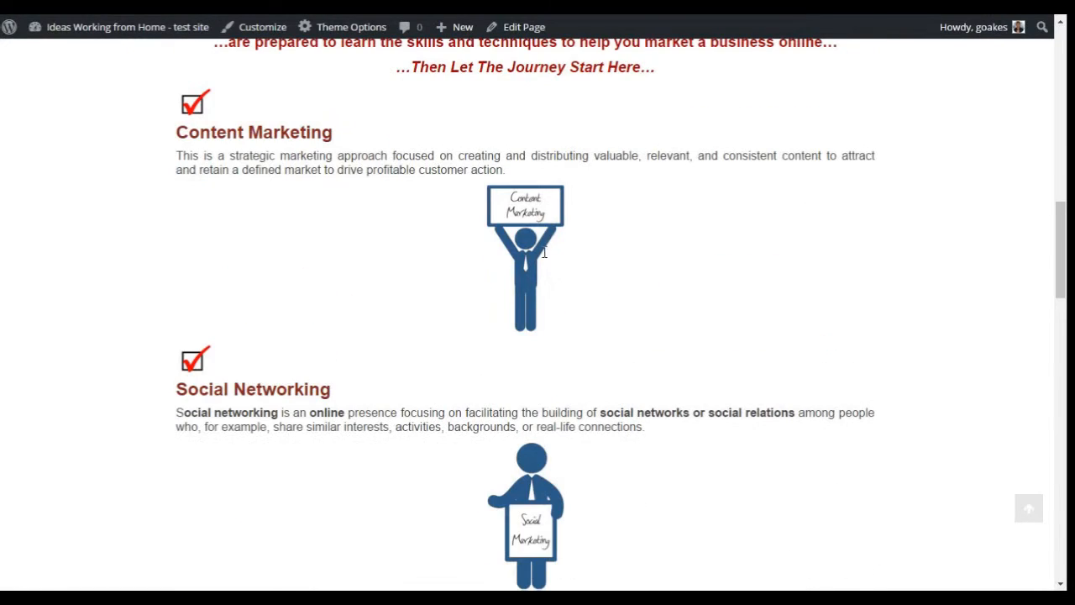
{"action": "left_click", "coordinate": [525, 258]}
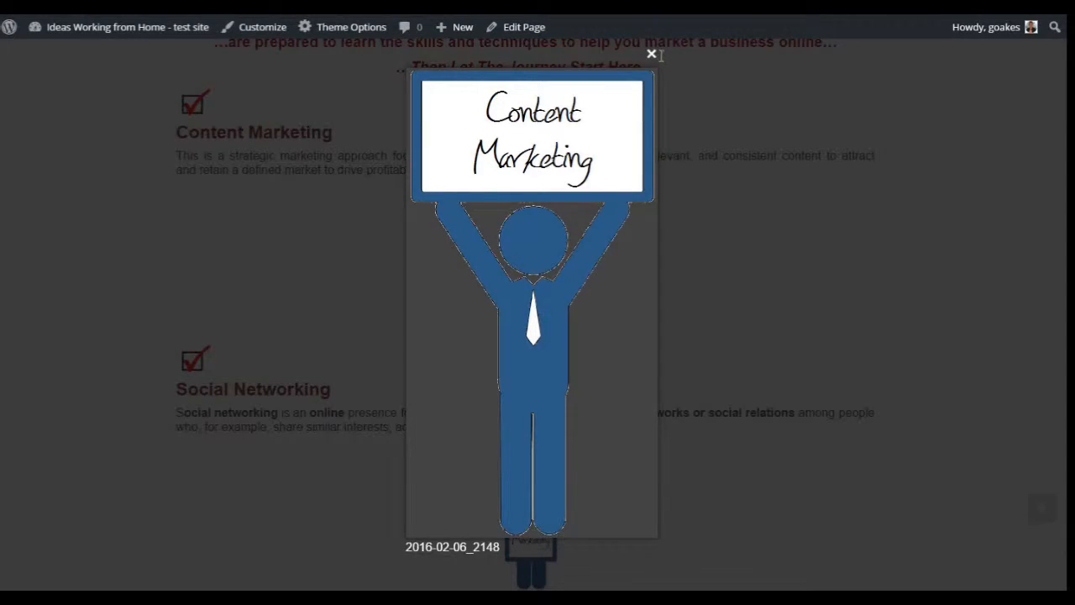
{"action": "left_click", "coordinate": [651, 53]}
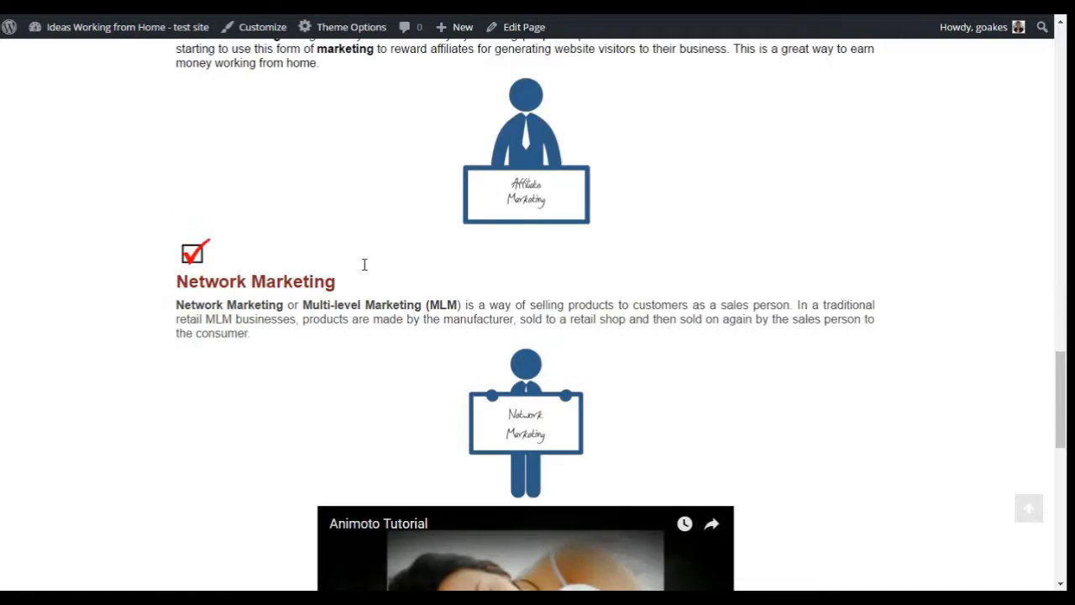
{"action": "scroll", "scroll_direction": "down", "scroll_amount": 3}
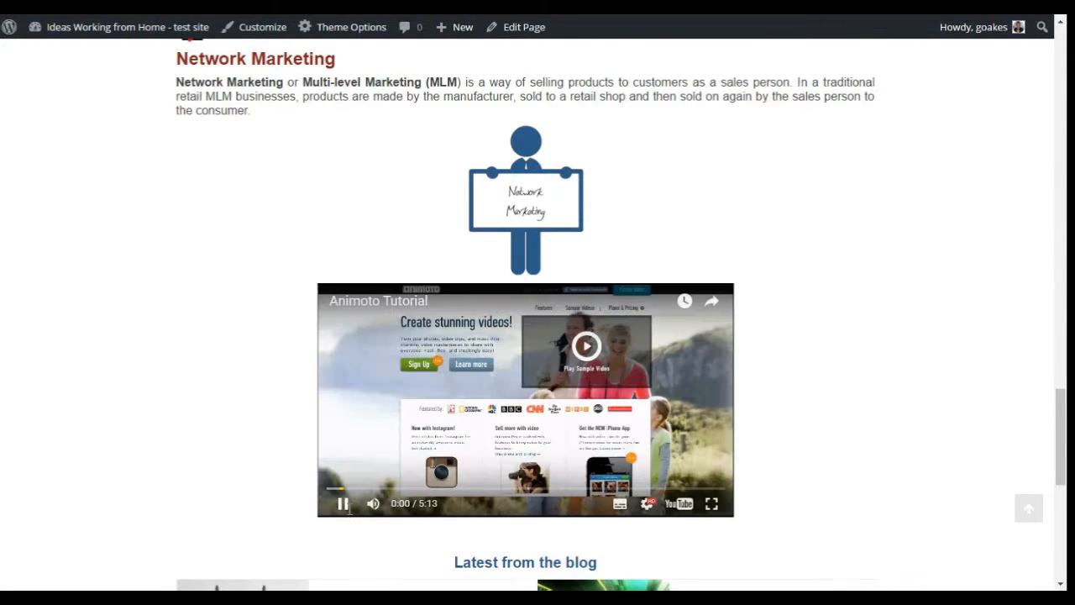
{"action": "scroll", "scroll_direction": "down", "scroll_amount": 3}
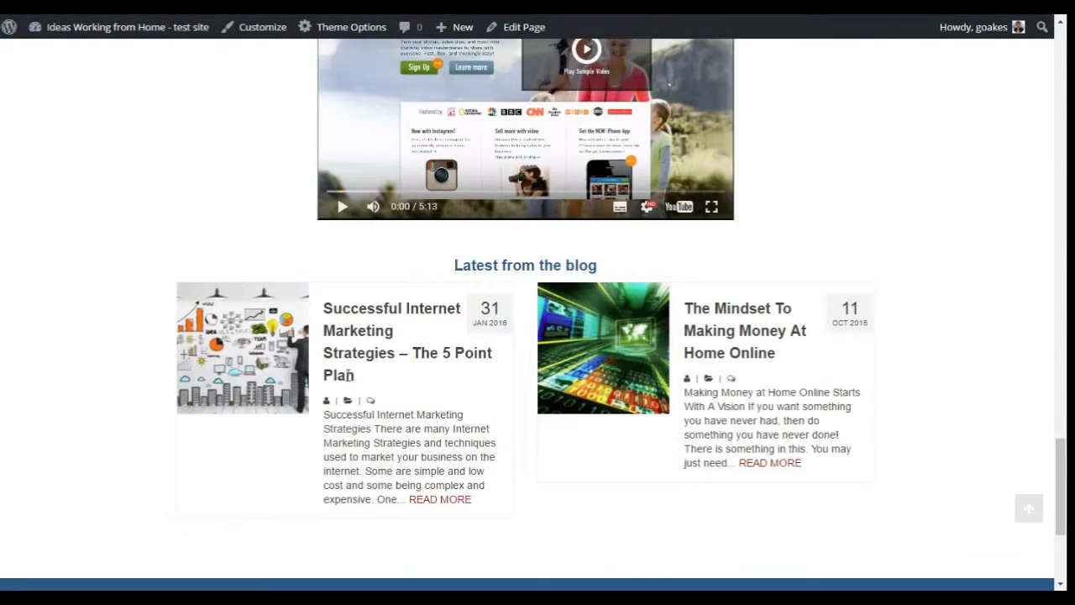
{"action": "scroll", "scroll_direction": "down", "scroll_amount": 3}
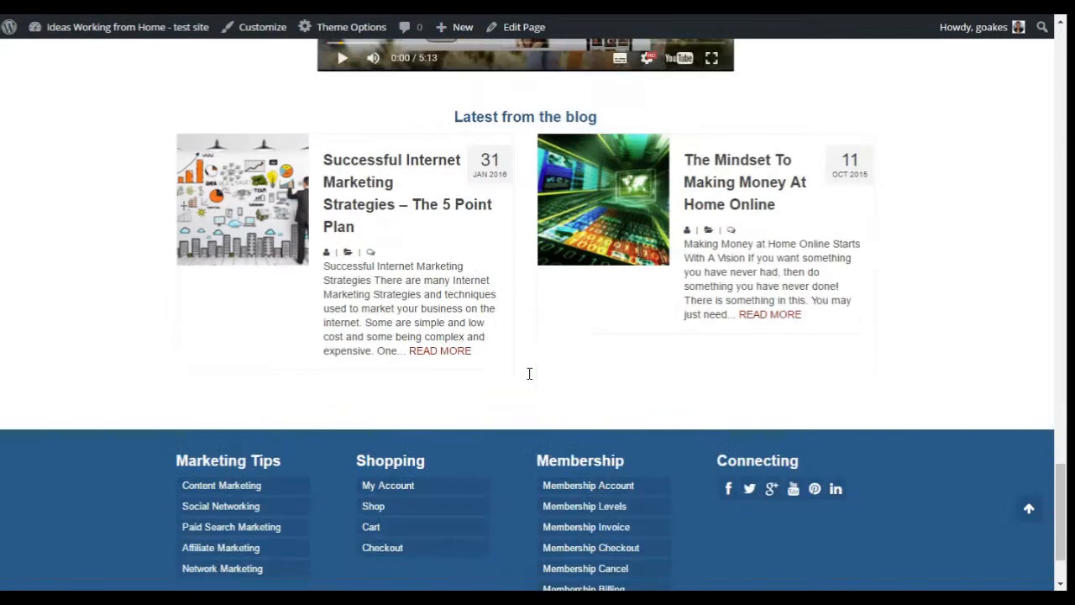
{"action": "scroll", "scroll_direction": "down", "scroll_amount": 3}
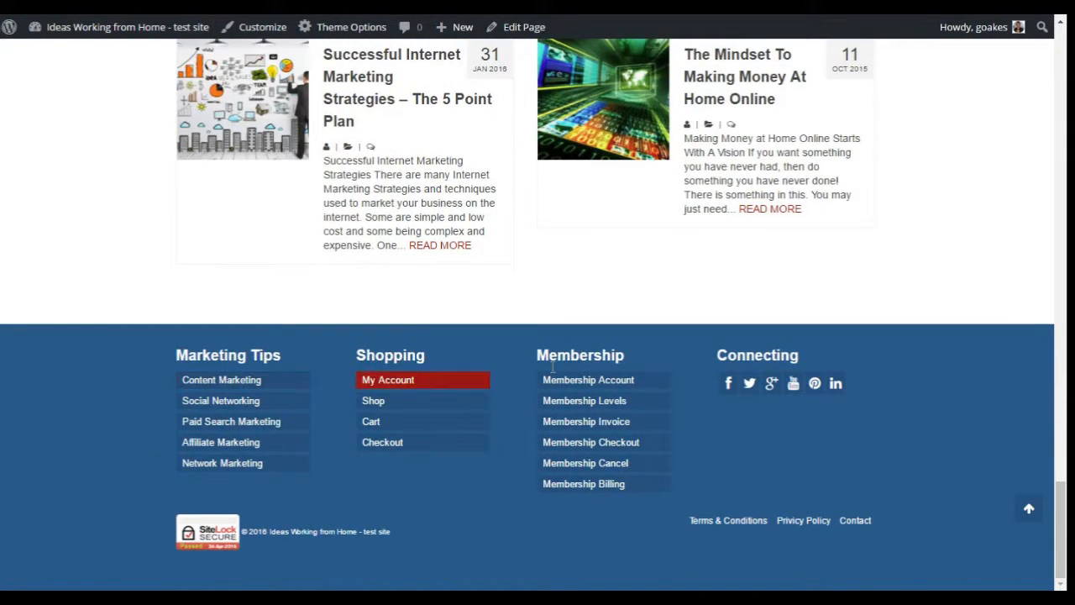
{"action": "mouse_move", "coordinate": [792, 384]}
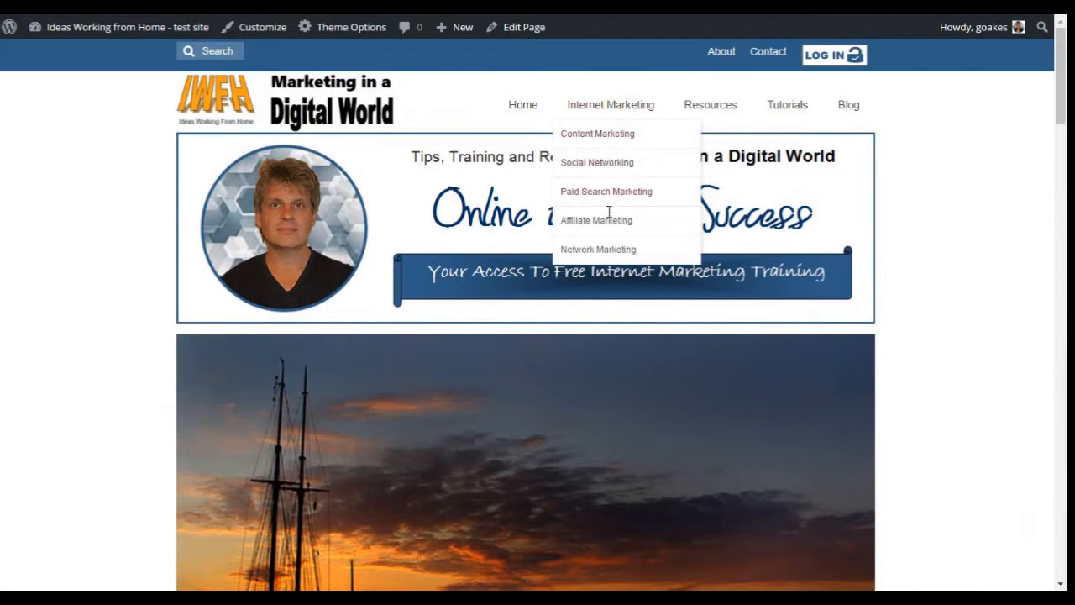
{"action": "mouse_move", "coordinate": [710, 104]}
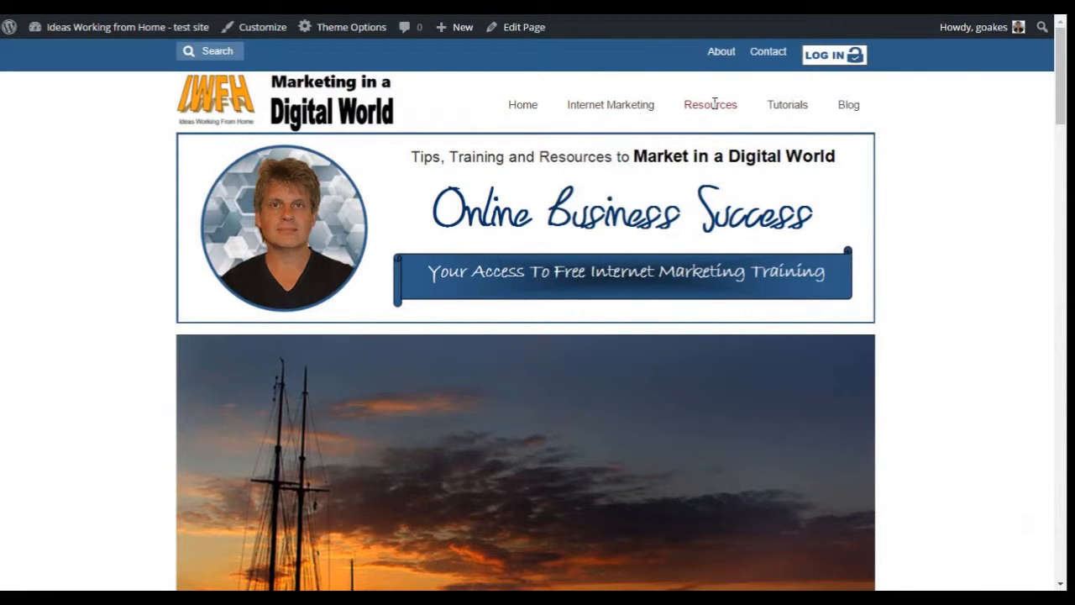
{"action": "mouse_move", "coordinate": [404, 330]}
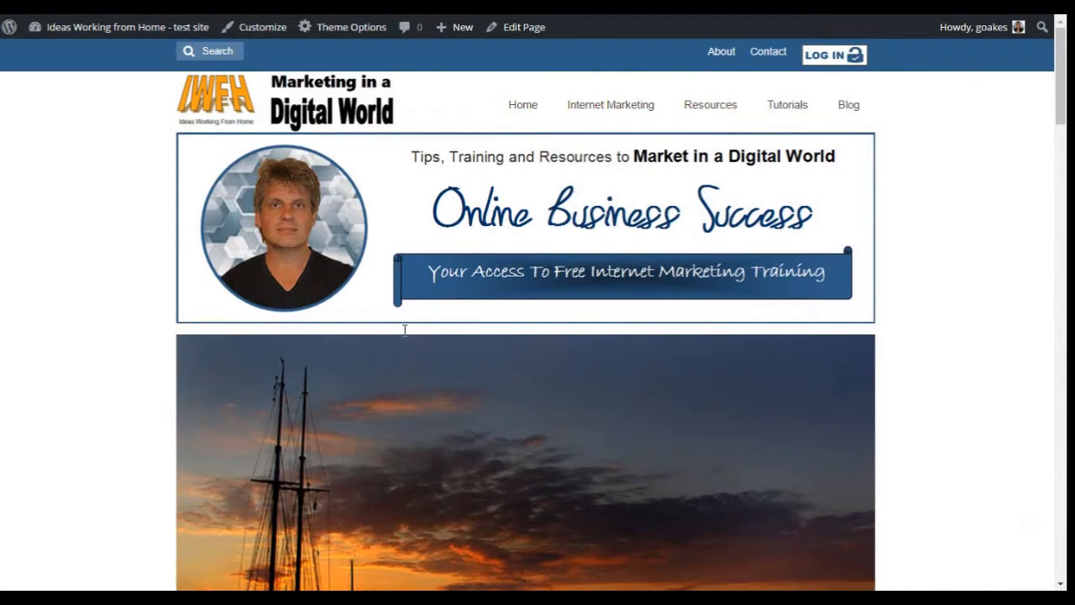
Step: Scroll through the Blog page's post listing
{"action": "scroll", "scroll_direction": "down", "scroll_amount": 3}
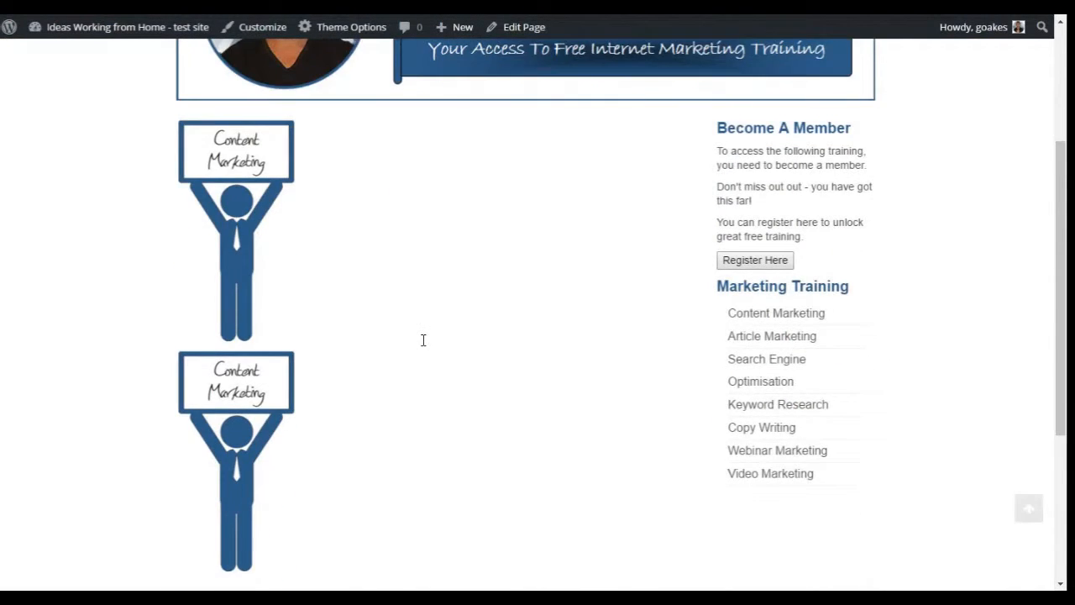
{"action": "scroll", "scroll_direction": "down", "scroll_amount": 3}
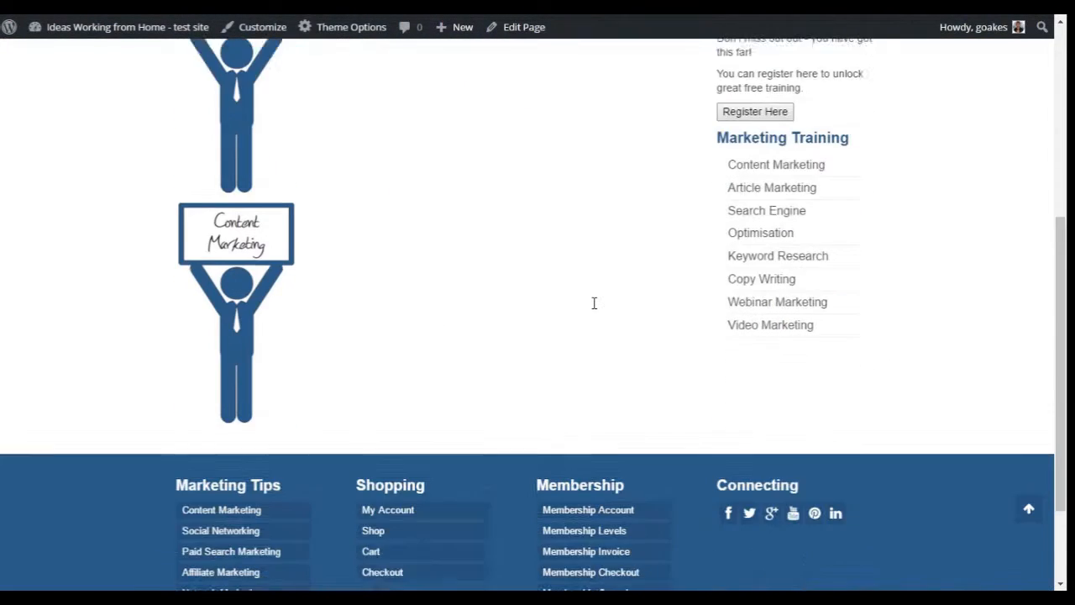
{"action": "scroll", "scroll_direction": "down", "scroll_amount": 3}
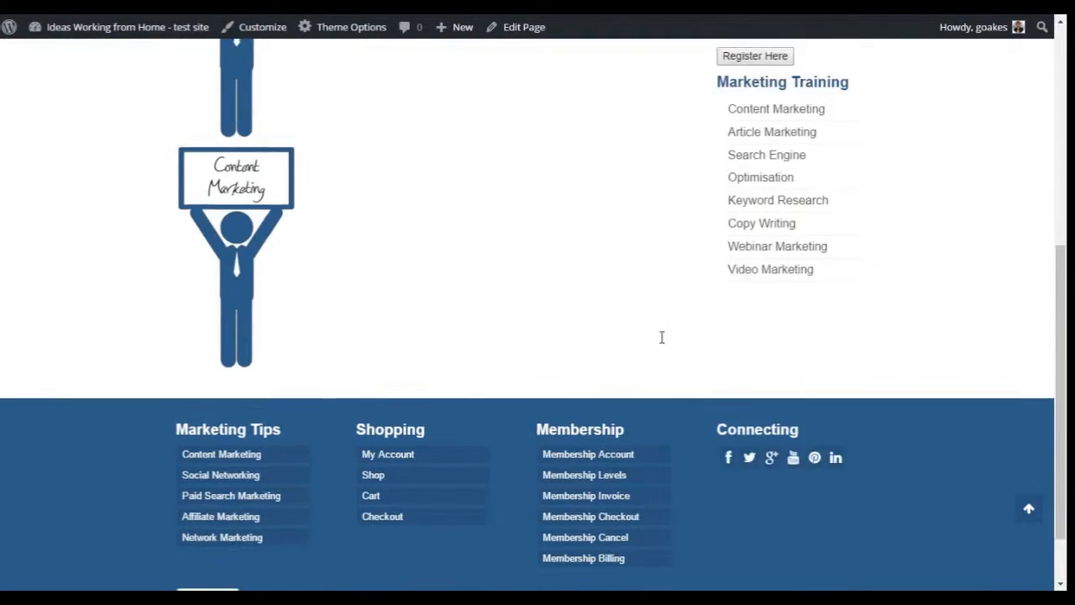
{"action": "scroll", "scroll_direction": "up", "scroll_amount": 3}
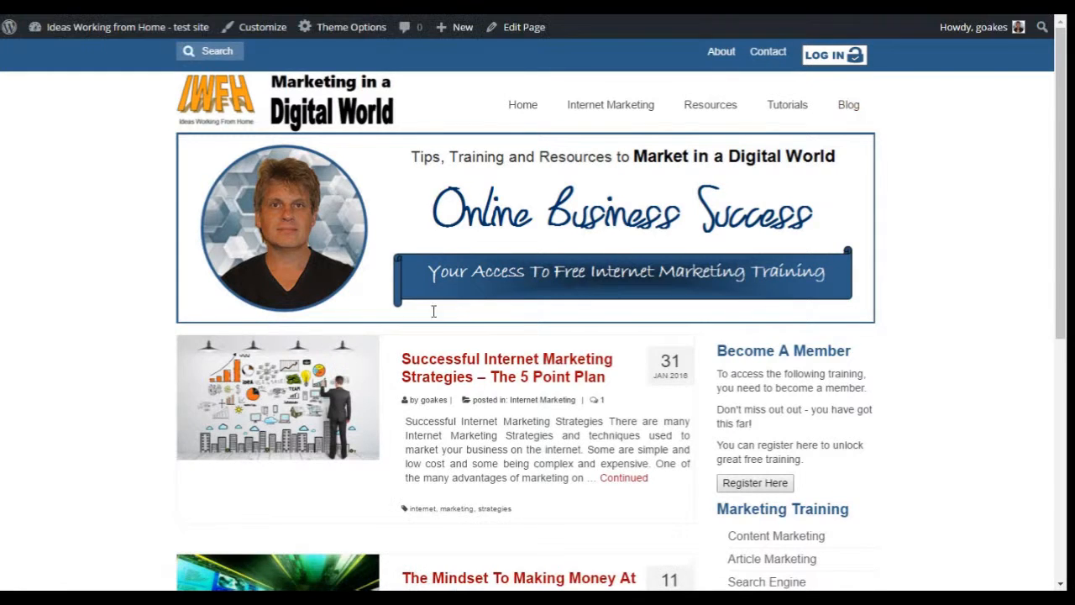
{"action": "scroll", "scroll_direction": "down", "scroll_amount": 3}
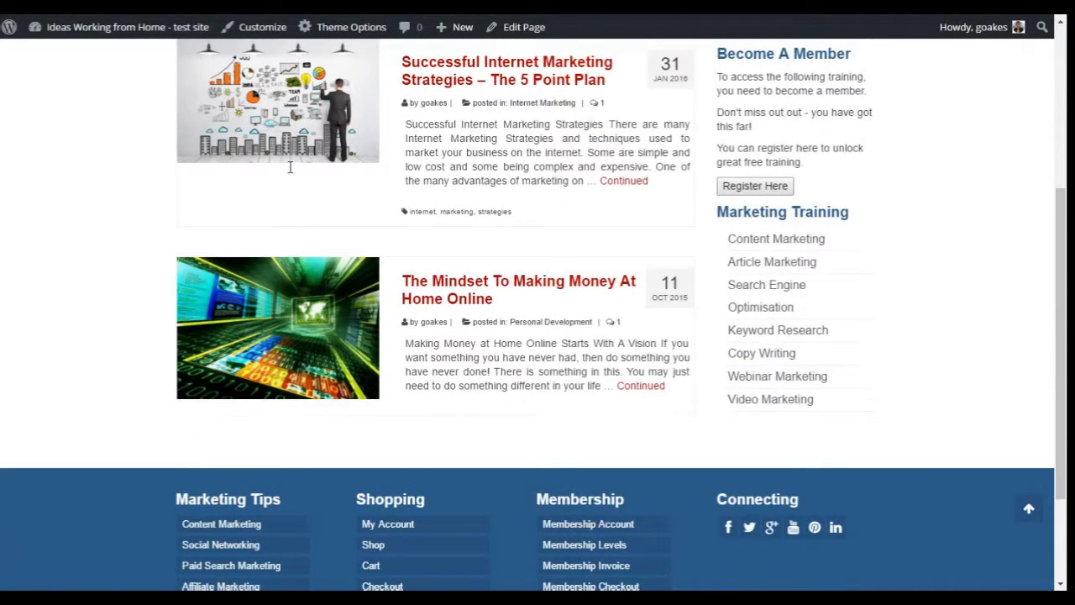
{"action": "mouse_move", "coordinate": [474, 282]}
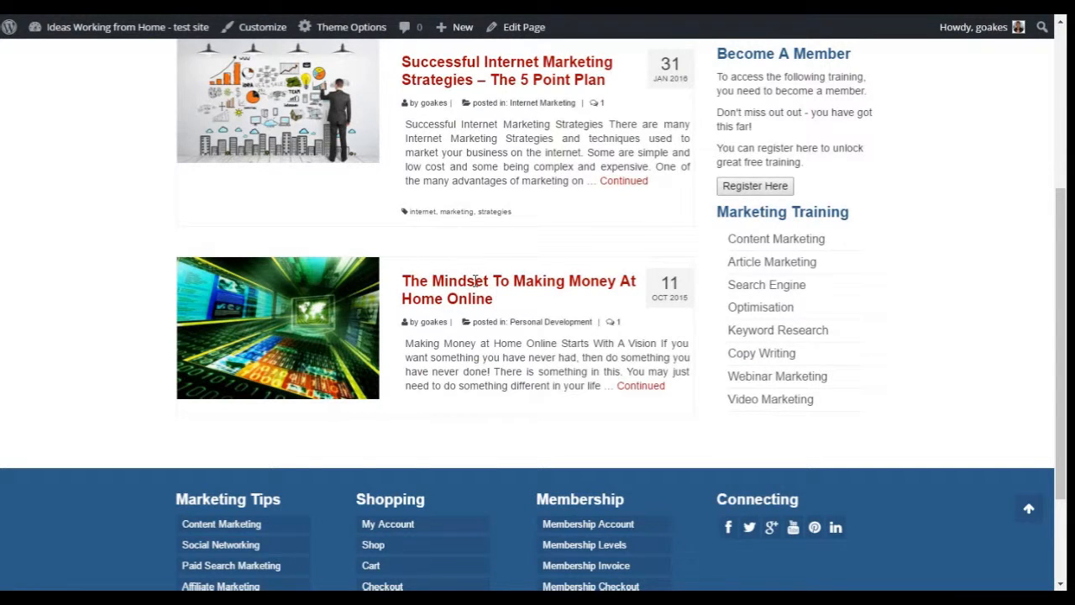
Step: Open 'The Mindset To Making Money At Home Online' and read down to its comments
{"action": "left_click", "coordinate": [518, 290]}
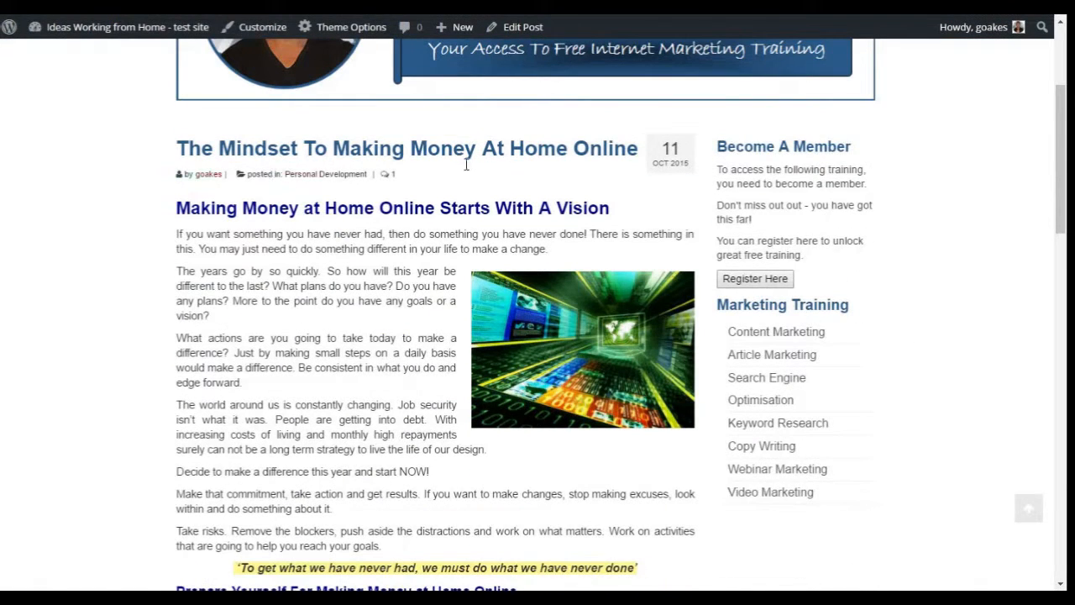
{"action": "scroll", "scroll_direction": "down", "scroll_amount": 3}
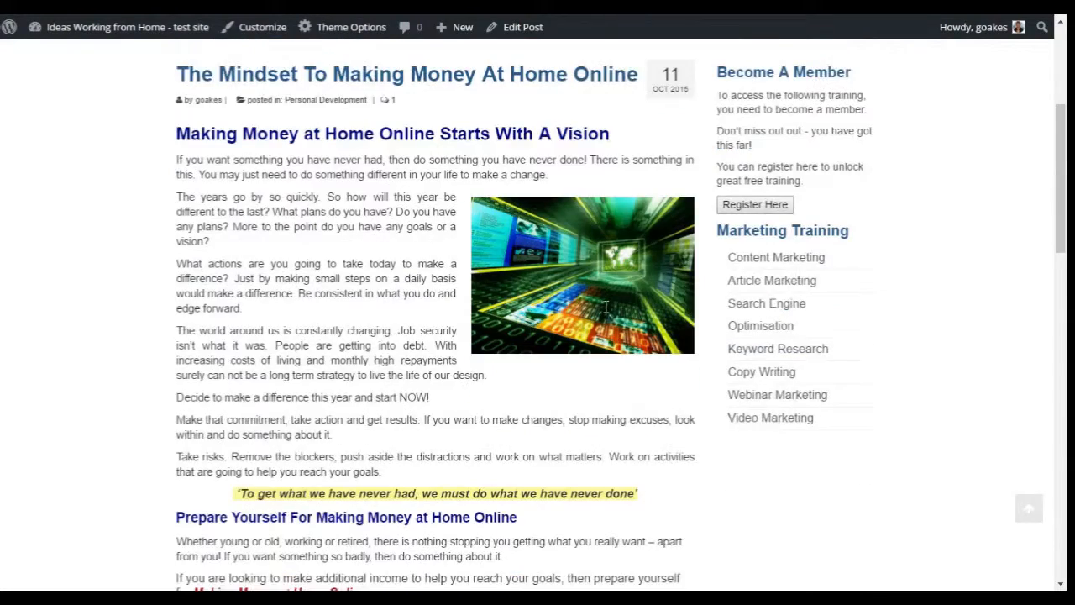
{"action": "scroll", "scroll_direction": "down", "scroll_amount": 3}
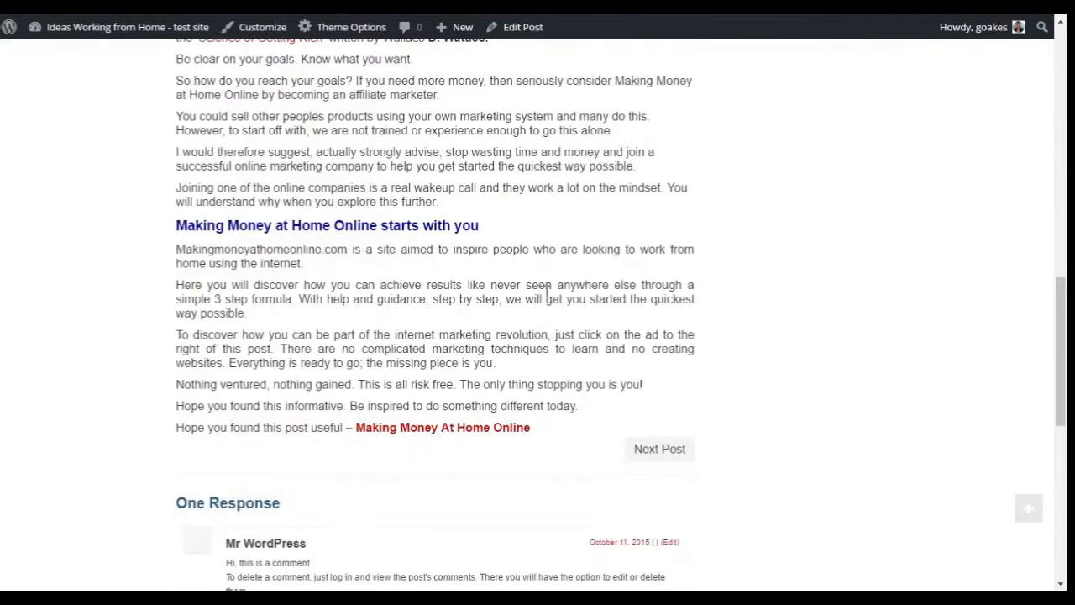
{"action": "scroll", "scroll_direction": "down", "scroll_amount": 3}
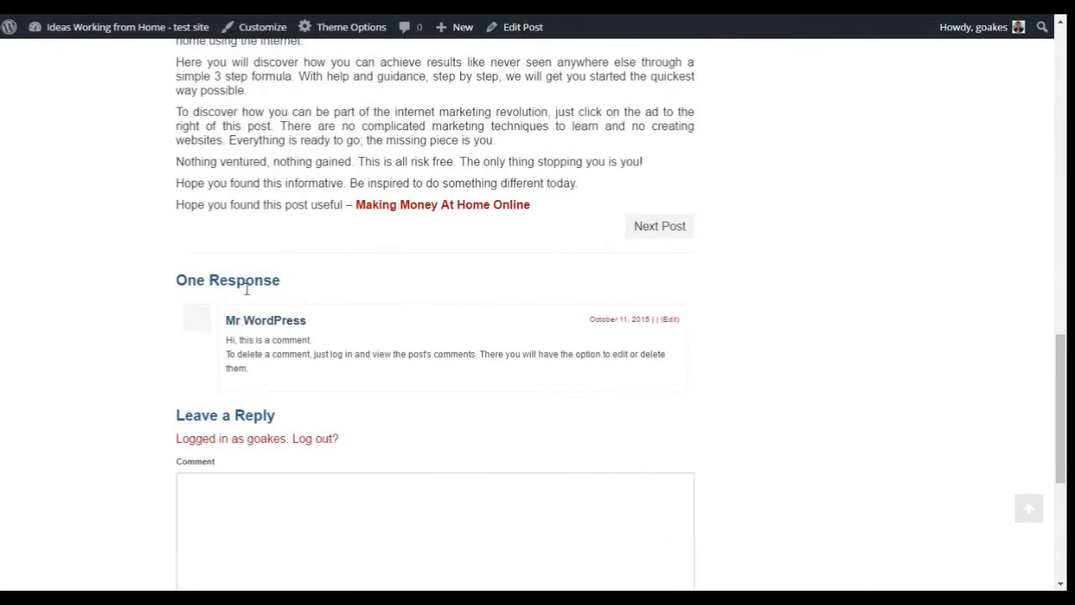
{"action": "scroll", "scroll_direction": "down", "scroll_amount": 3}
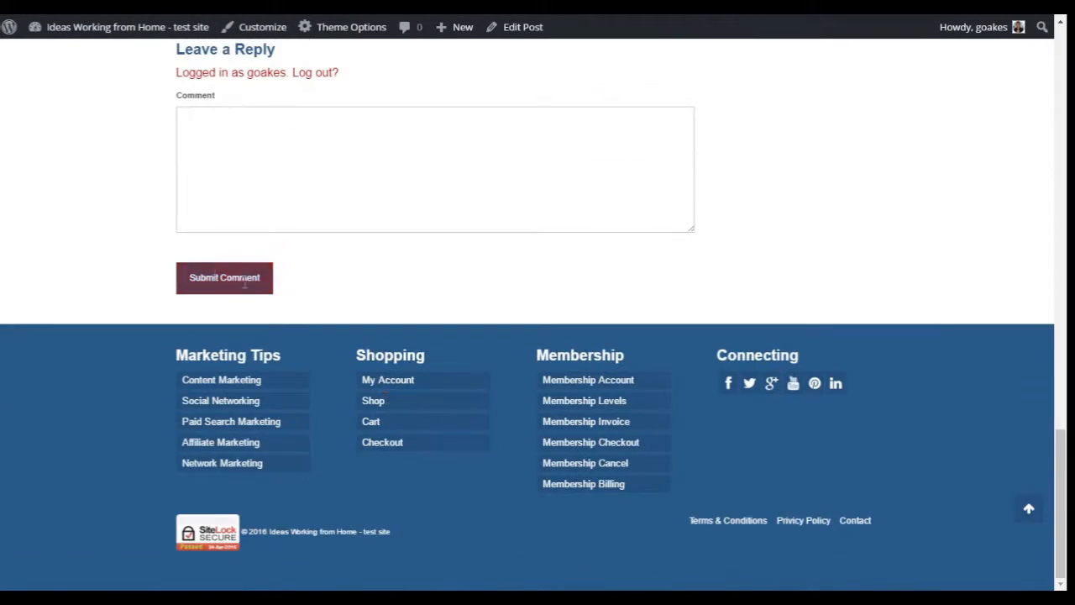
{"action": "scroll", "scroll_direction": "up", "scroll_amount": 3}
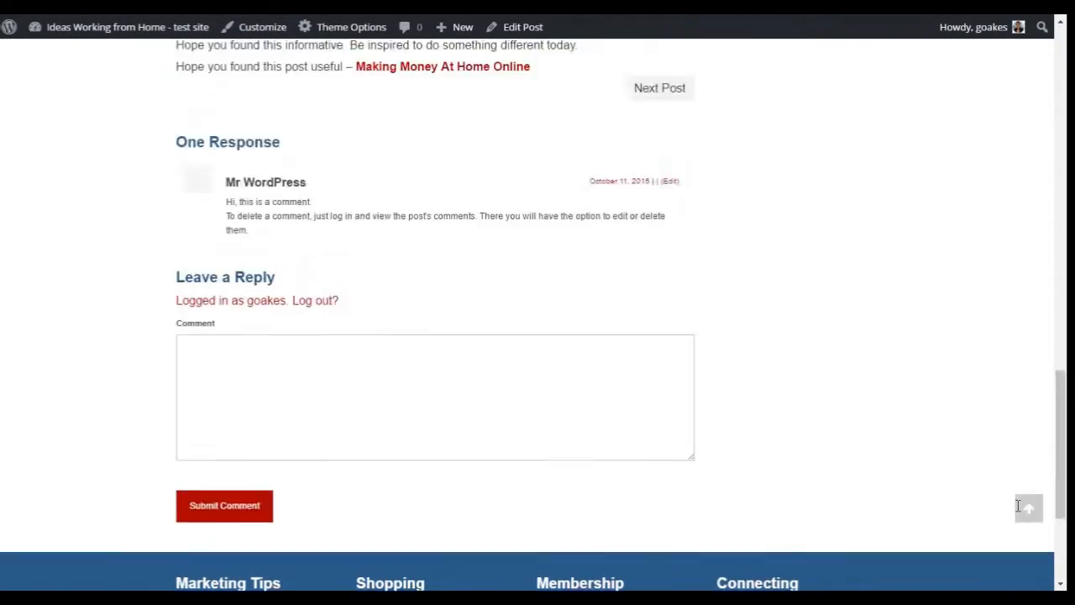
{"action": "scroll", "scroll_direction": "up", "scroll_amount": 3}
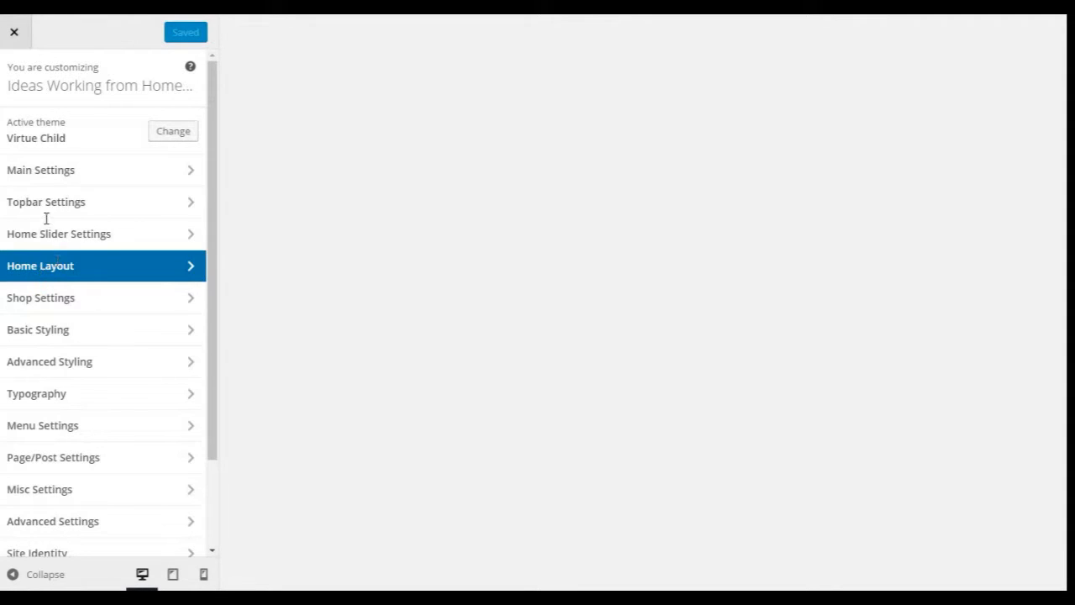
Step: Scroll Main Settings through logo spacing, menu spacing and Sitewide Banner, then back out to sections
{"action": "left_click", "coordinate": [41, 170]}
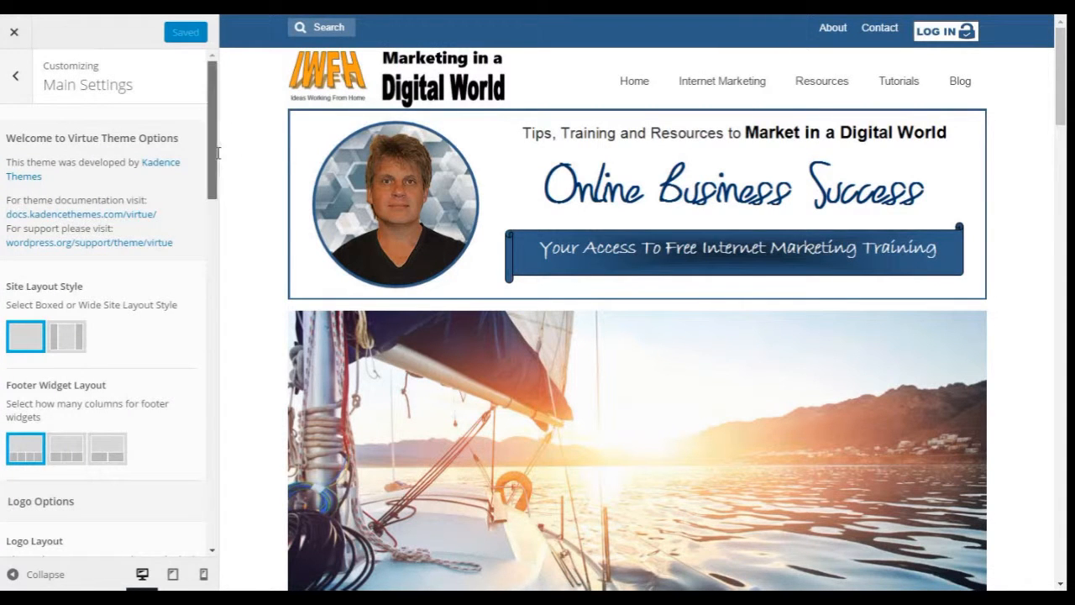
{"action": "scroll", "scroll_direction": "down", "scroll_amount": 3}
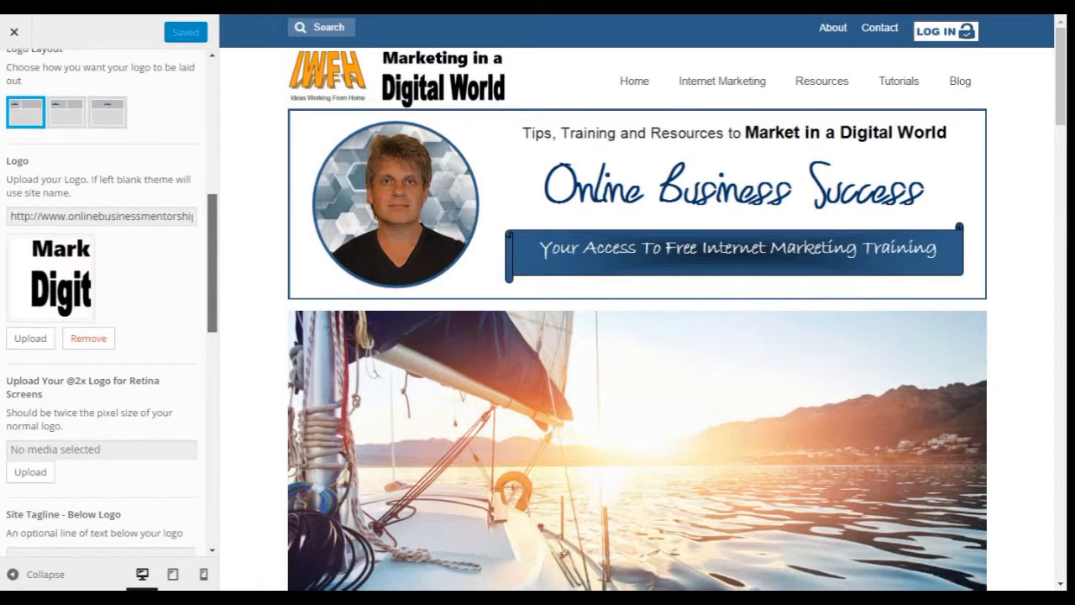
{"action": "scroll", "scroll_direction": "down", "scroll_amount": 3}
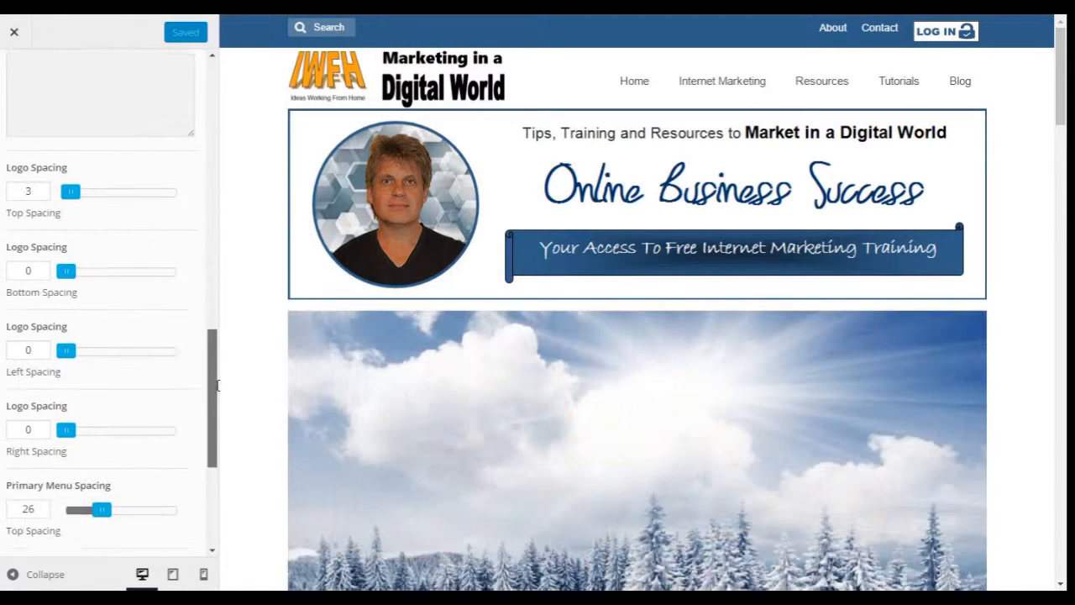
{"action": "scroll", "scroll_direction": "down", "scroll_amount": 3}
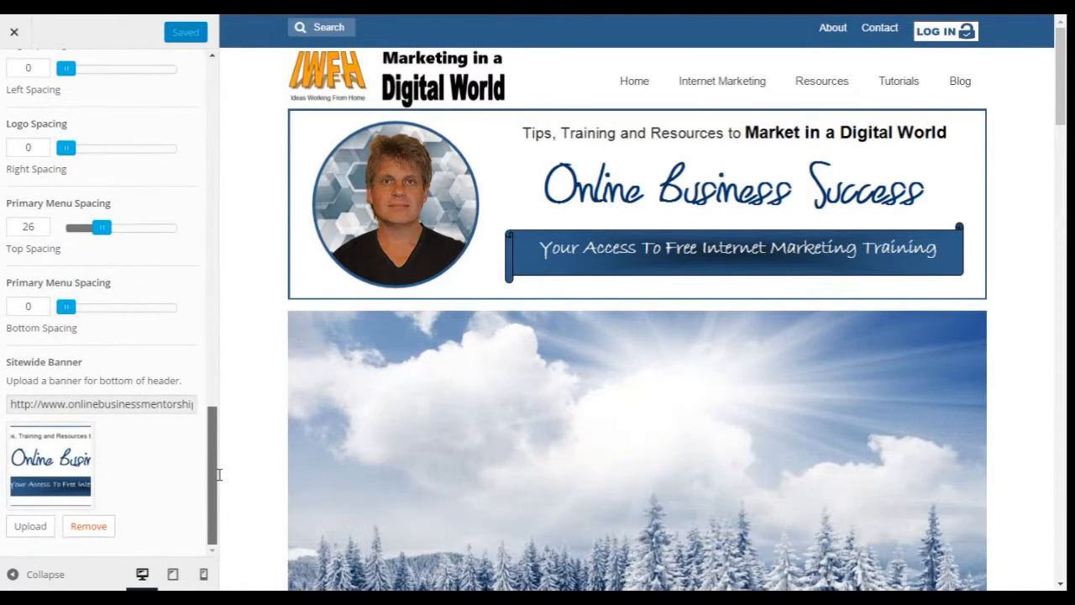
{"action": "left_click", "coordinate": [15, 75]}
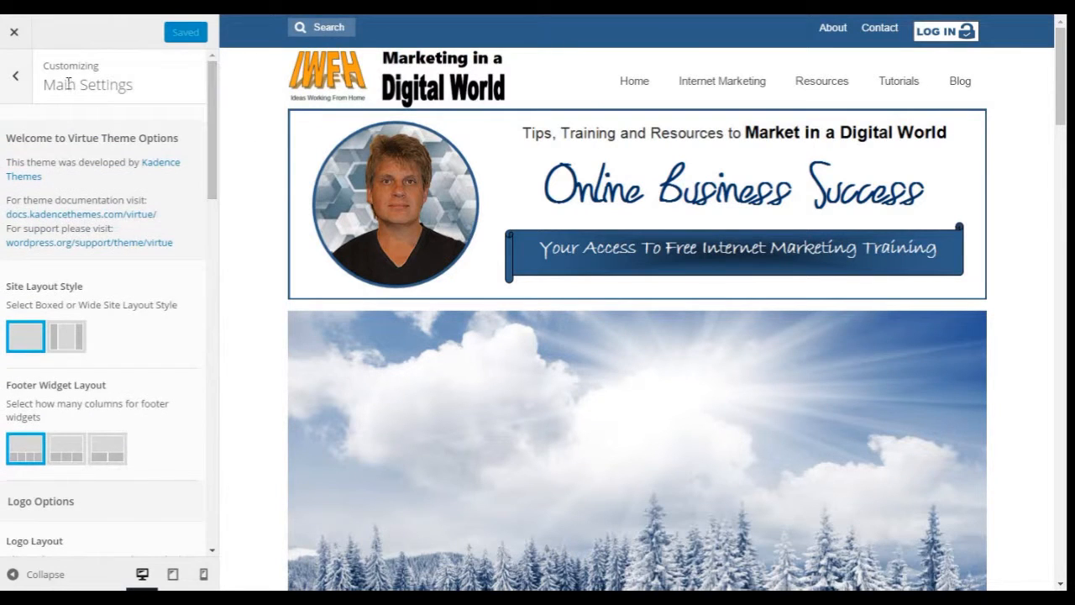
{"action": "left_click", "coordinate": [15, 75]}
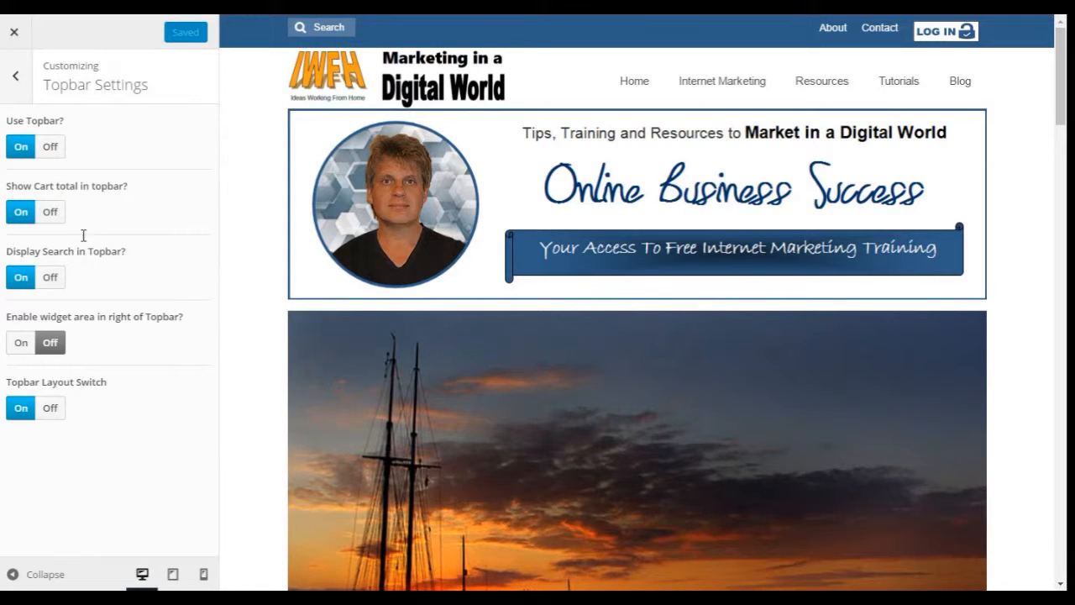
Step: View the Home Slider and Home Layout sections, returning to the overview
{"action": "left_click", "coordinate": [15, 76]}
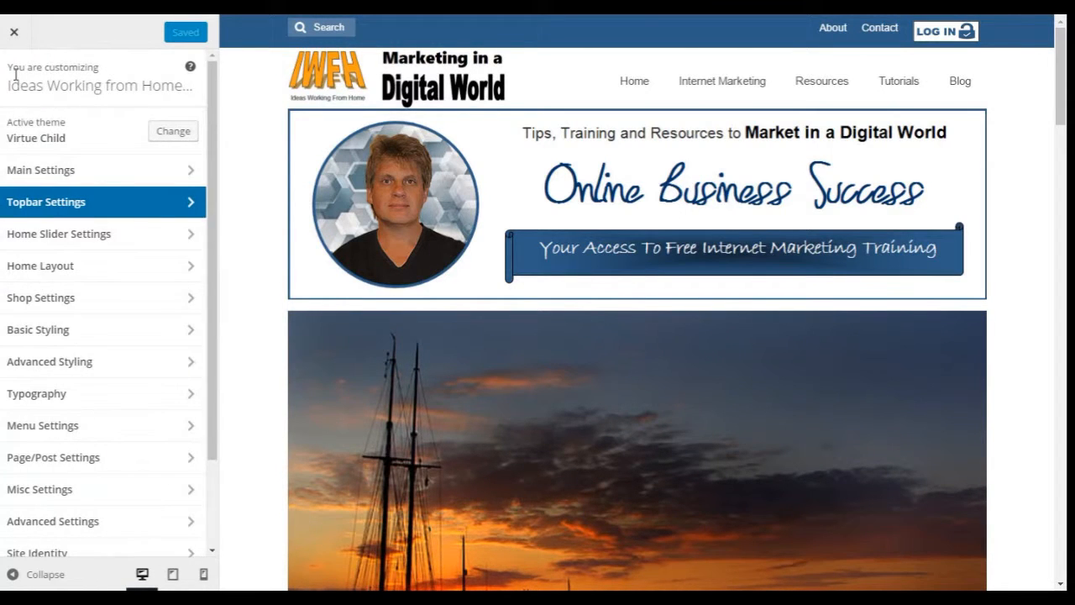
{"action": "left_click", "coordinate": [58, 234]}
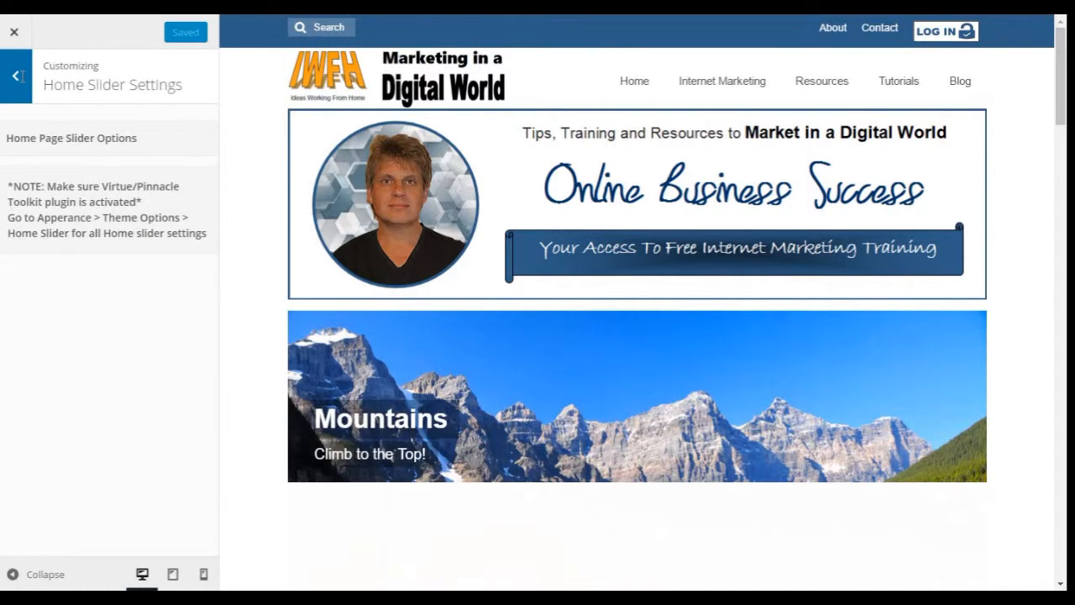
{"action": "left_click", "coordinate": [14, 76]}
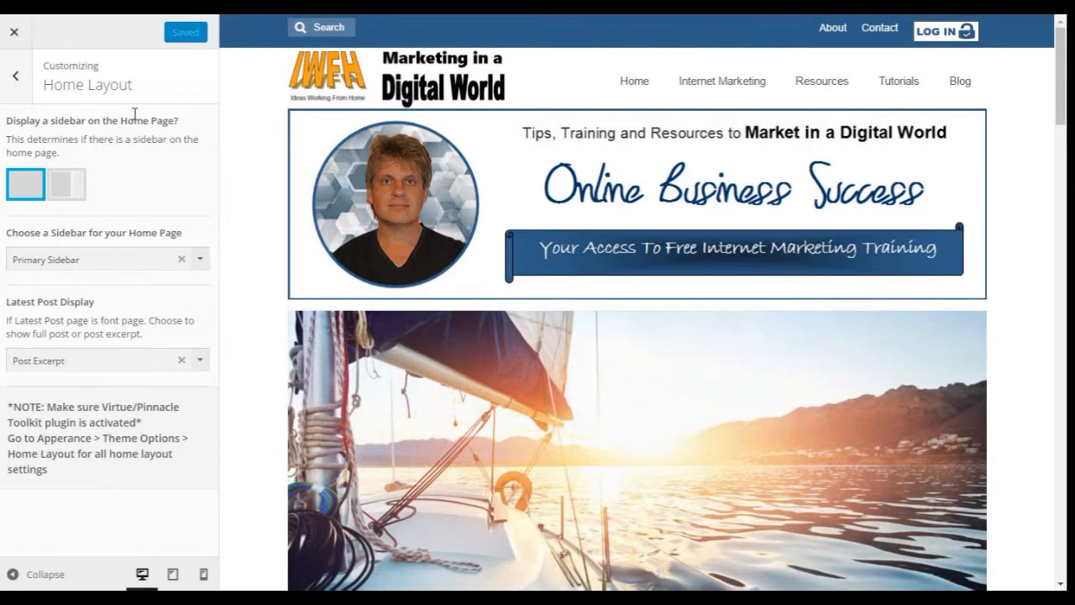
{"action": "left_click", "coordinate": [15, 75]}
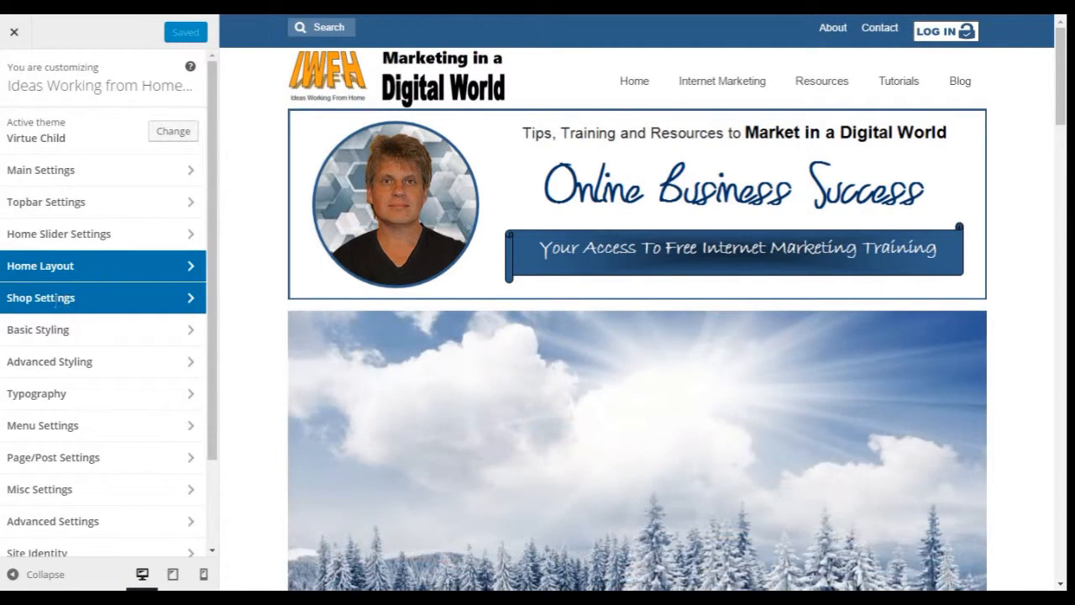
Step: Browse Shop Settings and Basic Styling
{"action": "left_click", "coordinate": [41, 298]}
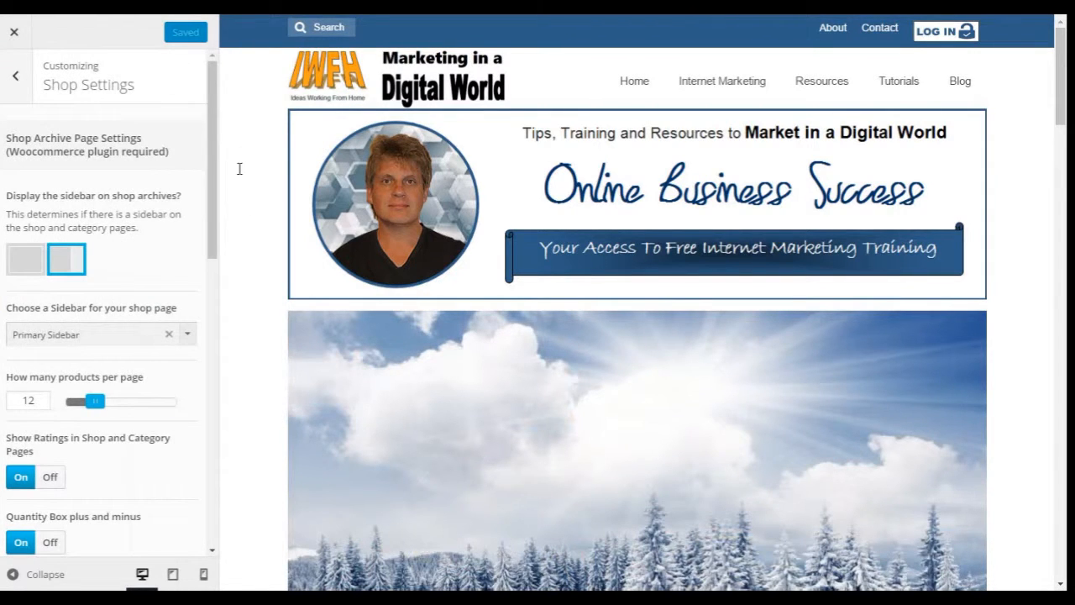
{"action": "scroll", "scroll_direction": "down", "scroll_amount": 3}
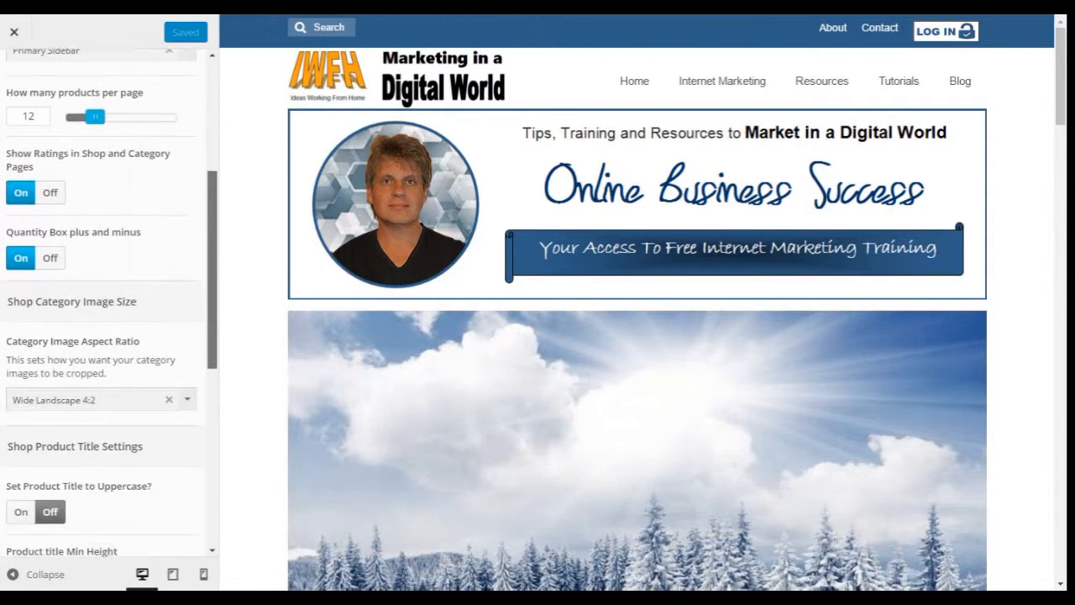
{"action": "scroll", "scroll_direction": "down", "scroll_amount": 3}
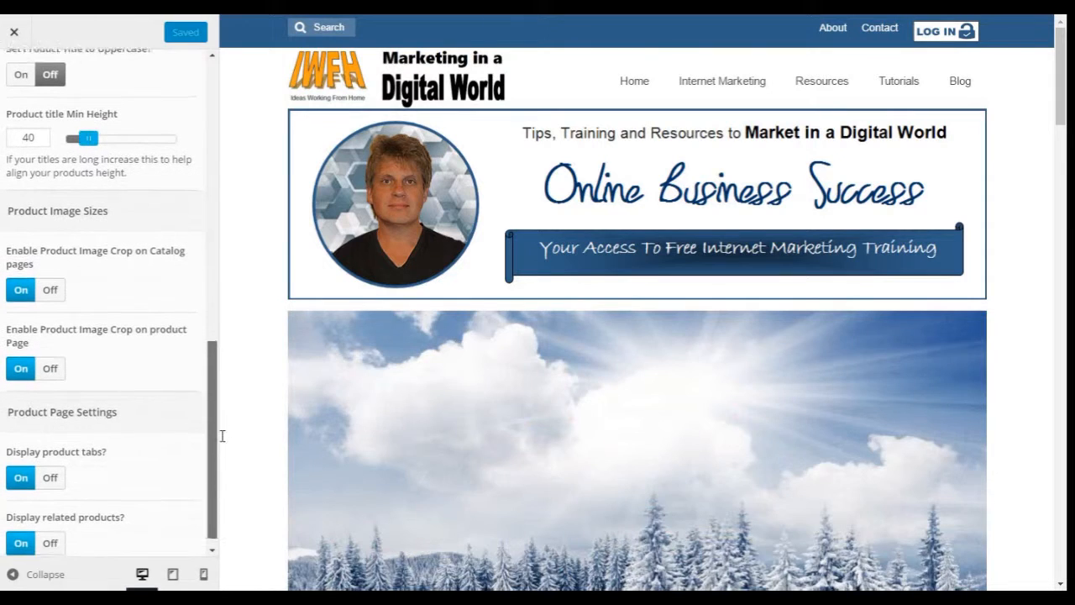
{"action": "scroll", "scroll_direction": "up", "scroll_amount": 3}
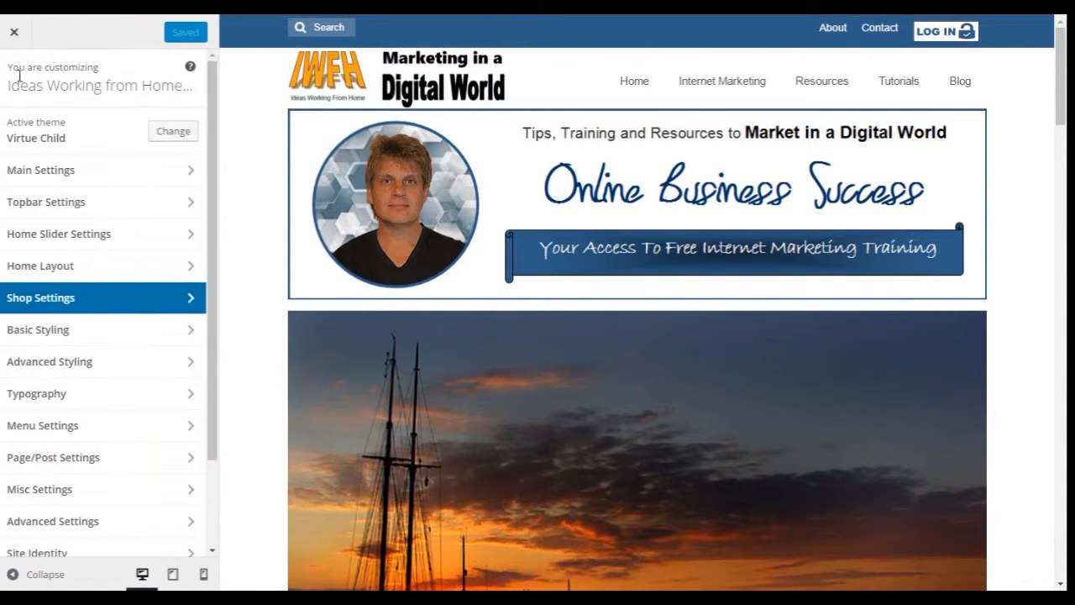
{"action": "left_click", "coordinate": [38, 329]}
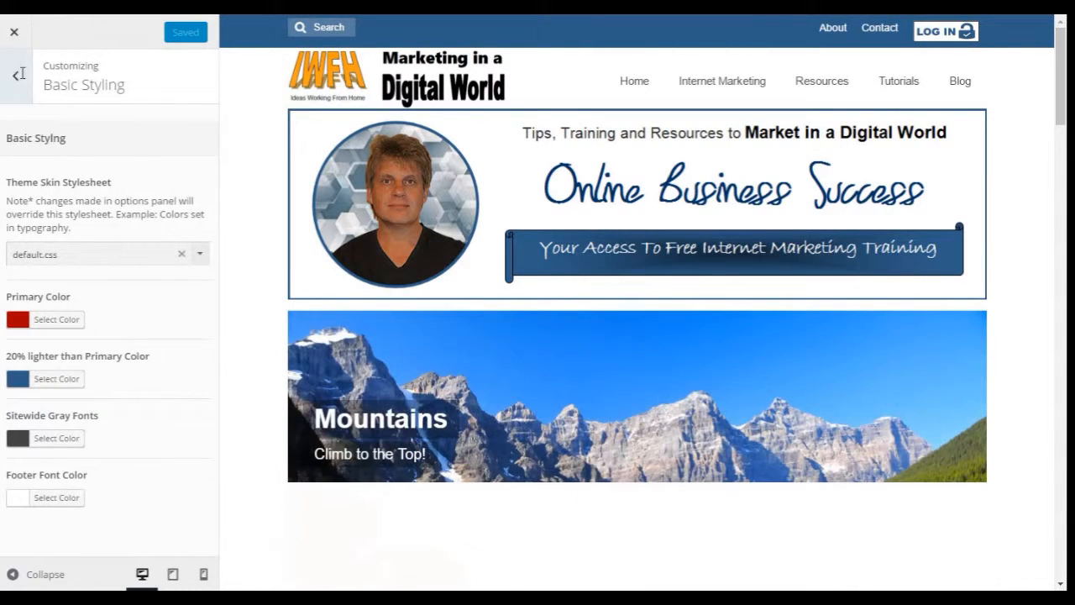
{"action": "left_click", "coordinate": [17, 75]}
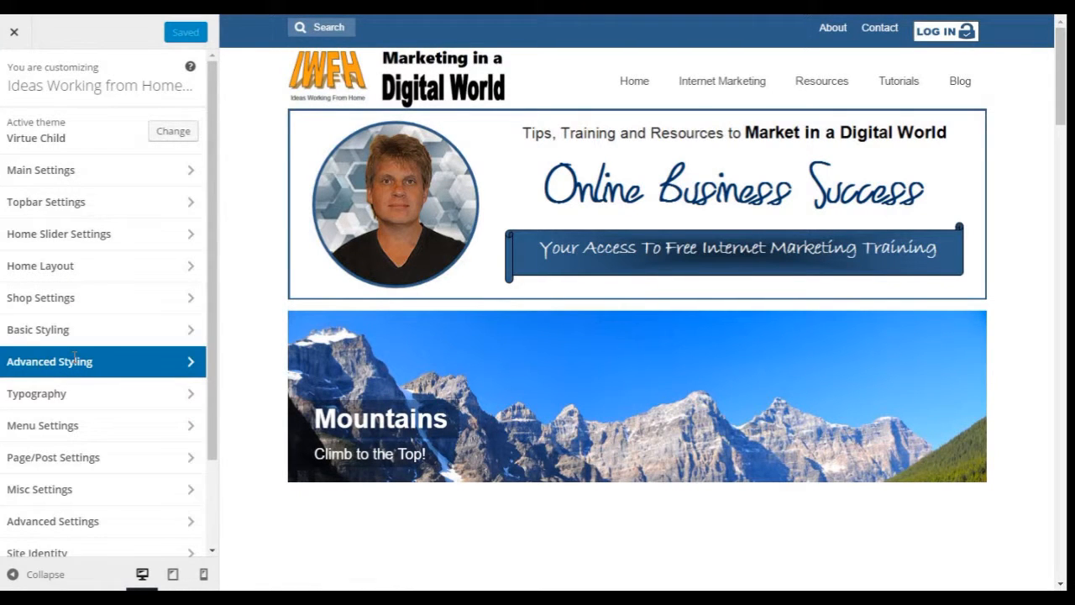
Step: Scroll through the Advanced Styling background options
{"action": "left_click", "coordinate": [49, 361]}
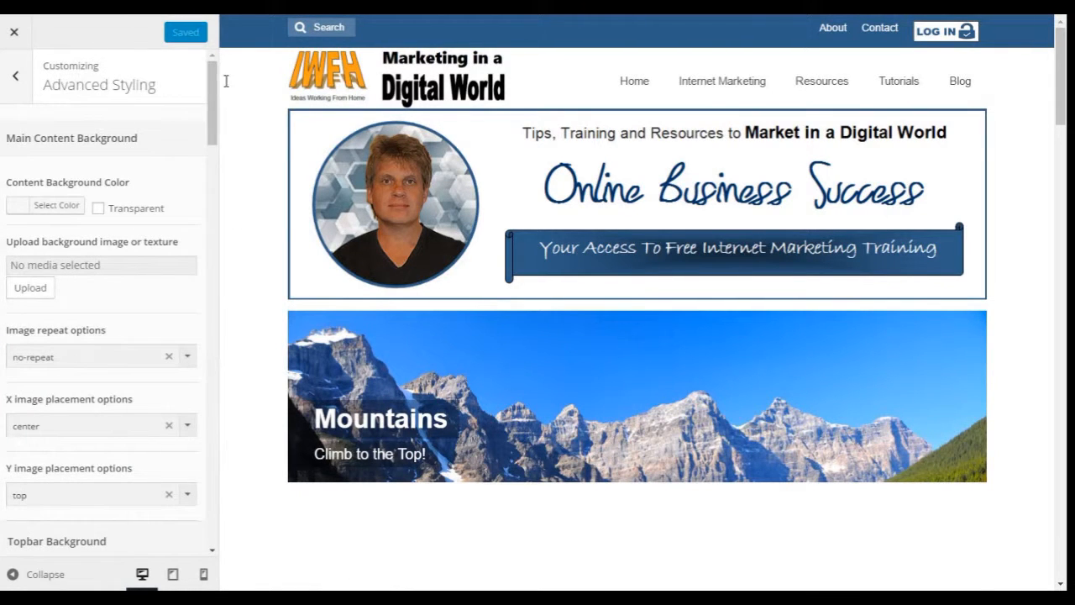
{"action": "scroll", "scroll_direction": "down", "scroll_amount": 3}
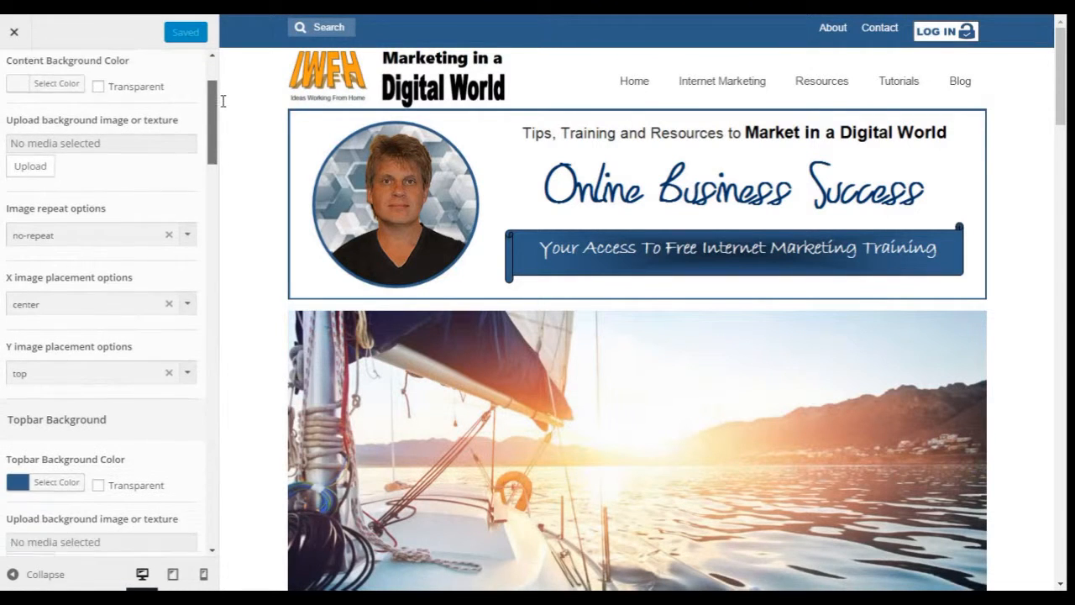
{"action": "scroll", "scroll_direction": "down", "scroll_amount": 3}
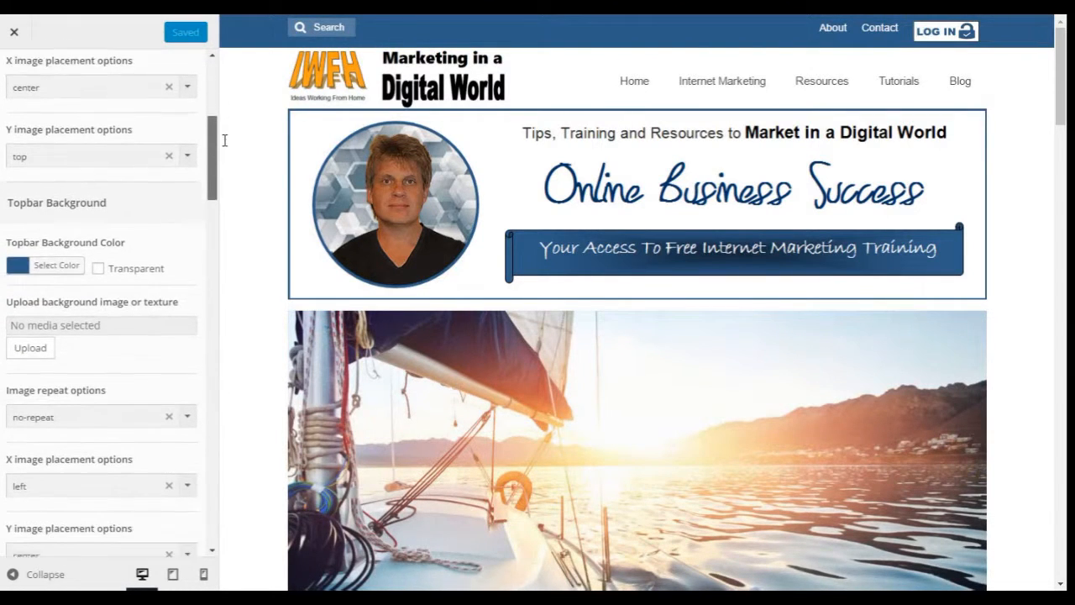
{"action": "scroll", "scroll_direction": "down", "scroll_amount": 3}
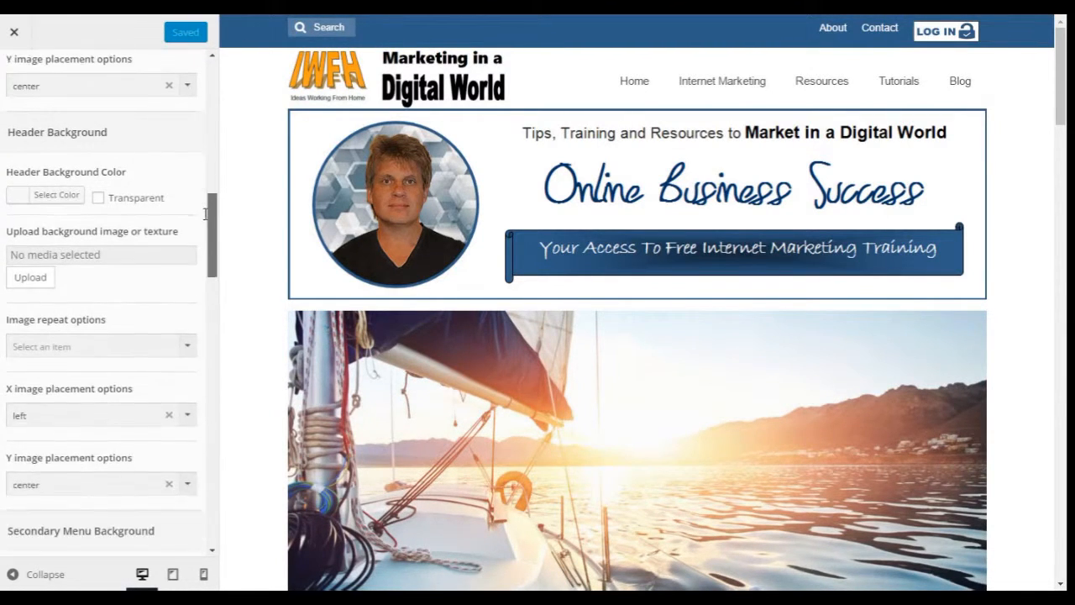
{"action": "scroll", "scroll_direction": "down", "scroll_amount": 3}
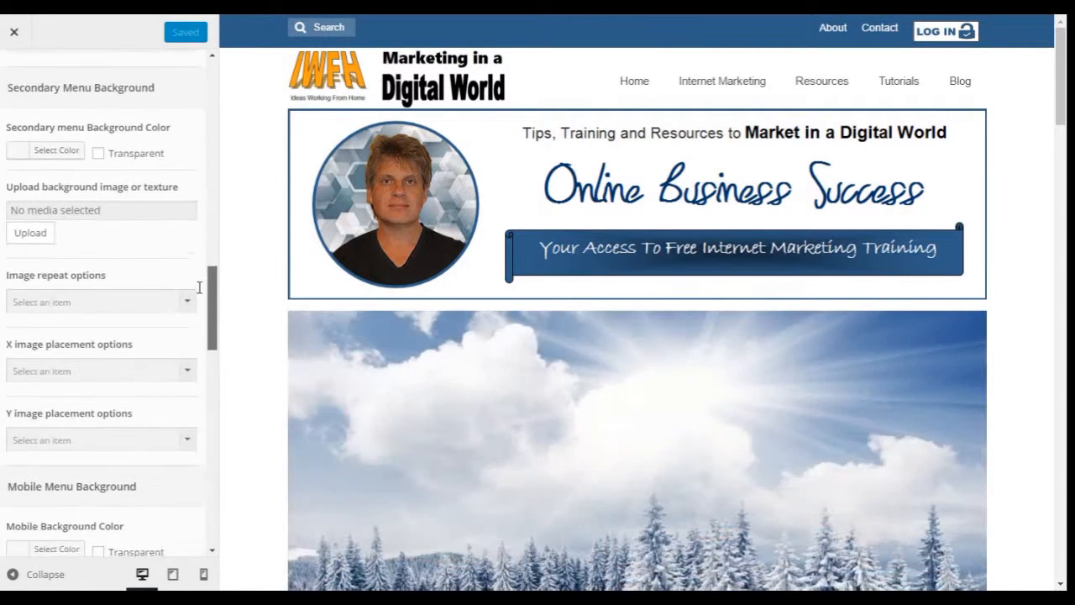
{"action": "scroll", "scroll_direction": "down", "scroll_amount": 3}
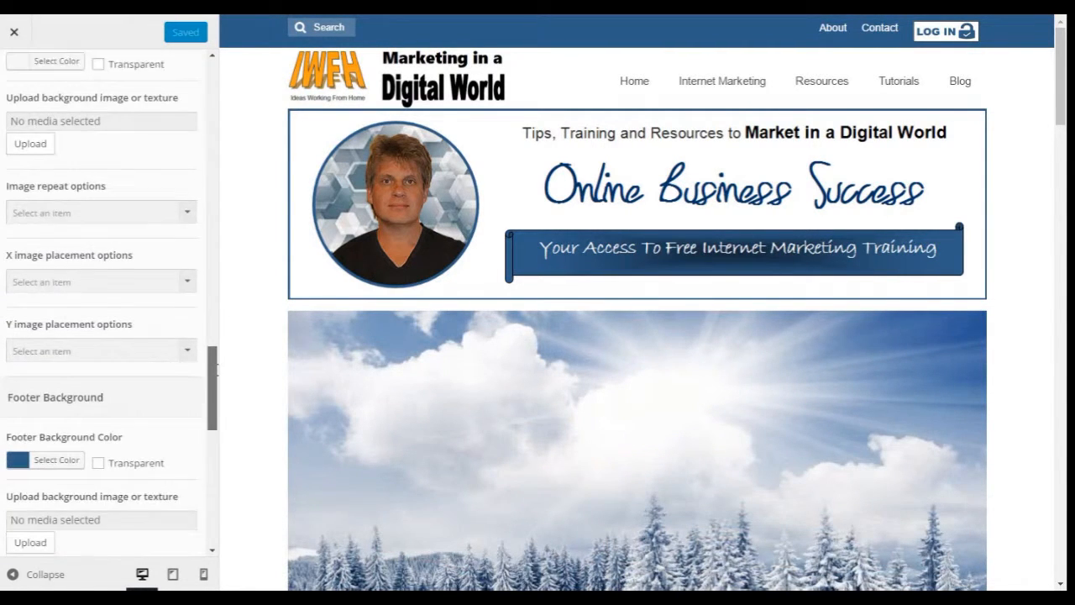
{"action": "scroll", "scroll_direction": "down", "scroll_amount": 3}
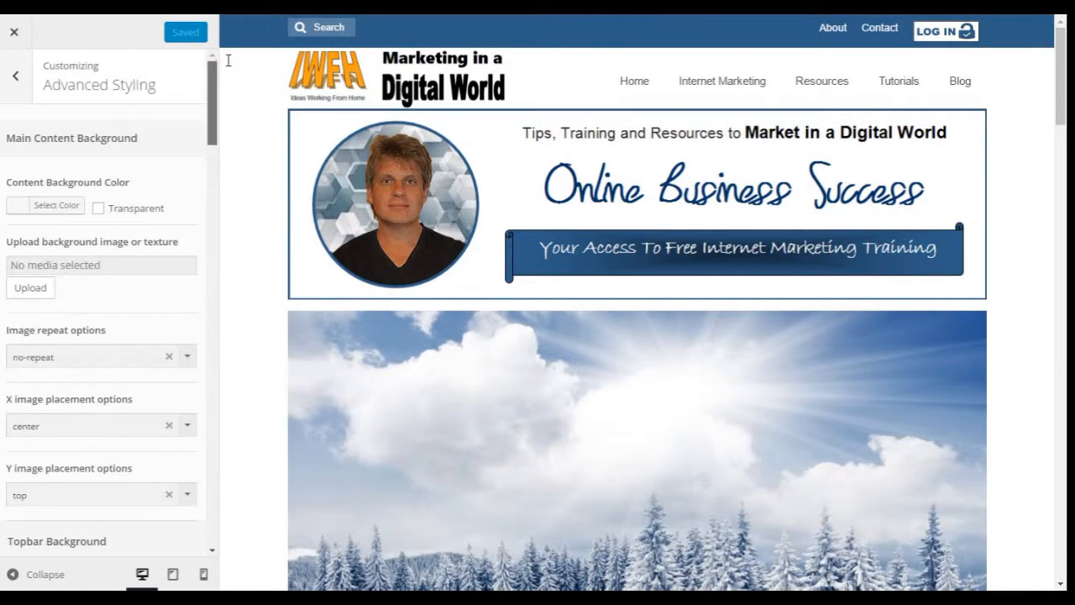
{"action": "left_click", "coordinate": [15, 75]}
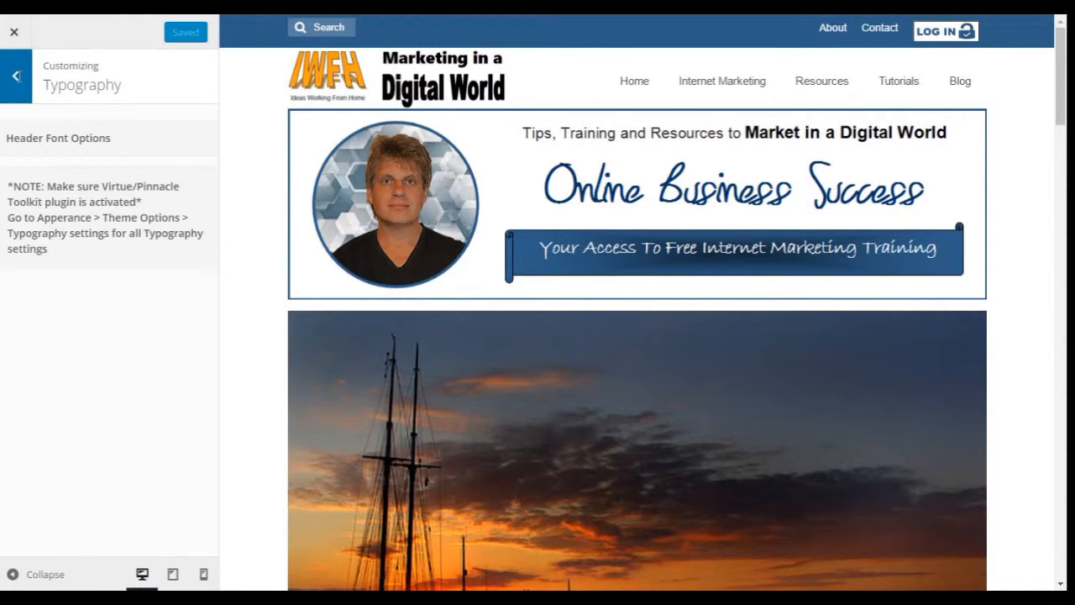
Step: Pass through Typography and Menu Settings and highlight Page/Post Settings
{"action": "left_click", "coordinate": [15, 76]}
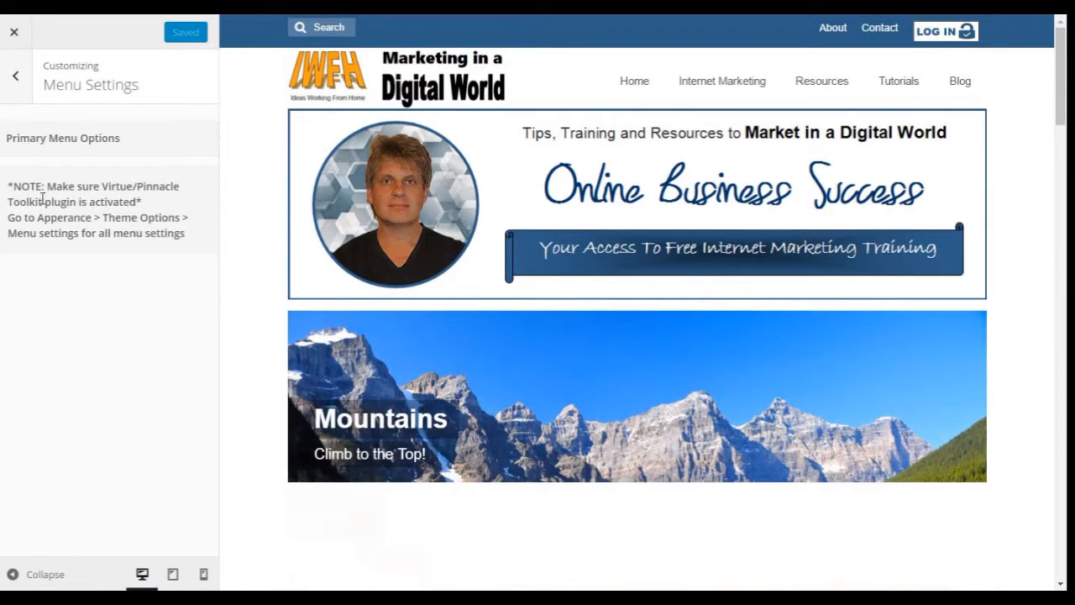
{"action": "left_click", "coordinate": [15, 74]}
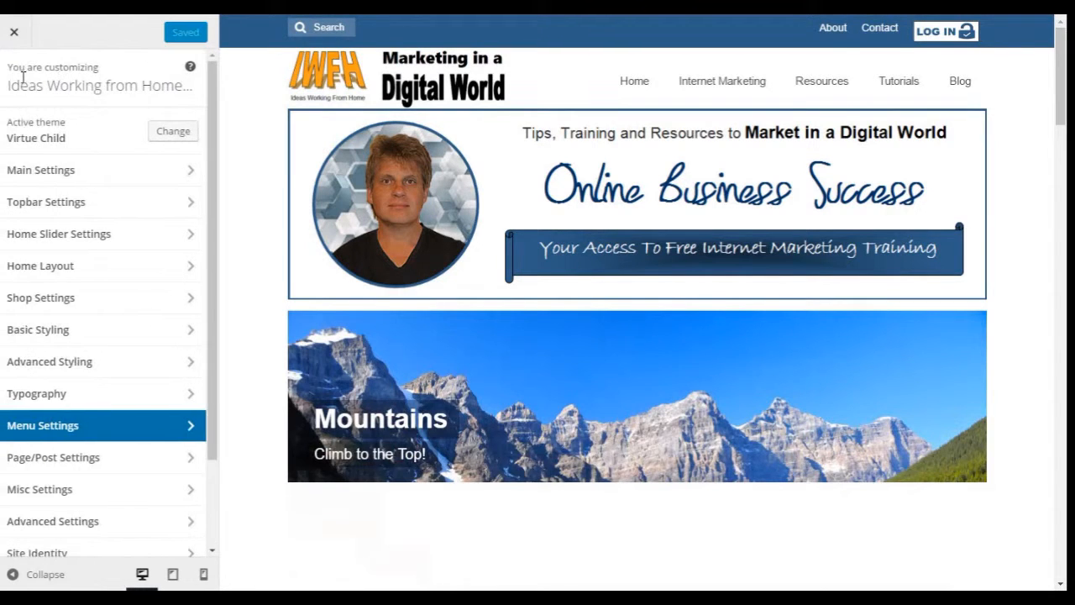
{"action": "left_click", "coordinate": [53, 457]}
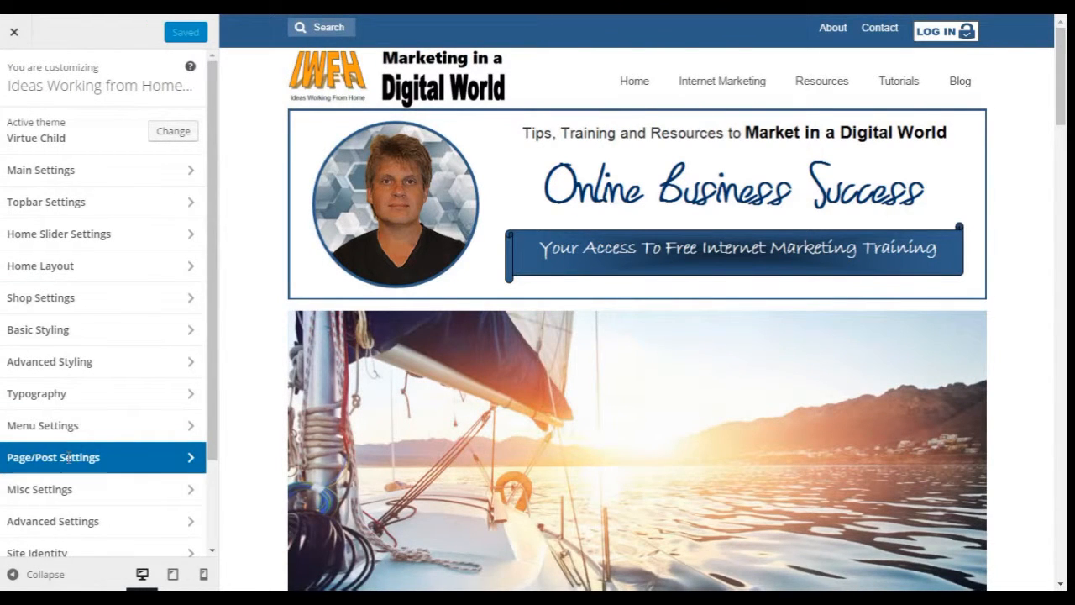
{"action": "left_click", "coordinate": [53, 457]}
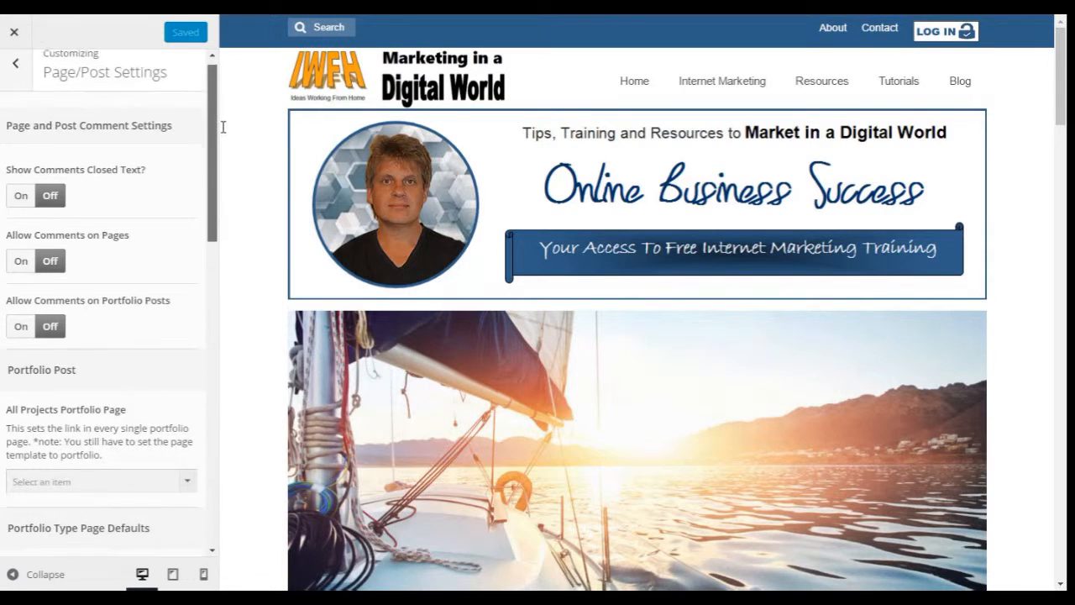
{"action": "scroll", "scroll_direction": "down", "scroll_amount": 3}
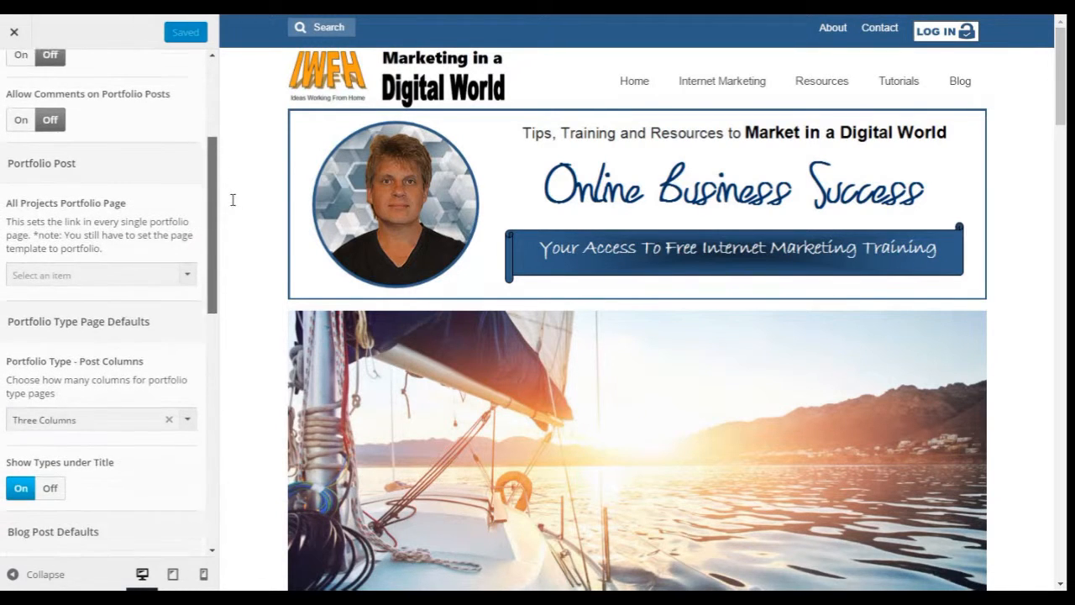
{"action": "scroll", "scroll_direction": "down", "scroll_amount": 3}
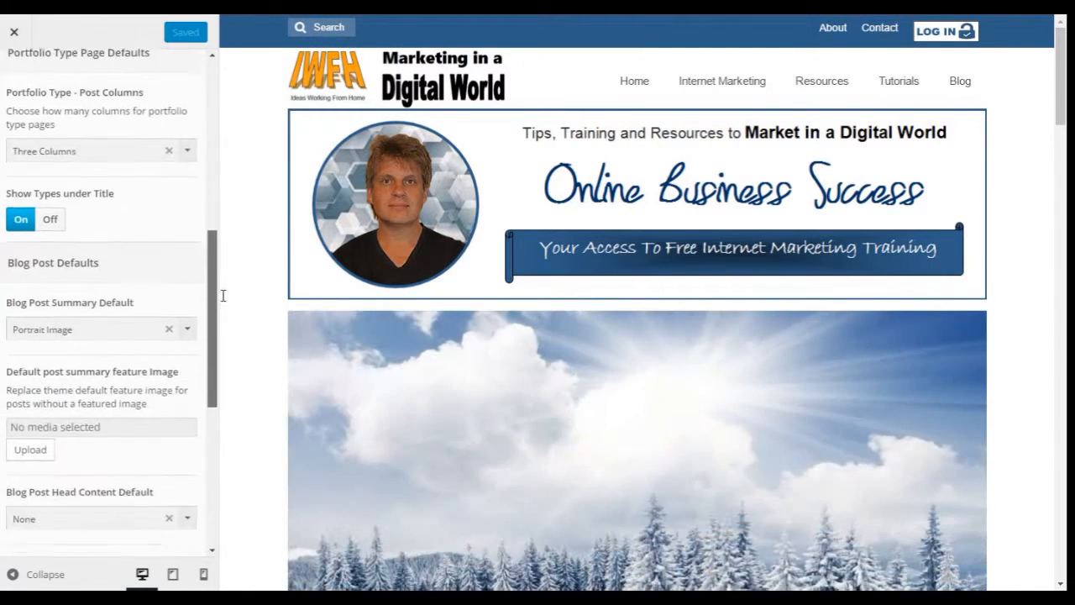
{"action": "scroll", "scroll_direction": "down", "scroll_amount": 3}
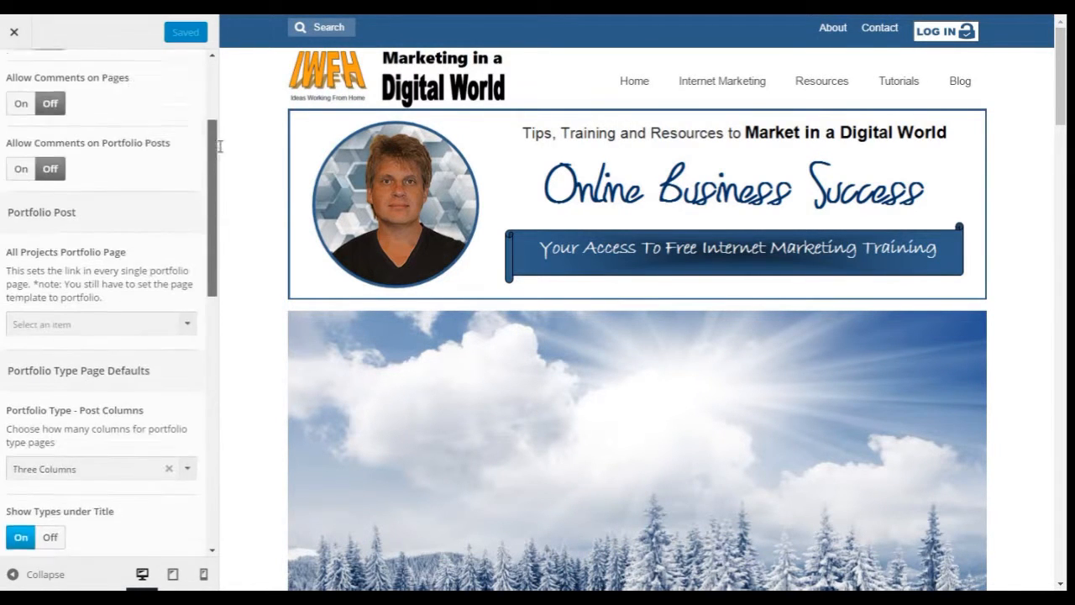
{"action": "left_click", "coordinate": [13, 32]}
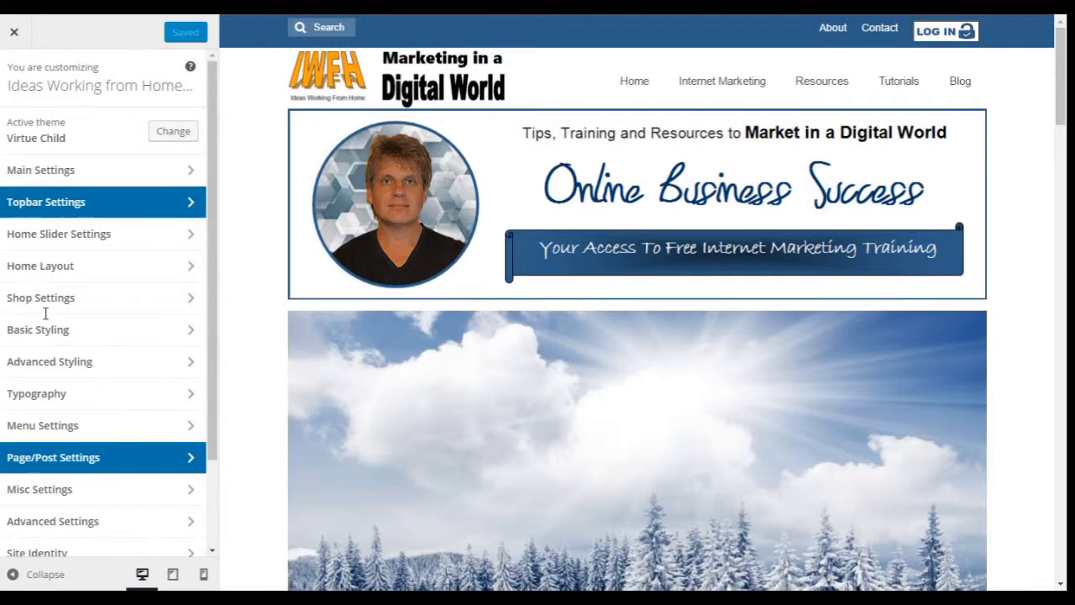
{"action": "left_click", "coordinate": [39, 489]}
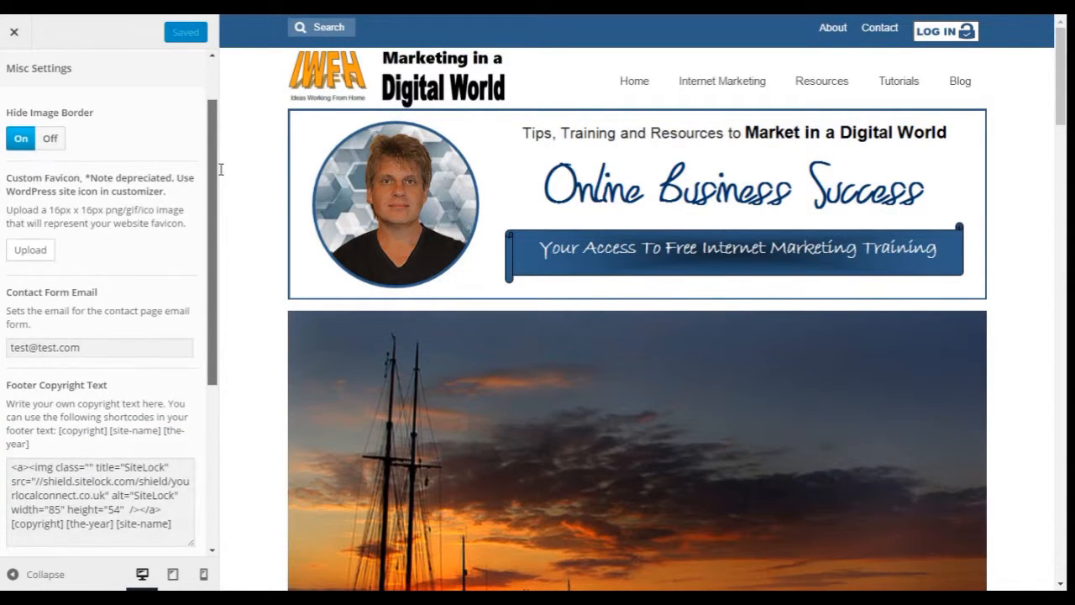
{"action": "scroll", "scroll_direction": "down", "scroll_amount": 3}
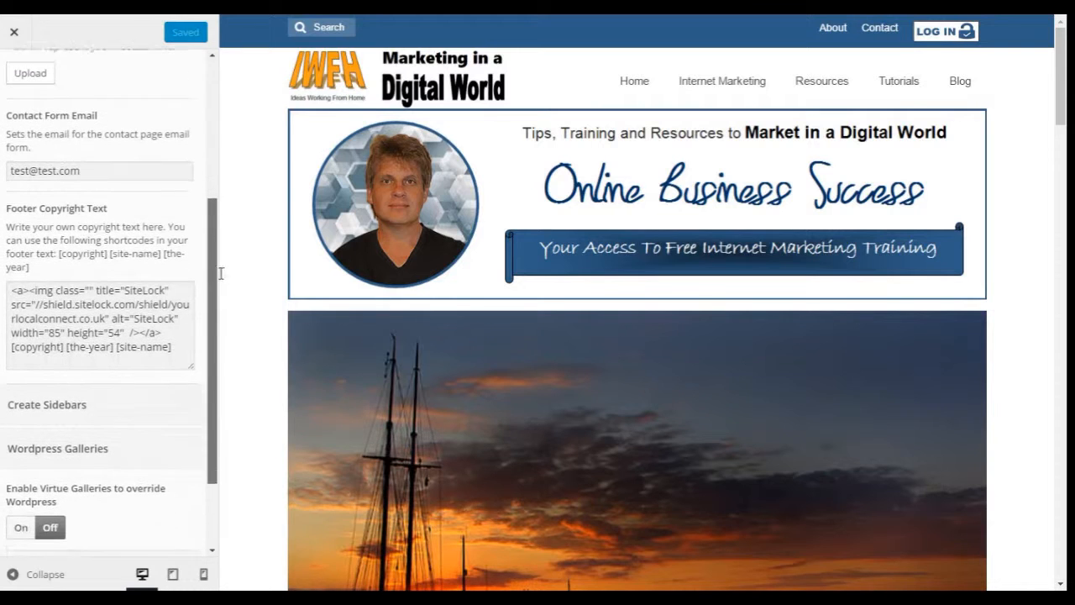
{"action": "scroll", "scroll_direction": "down", "scroll_amount": 3}
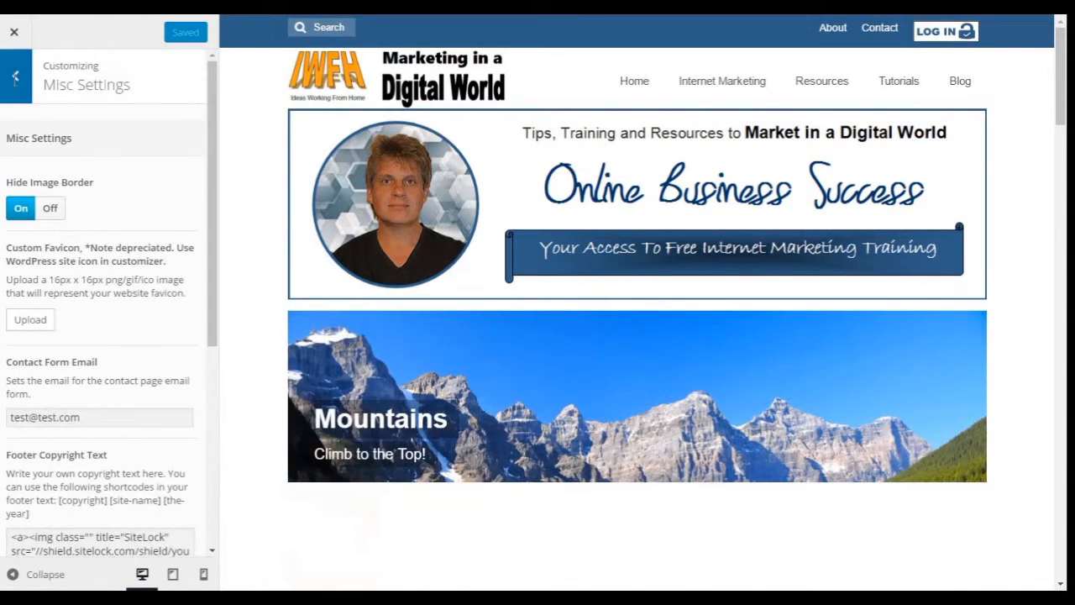
{"action": "left_click", "coordinate": [14, 75]}
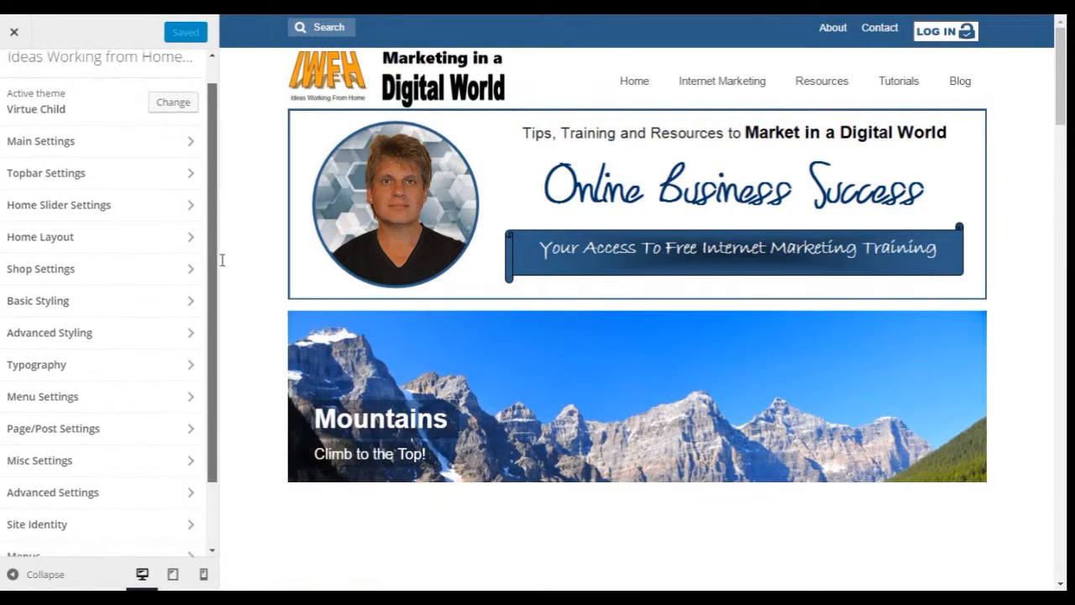
Step: View Advanced Settings custom CSS and Site Identity, then open Menus
{"action": "left_click", "coordinate": [52, 491]}
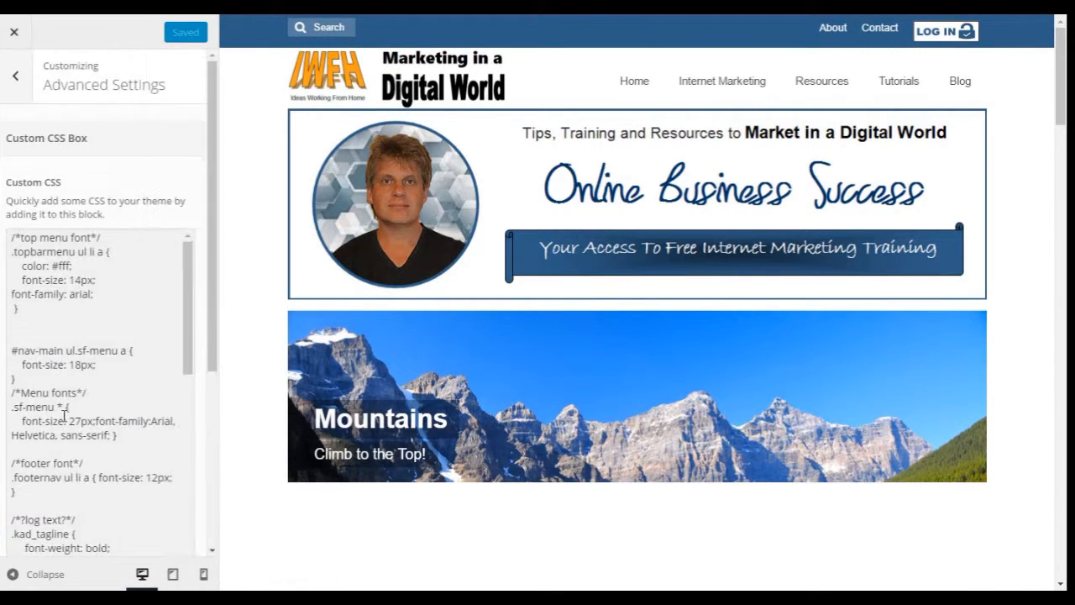
{"action": "left_click", "coordinate": [15, 75]}
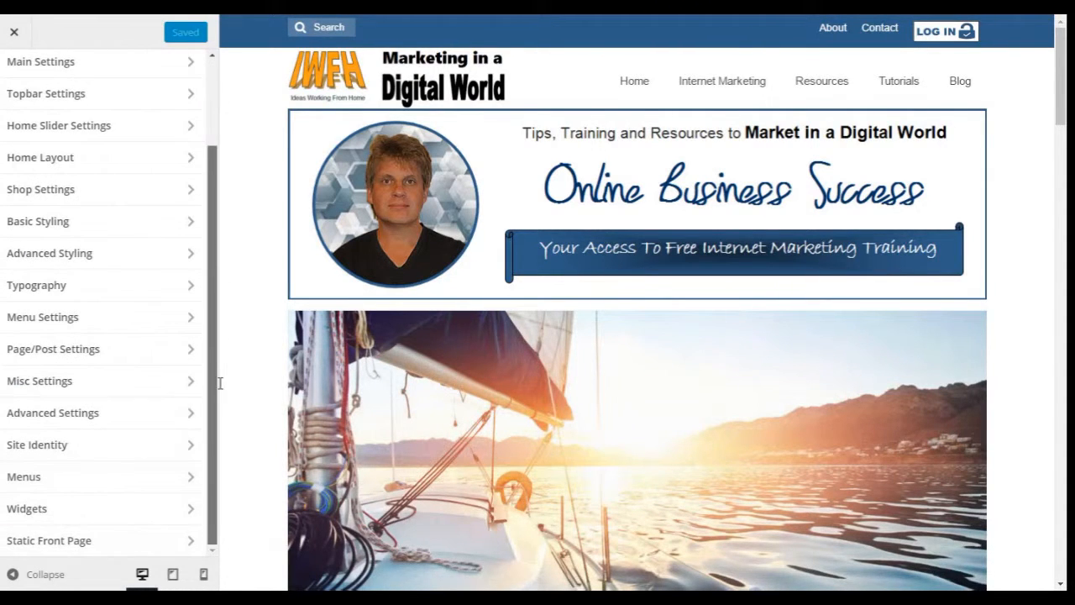
{"action": "left_click", "coordinate": [37, 444]}
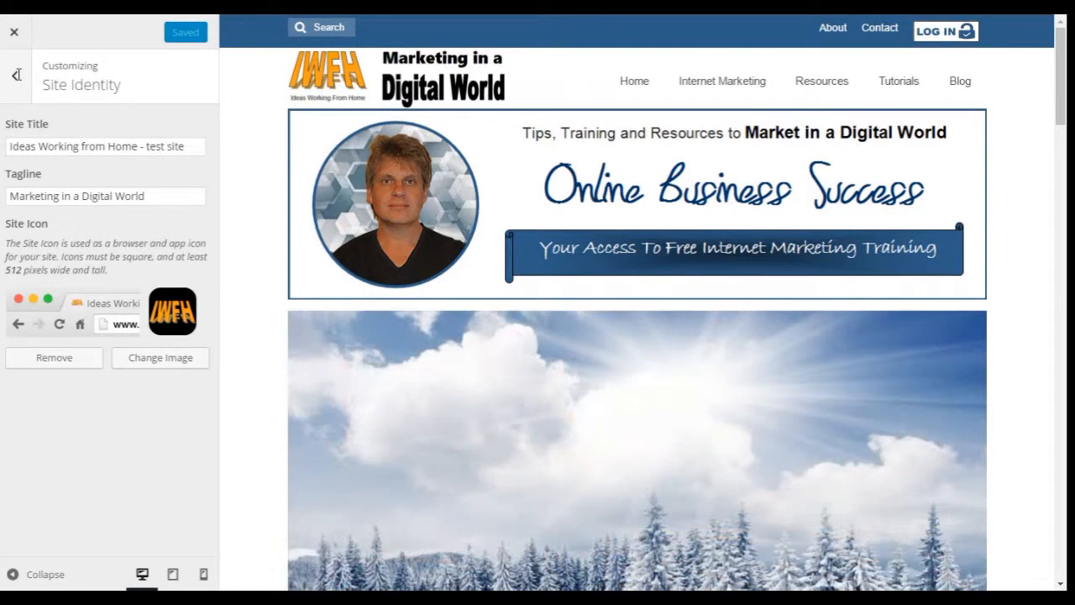
{"action": "left_click", "coordinate": [15, 74]}
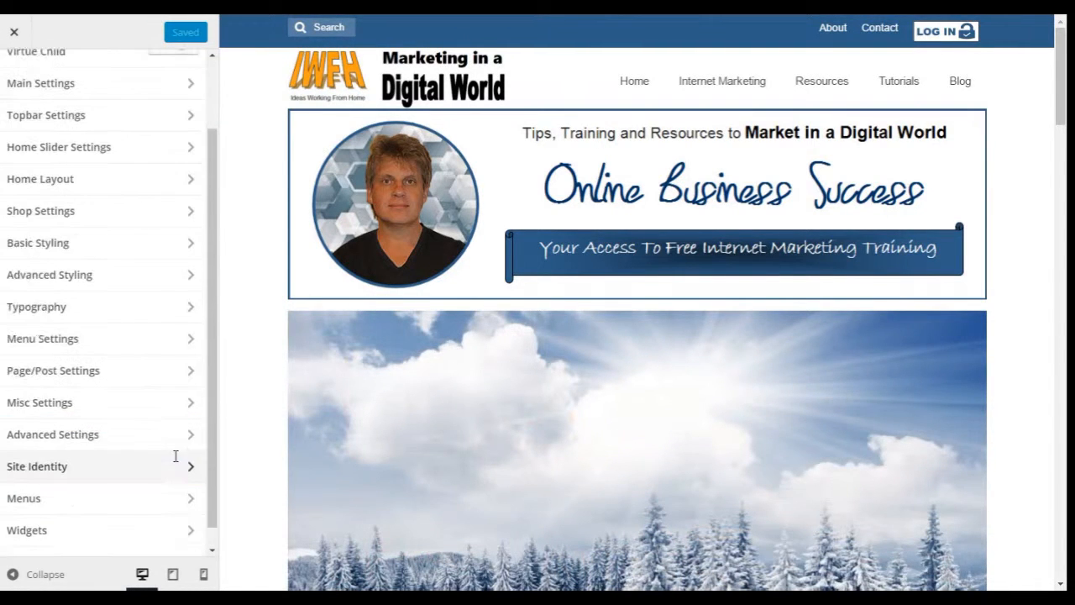
{"action": "left_click", "coordinate": [24, 497]}
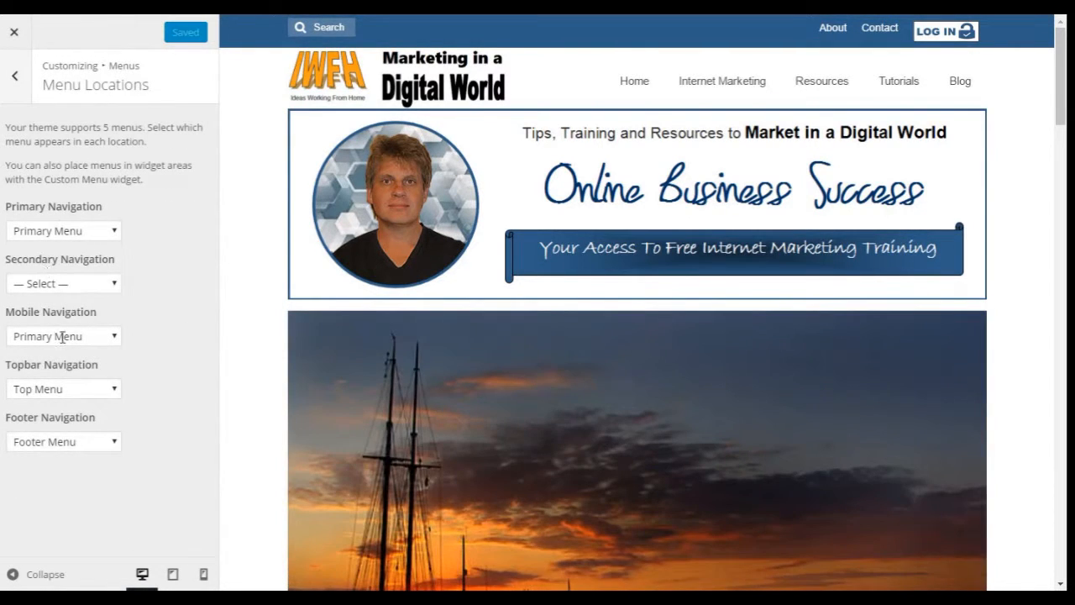
{"action": "mouse_move", "coordinate": [103, 384]}
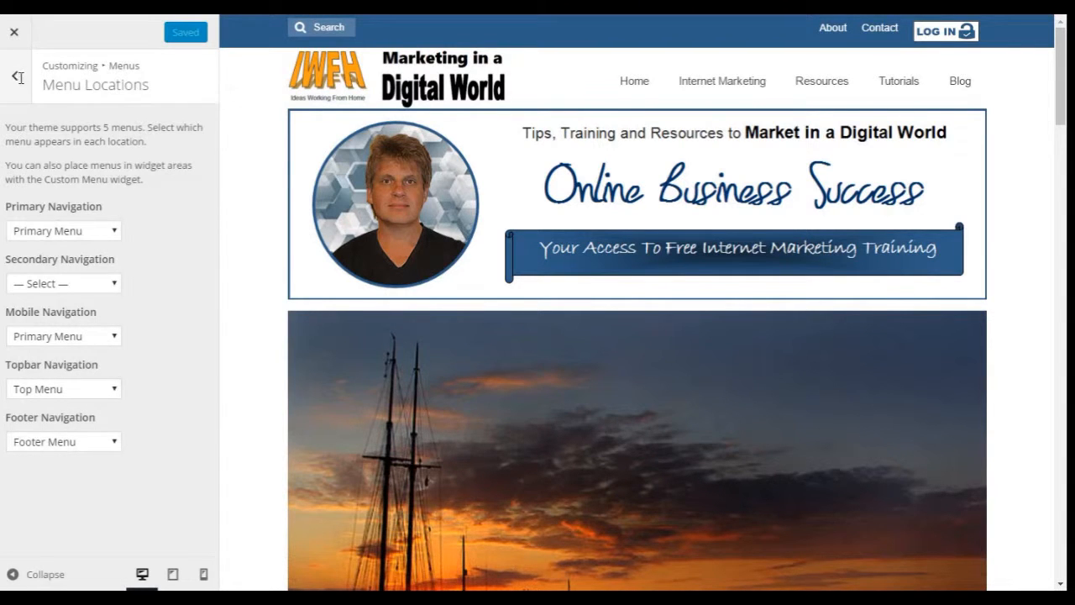
Step: Review the menus list and Static Front Page, then exit to Appearance > Themes
{"action": "left_click", "coordinate": [15, 74]}
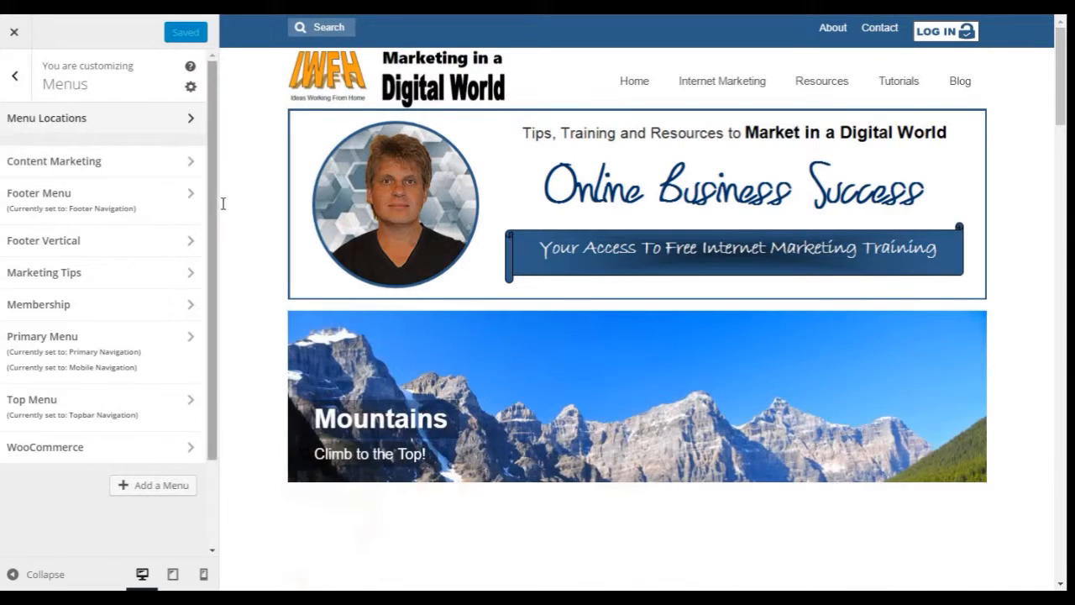
{"action": "scroll", "scroll_direction": "down", "scroll_amount": 3}
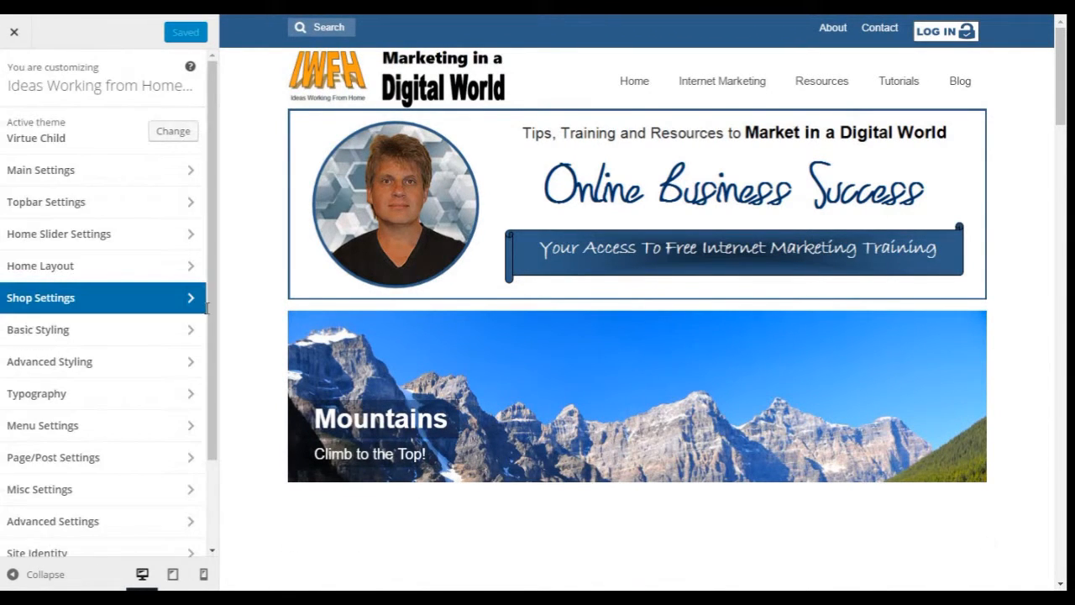
{"action": "scroll", "scroll_direction": "down", "scroll_amount": 3}
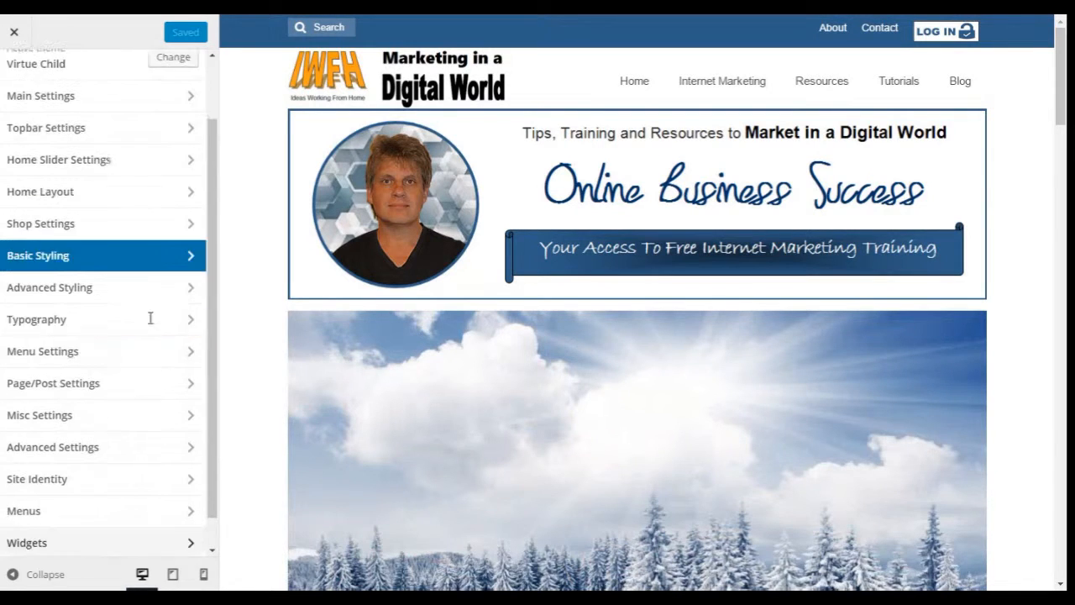
{"action": "scroll", "scroll_direction": "down", "scroll_amount": 3}
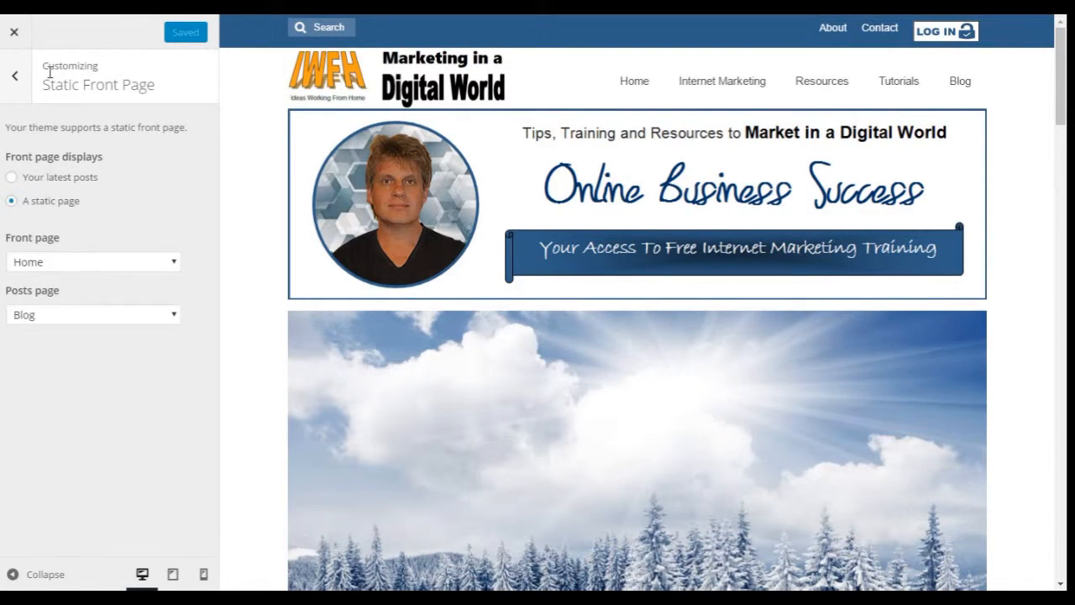
{"action": "left_click", "coordinate": [15, 75]}
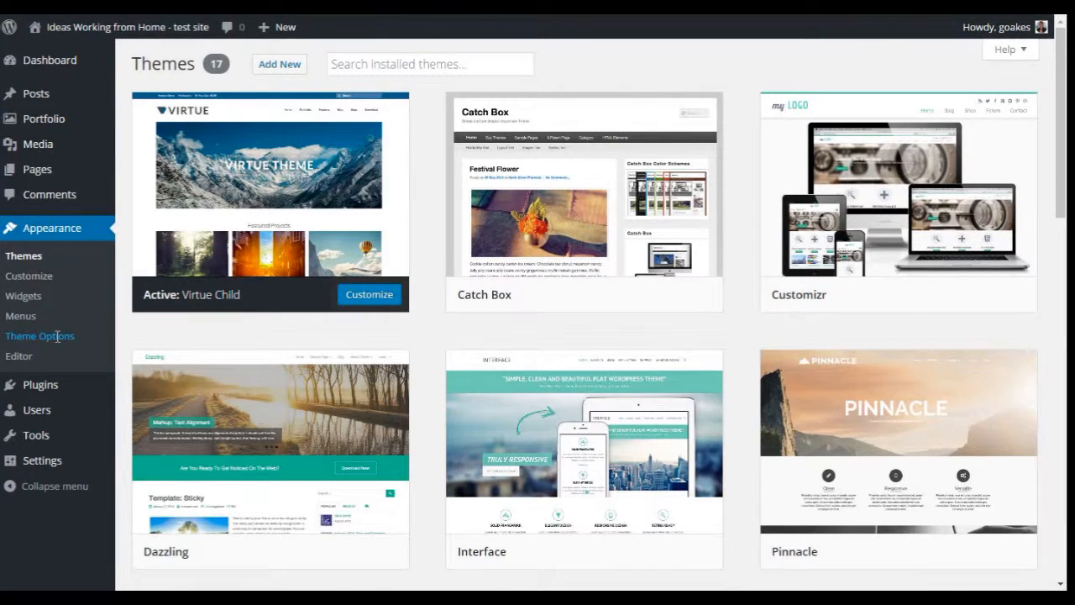
Step: Open Virtue Theme Options, browse Advanced and Main Settings, and land on Topbar Settings
{"action": "left_click", "coordinate": [40, 335]}
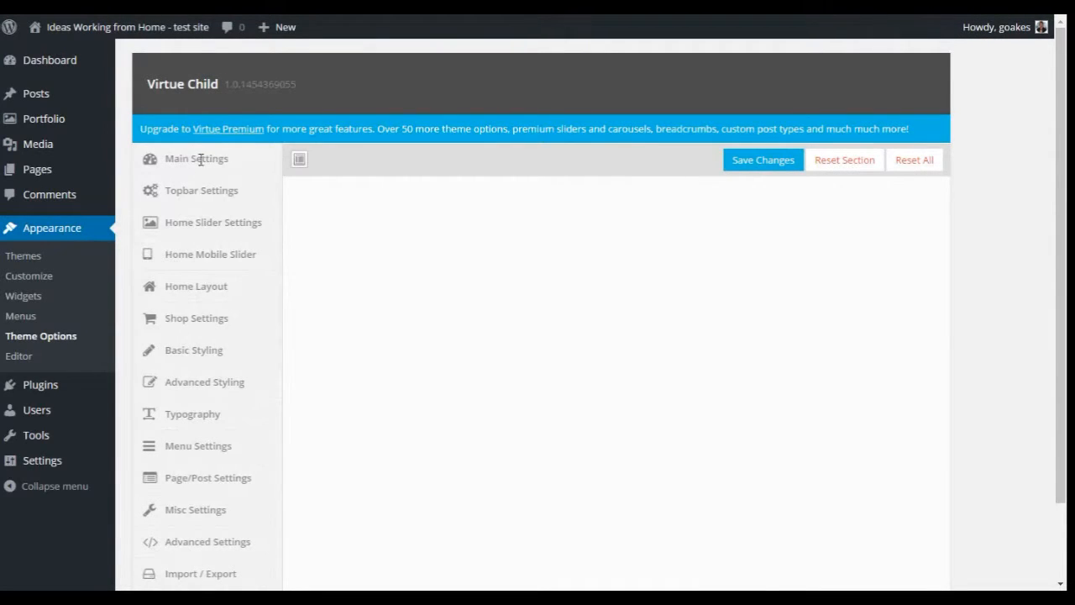
{"action": "left_click", "coordinate": [207, 541]}
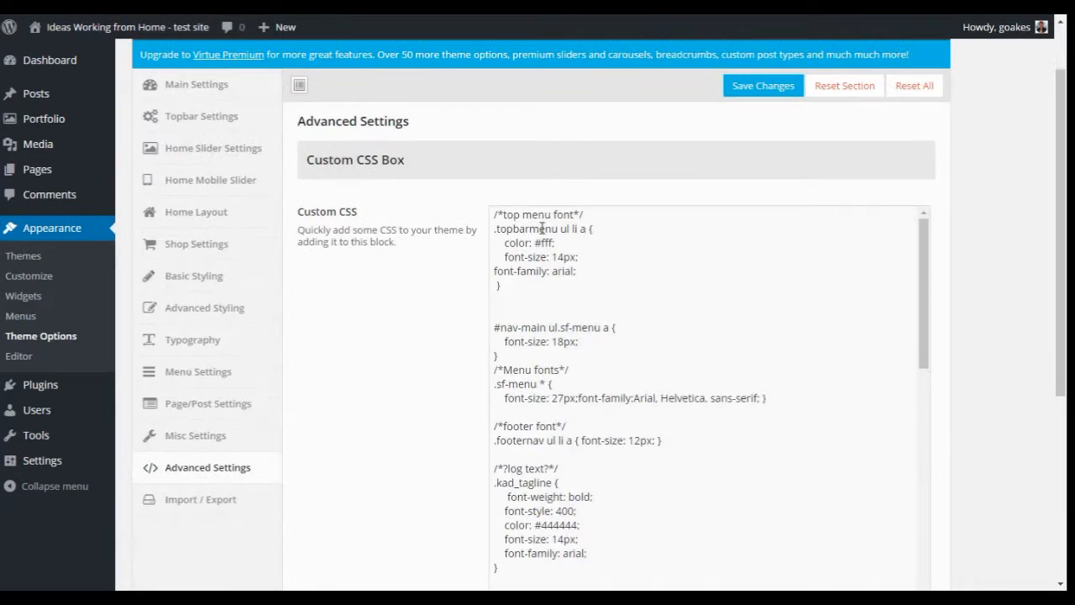
{"action": "scroll", "scroll_direction": "up", "scroll_amount": 3}
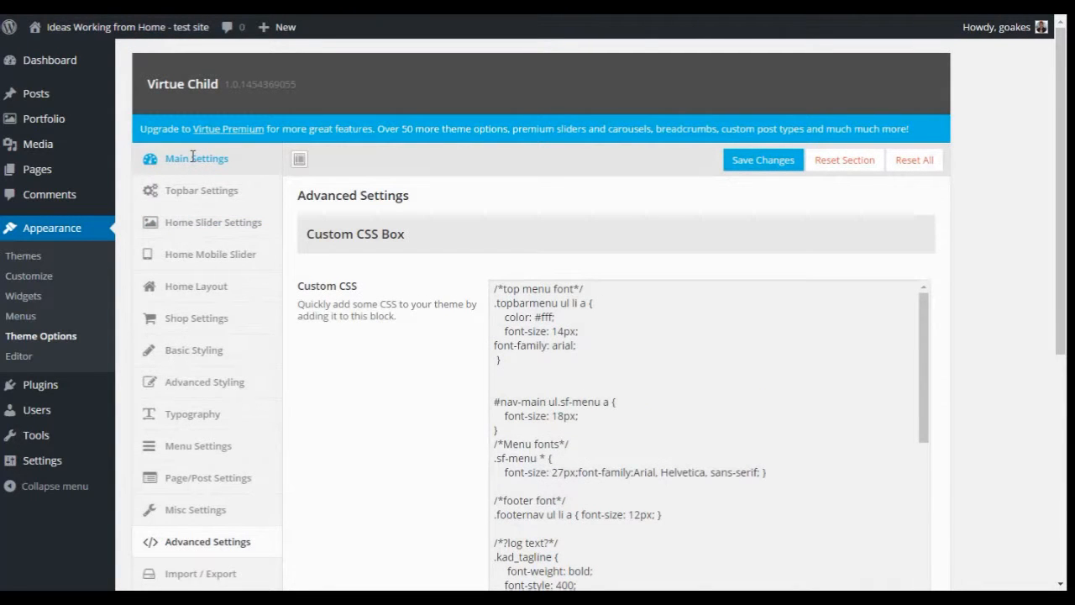
{"action": "left_click", "coordinate": [196, 158]}
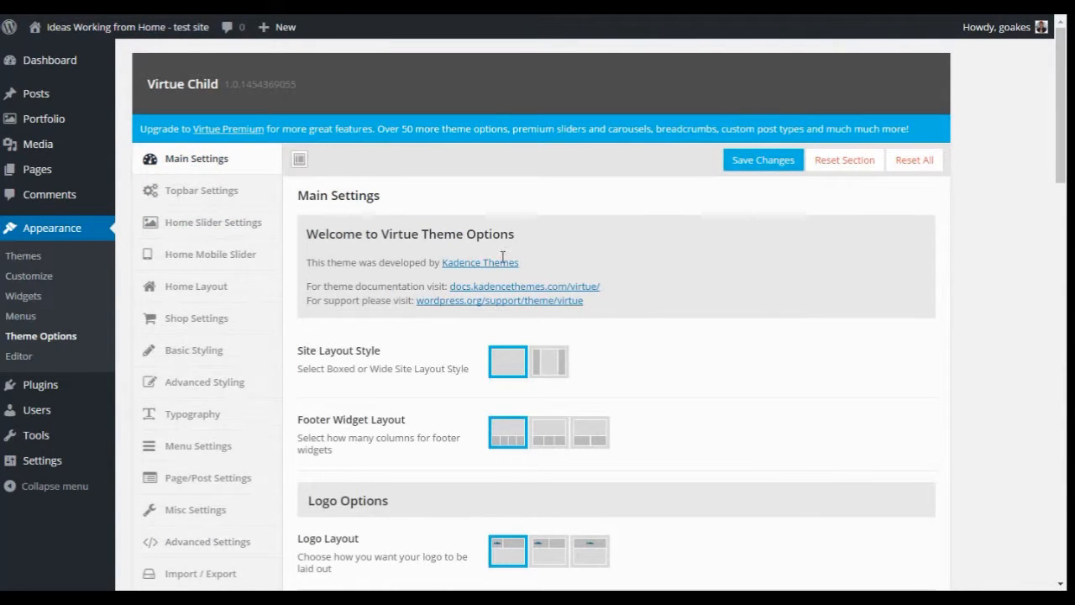
{"action": "scroll", "scroll_direction": "down", "scroll_amount": 3}
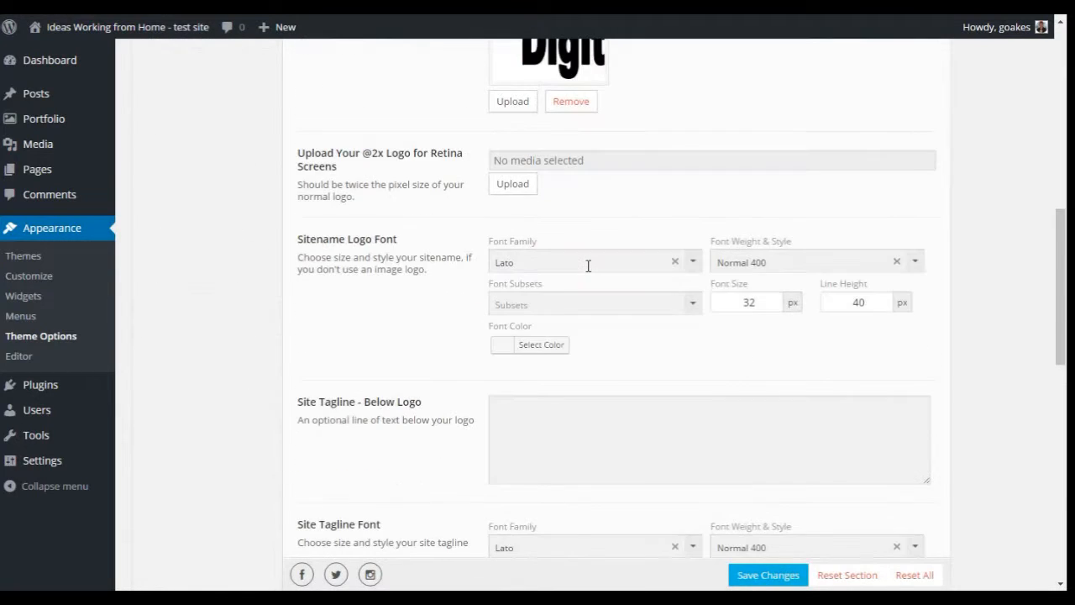
{"action": "scroll", "scroll_direction": "down", "scroll_amount": 3}
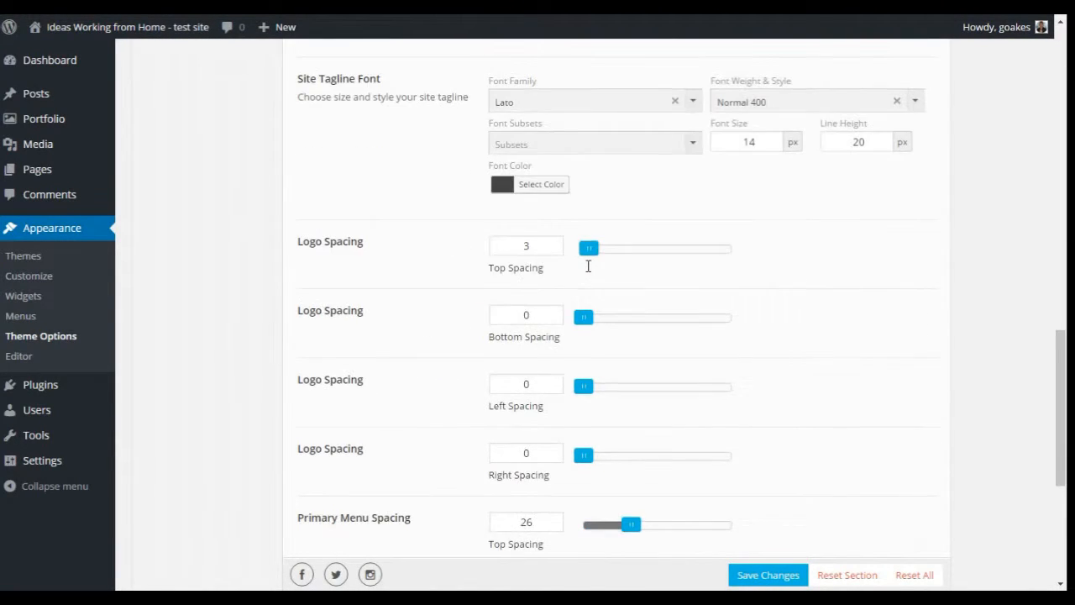
{"action": "scroll", "scroll_direction": "up", "scroll_amount": 3}
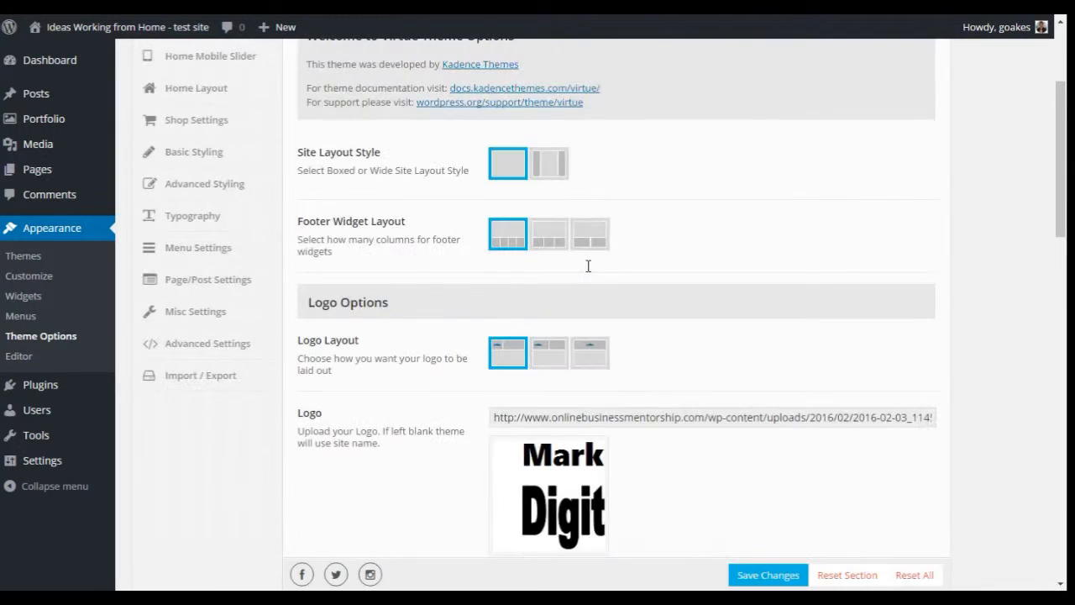
{"action": "scroll", "scroll_direction": "up", "scroll_amount": 3}
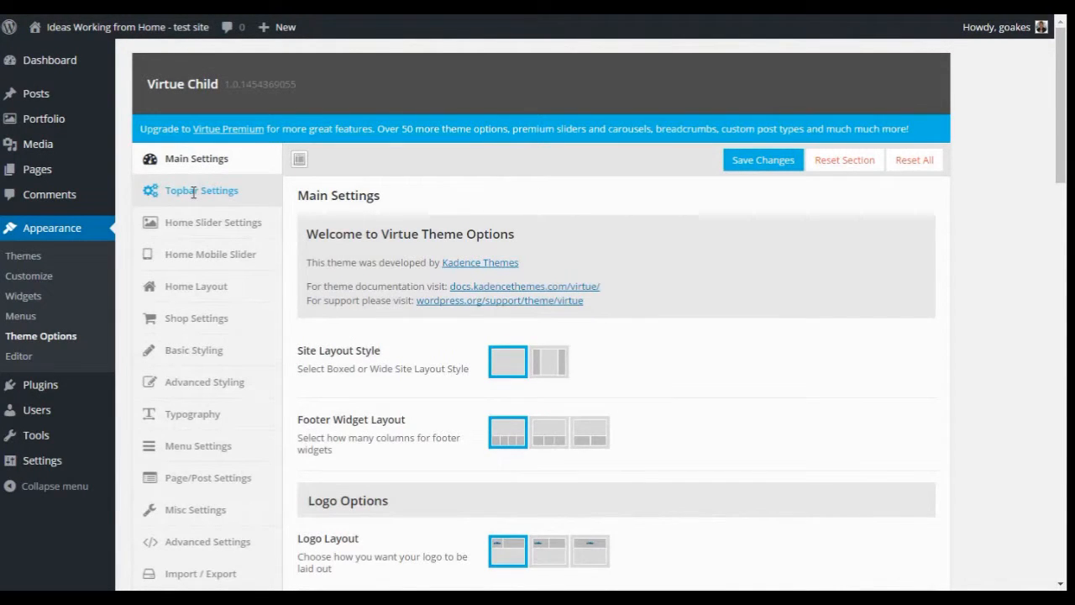
{"action": "left_click", "coordinate": [202, 190]}
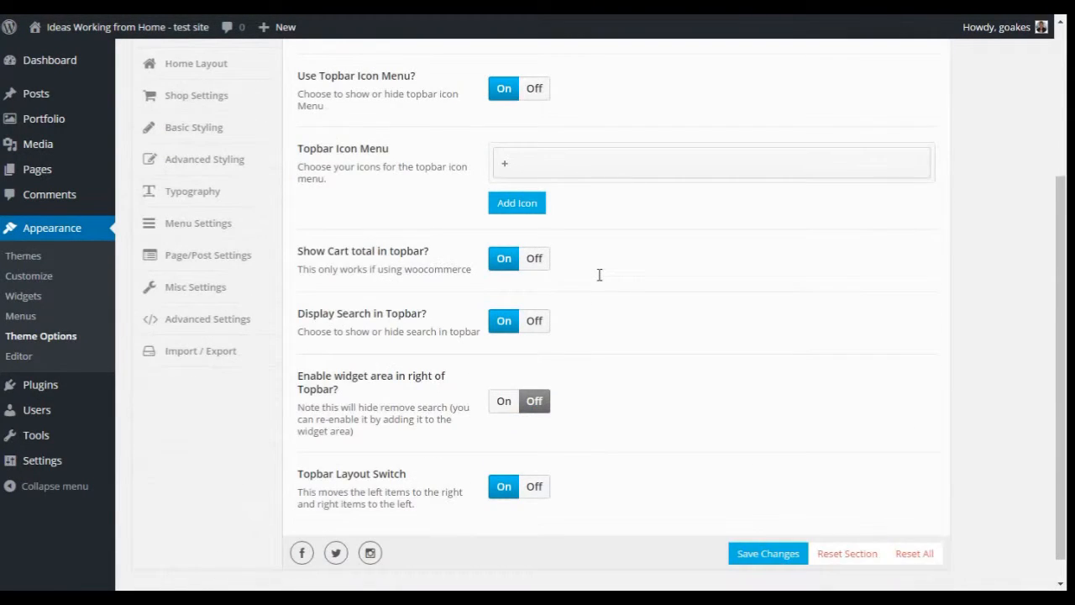
{"action": "scroll", "scroll_direction": "up", "scroll_amount": 3}
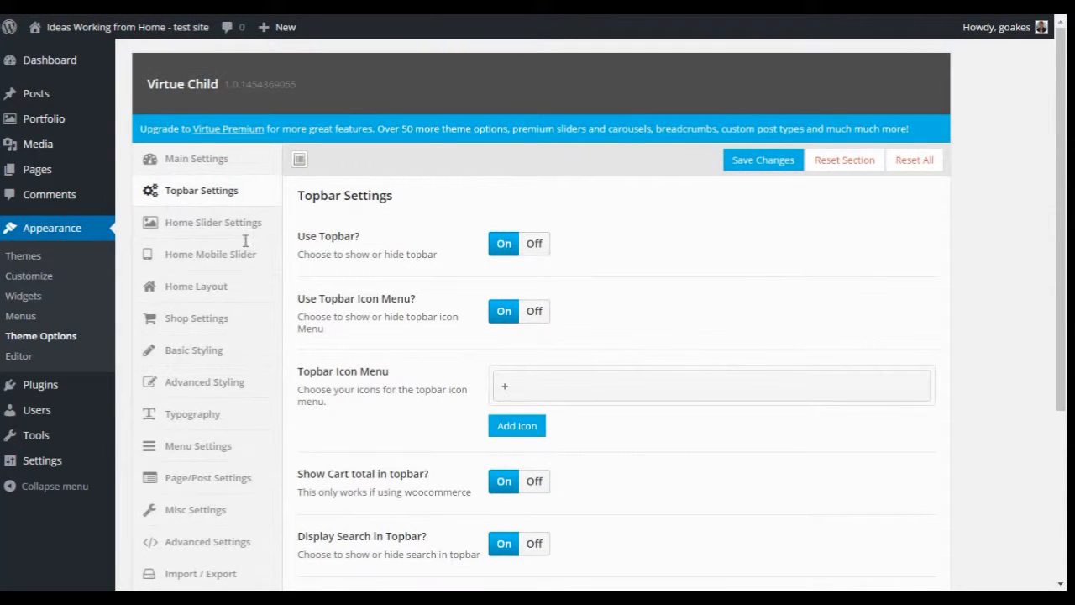
{"action": "left_click", "coordinate": [213, 222]}
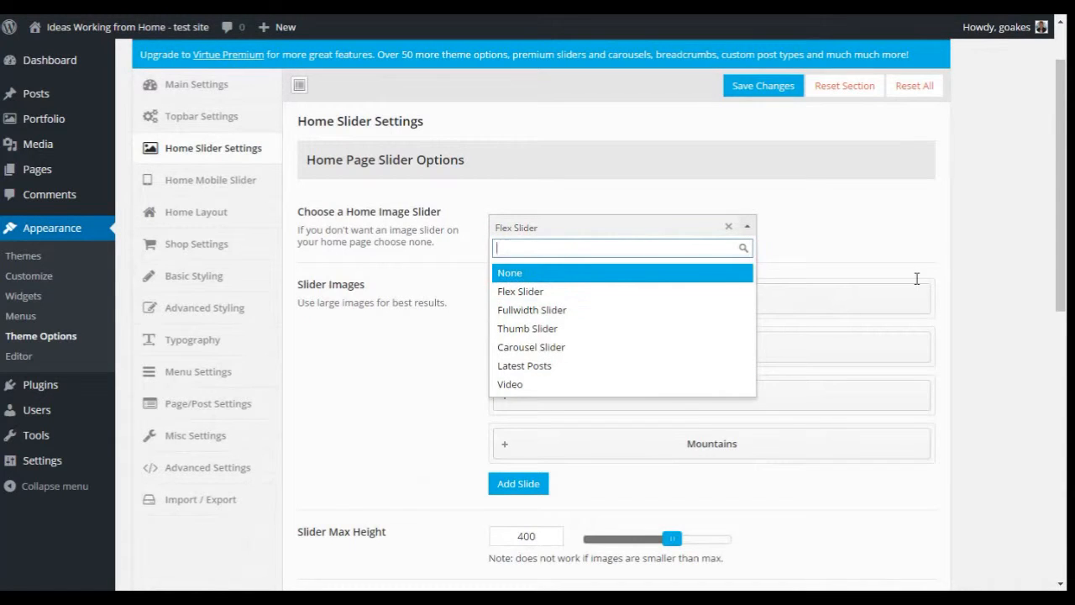
{"action": "left_click", "coordinate": [520, 291]}
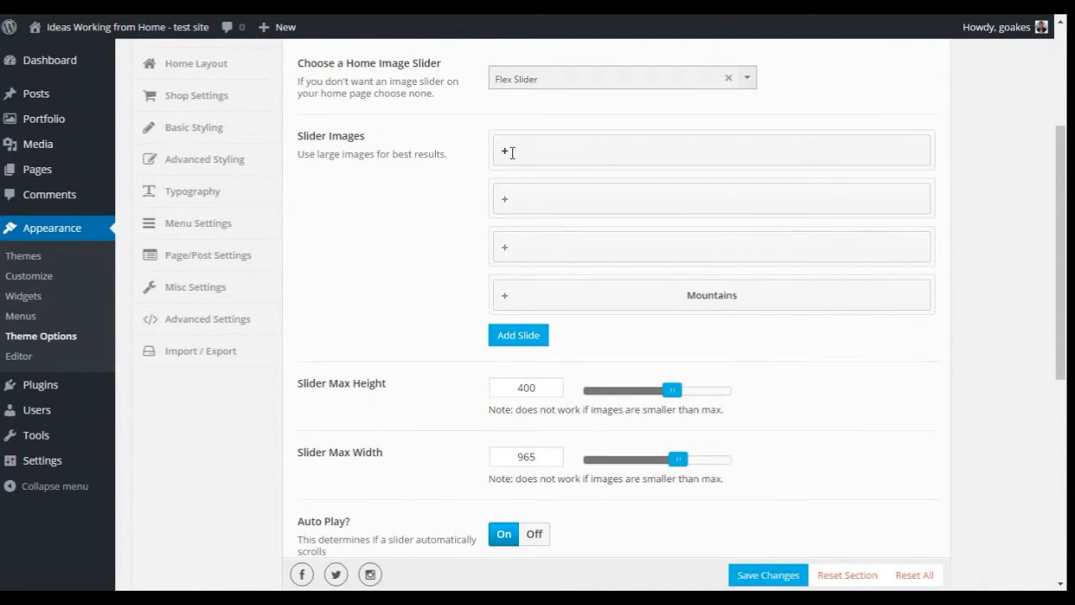
{"action": "left_click", "coordinate": [505, 152]}
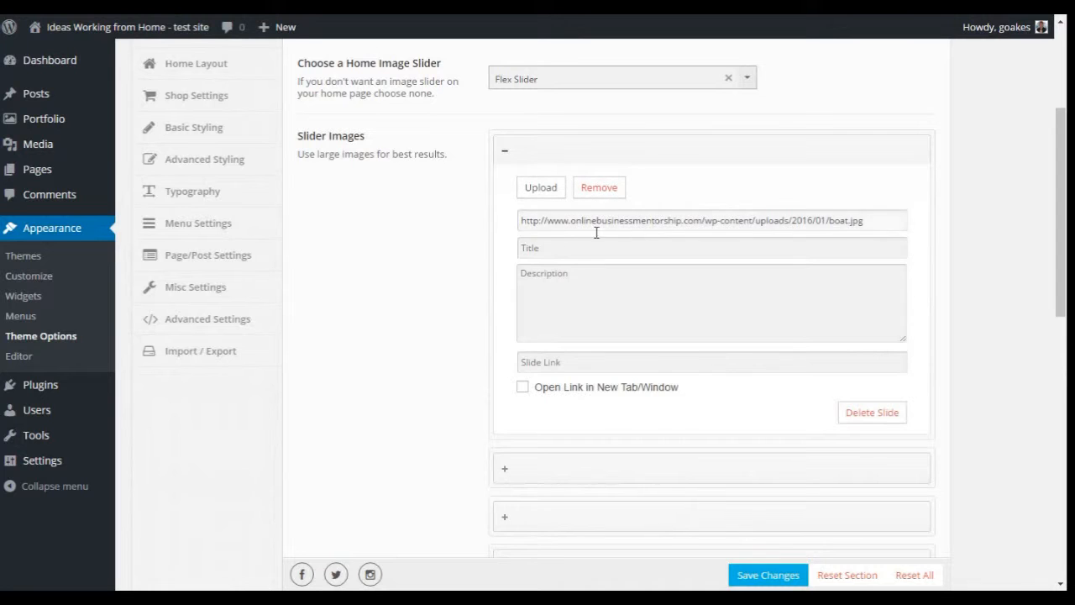
{"action": "left_click", "coordinate": [504, 150]}
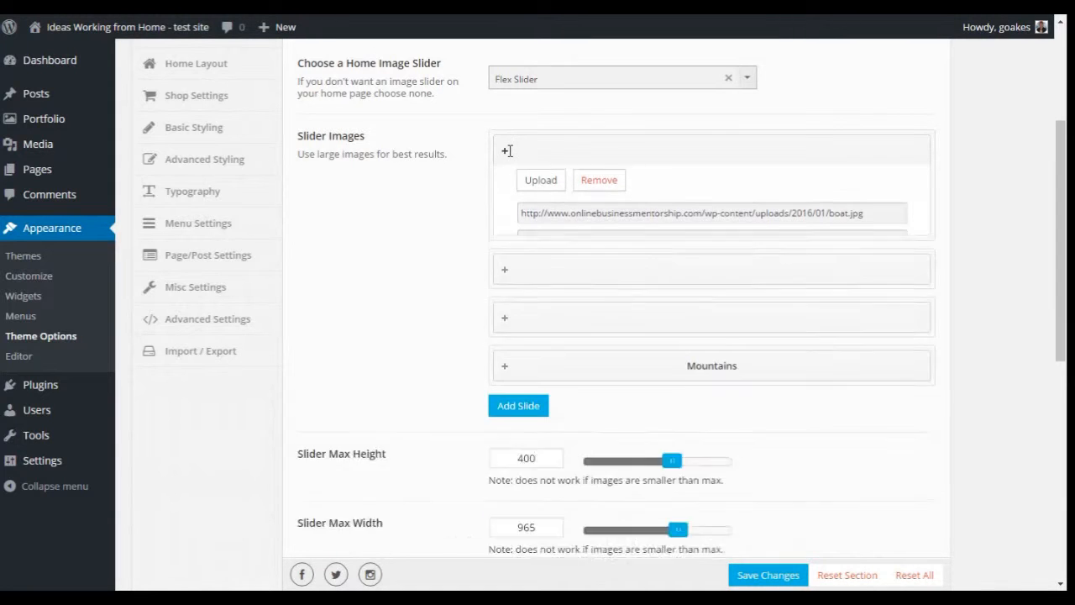
{"action": "scroll", "scroll_direction": "down", "scroll_amount": 3}
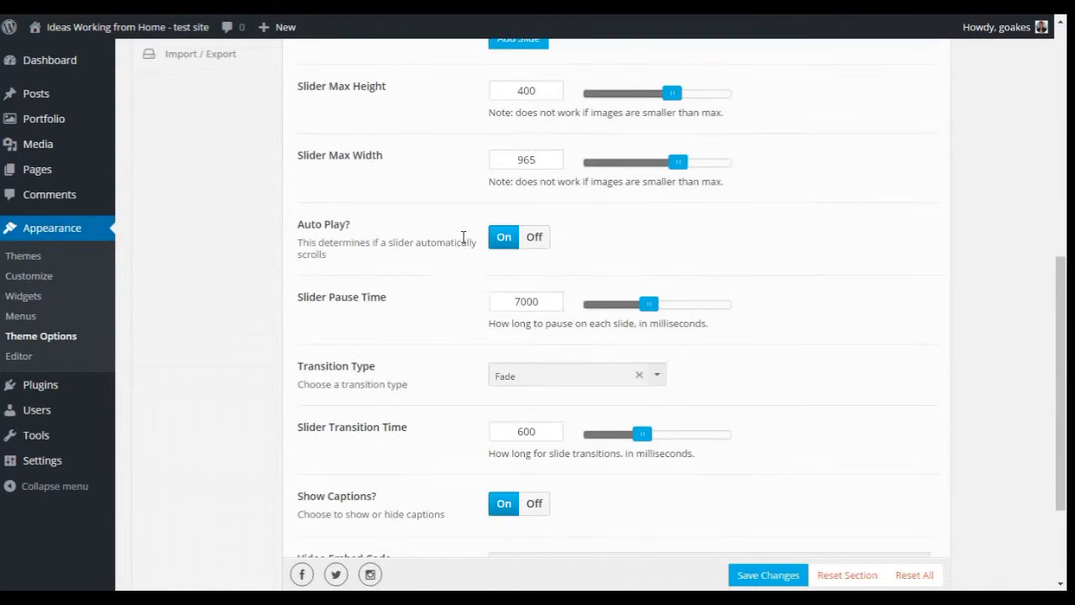
{"action": "scroll", "scroll_direction": "up", "scroll_amount": 3}
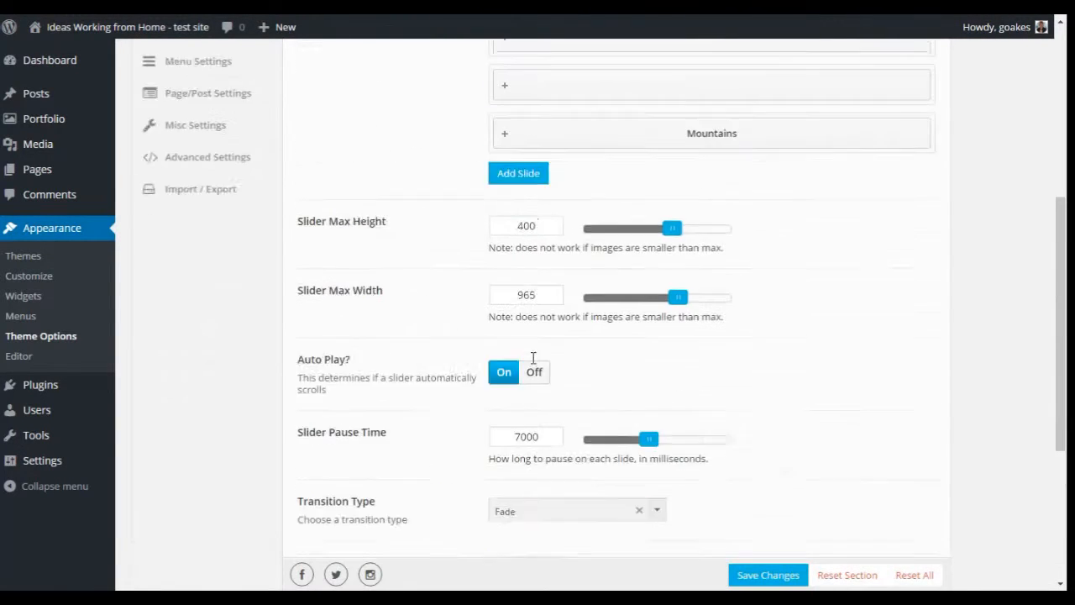
{"action": "scroll", "scroll_direction": "up", "scroll_amount": 3}
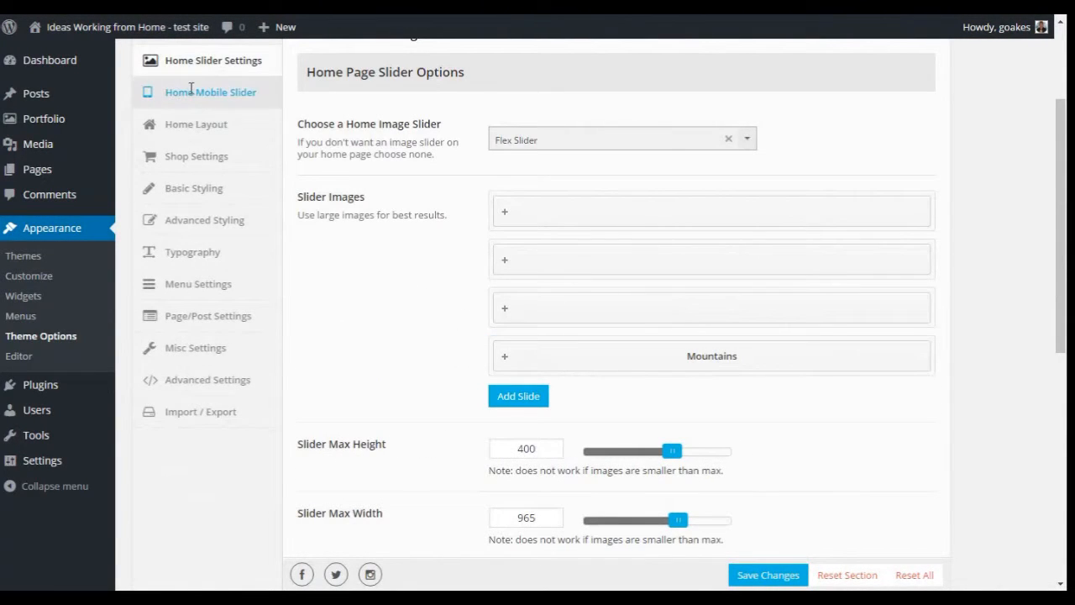
Step: View Home Mobile Slider, then scroll Home Layout's layout manager and blog/portfolio carousel settings
{"action": "left_click", "coordinate": [210, 92]}
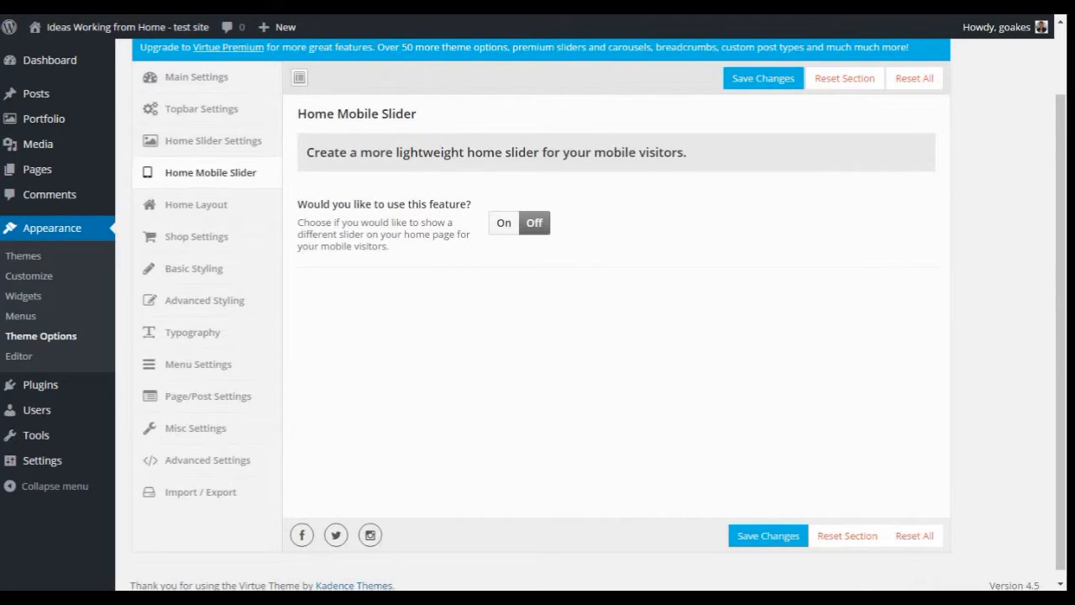
{"action": "mouse_move", "coordinate": [196, 204]}
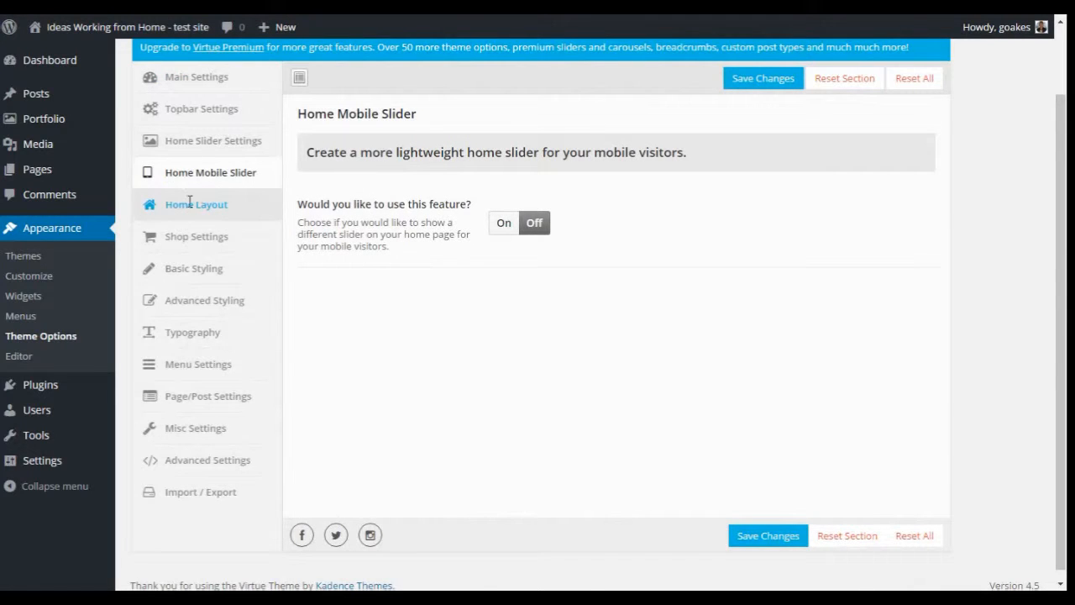
{"action": "left_click", "coordinate": [196, 204]}
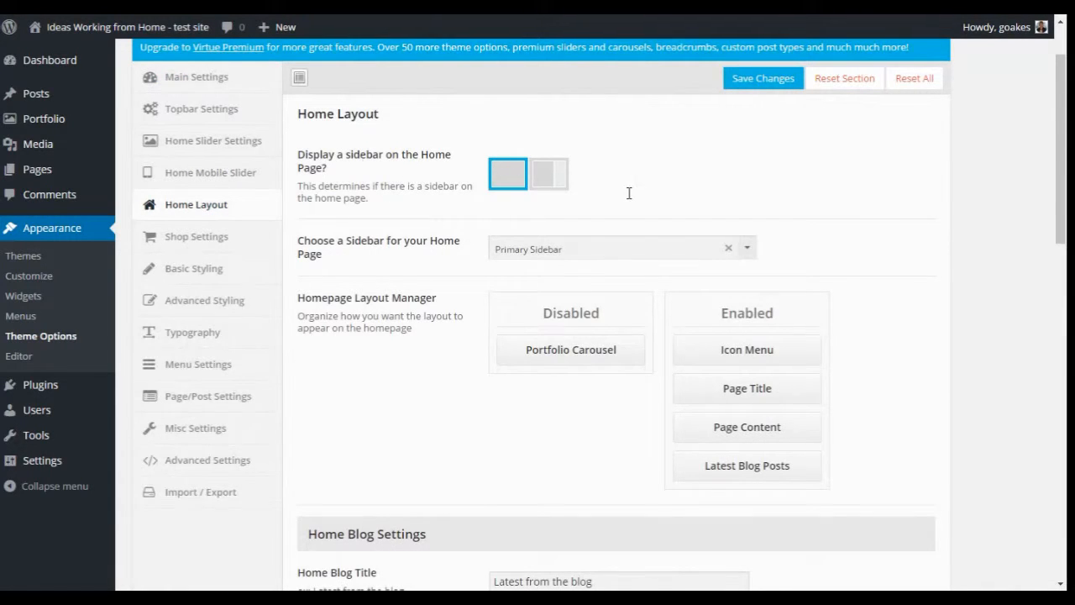
{"action": "scroll", "scroll_direction": "down", "scroll_amount": 3}
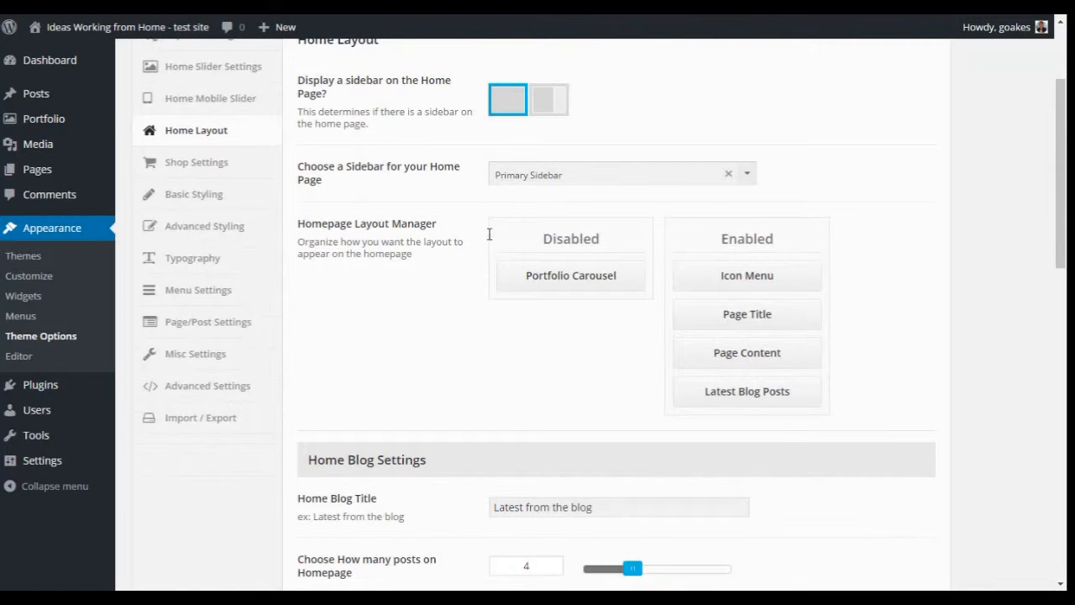
{"action": "mouse_move", "coordinate": [579, 244]}
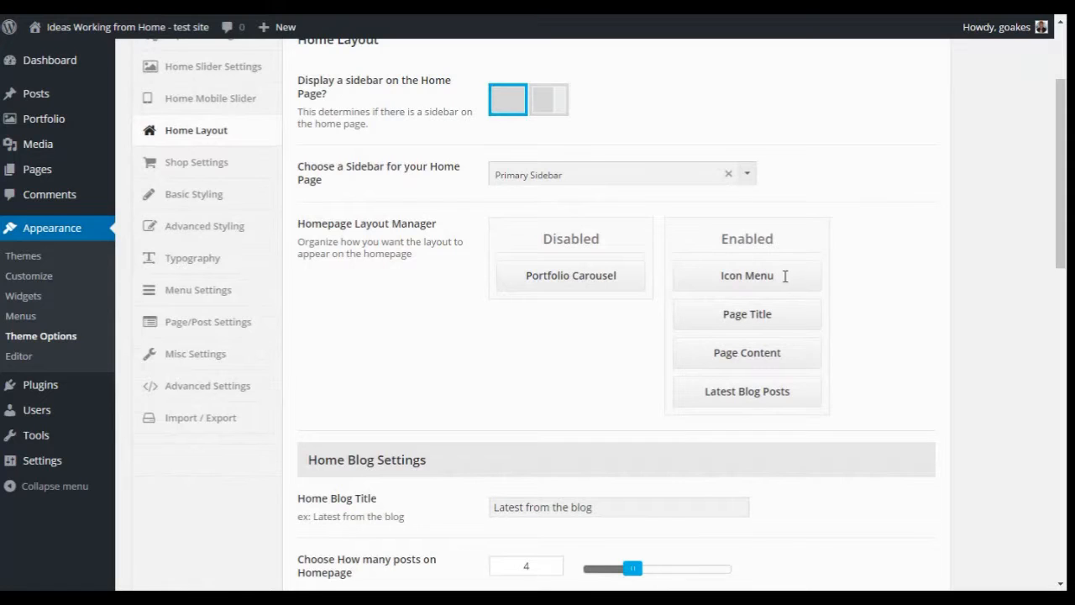
{"action": "mouse_move", "coordinate": [799, 329]}
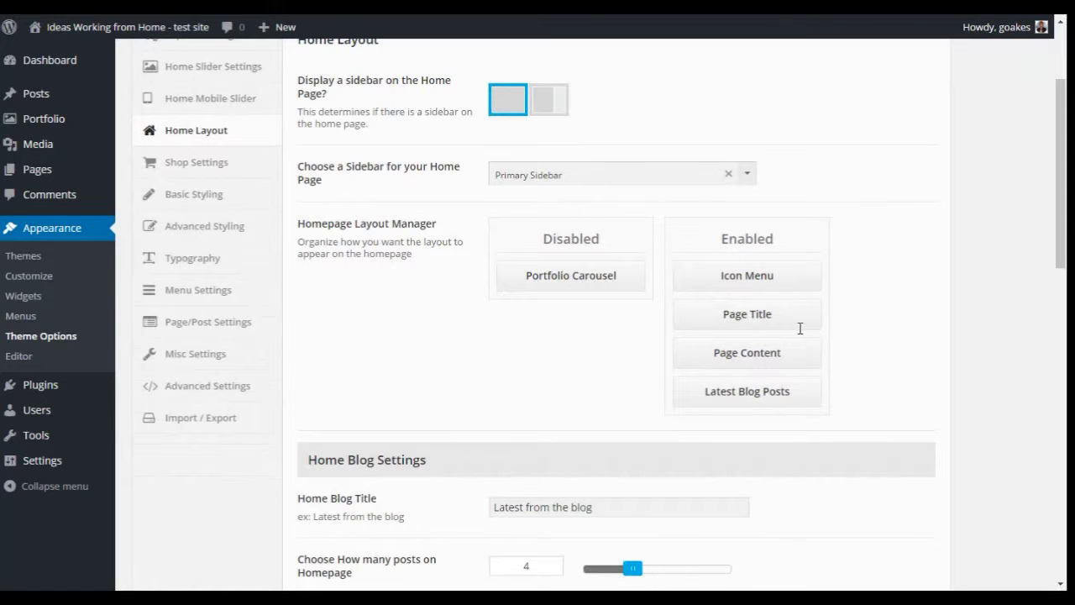
{"action": "mouse_move", "coordinate": [774, 352]}
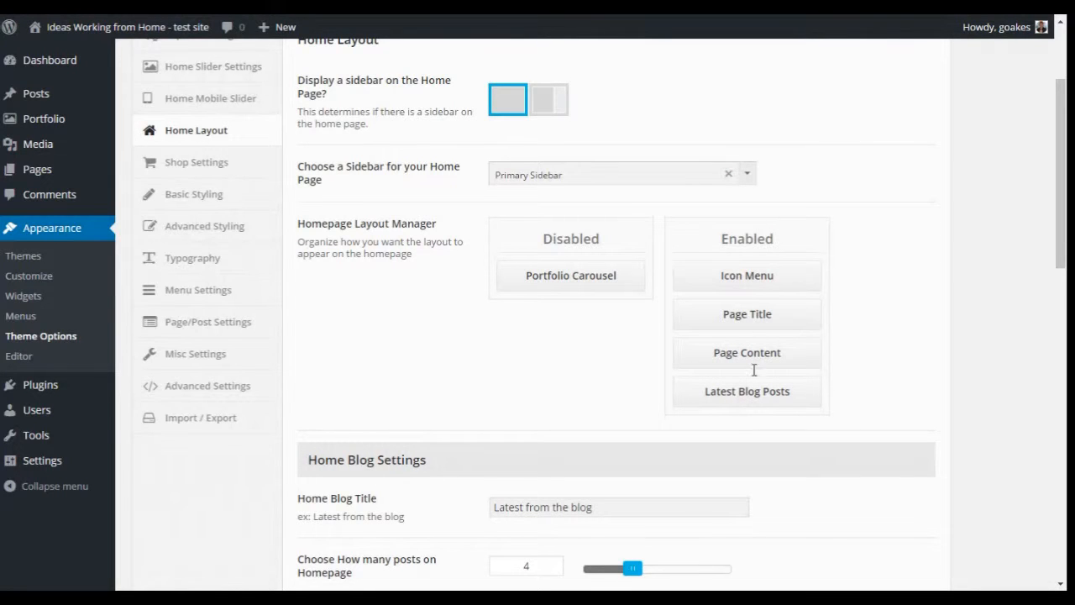
{"action": "scroll", "scroll_direction": "down", "scroll_amount": 3}
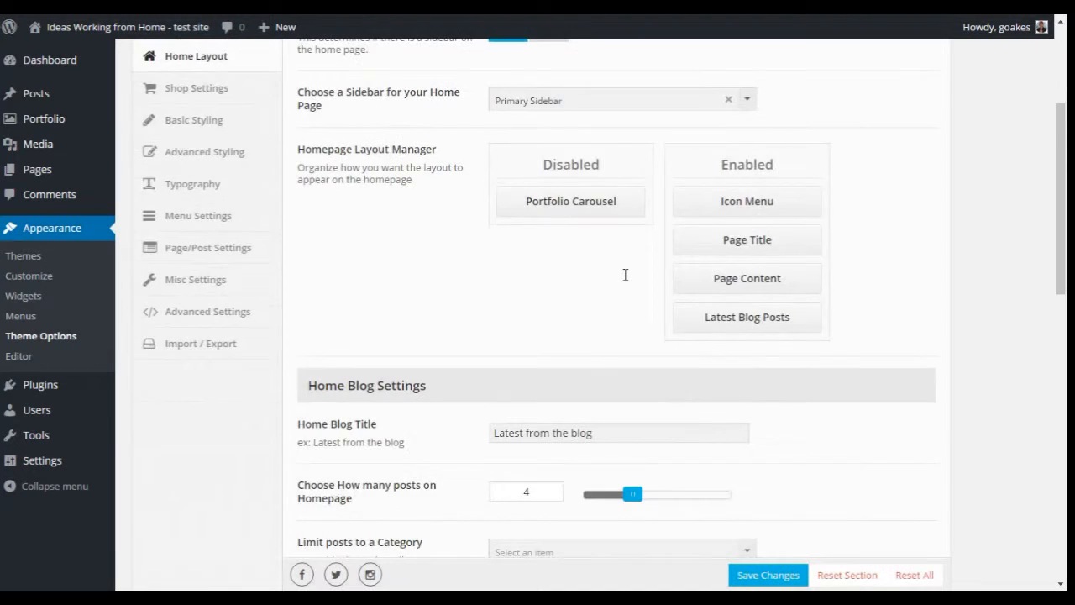
{"action": "scroll", "scroll_direction": "down", "scroll_amount": 3}
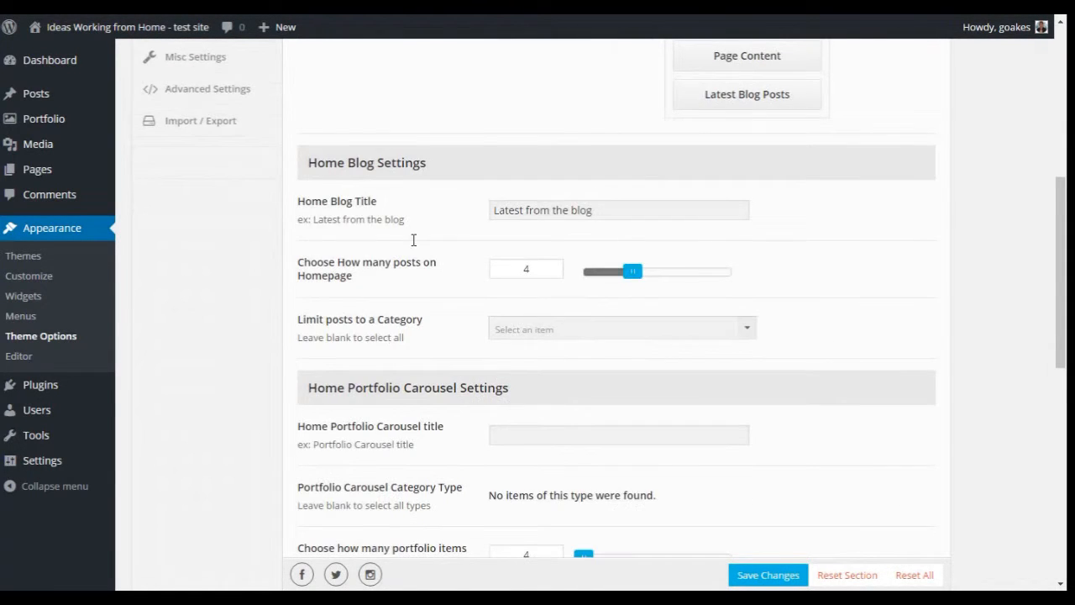
{"action": "scroll", "scroll_direction": "down", "scroll_amount": 3}
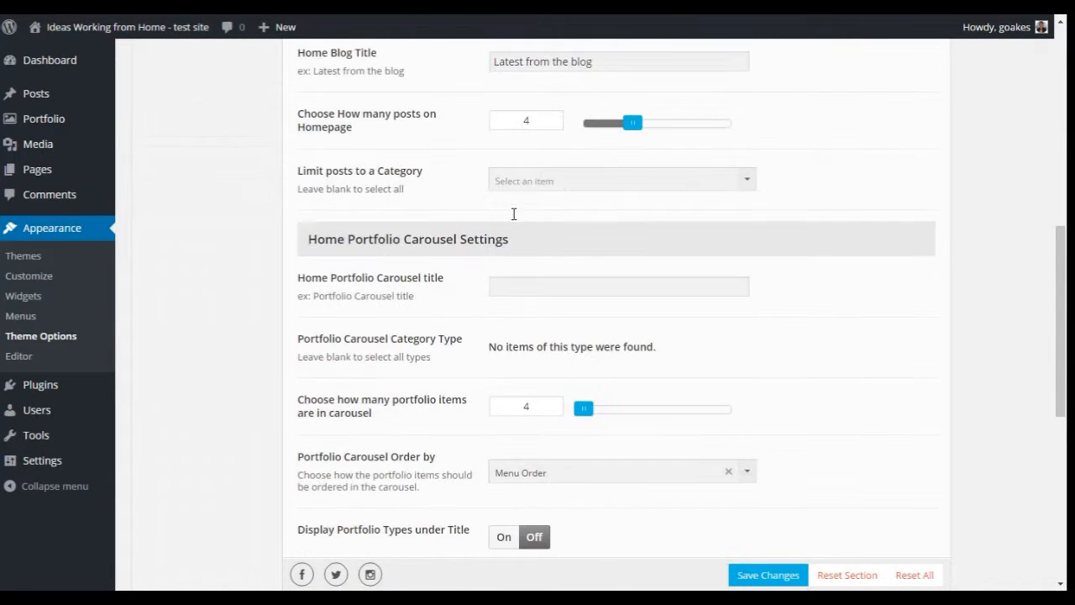
{"action": "scroll", "scroll_direction": "down", "scroll_amount": 3}
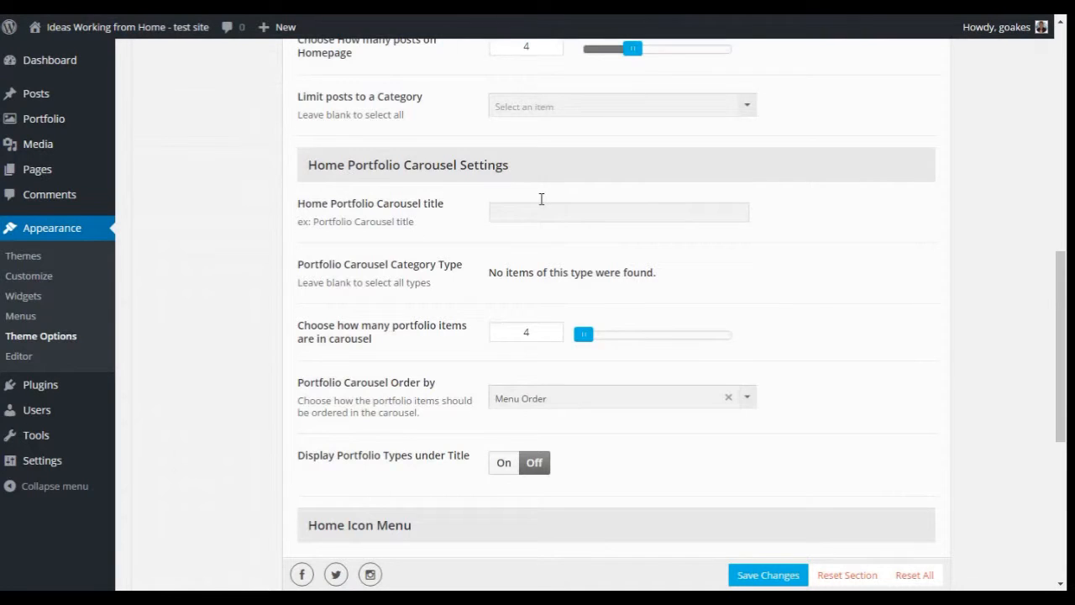
{"action": "scroll", "scroll_direction": "down", "scroll_amount": 3}
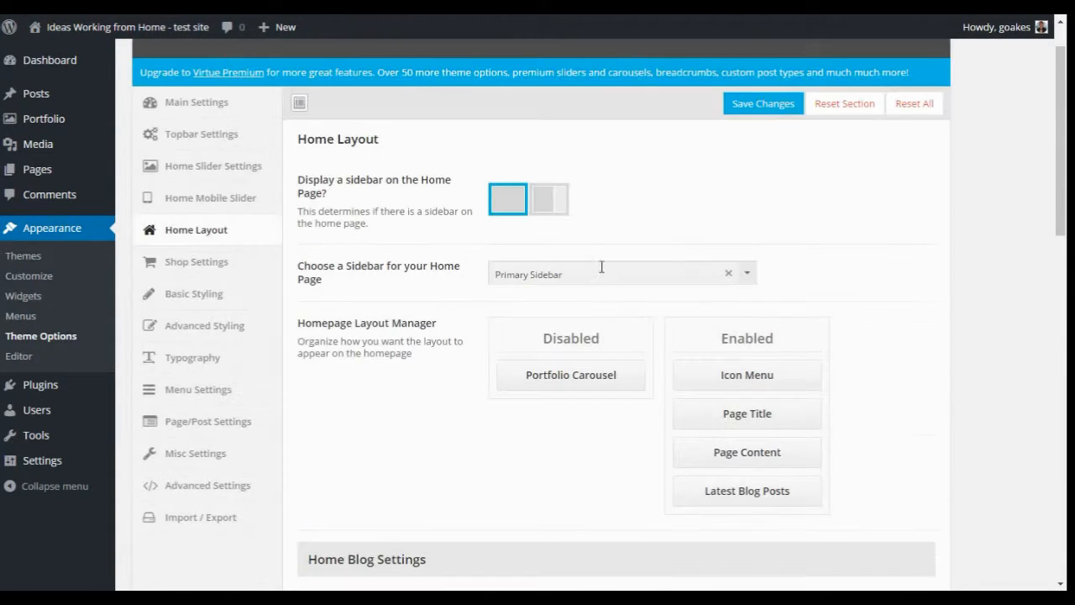
Step: Skim Shop Settings and Basic Styling, then scroll Advanced Styling's background options
{"action": "left_click", "coordinate": [196, 262]}
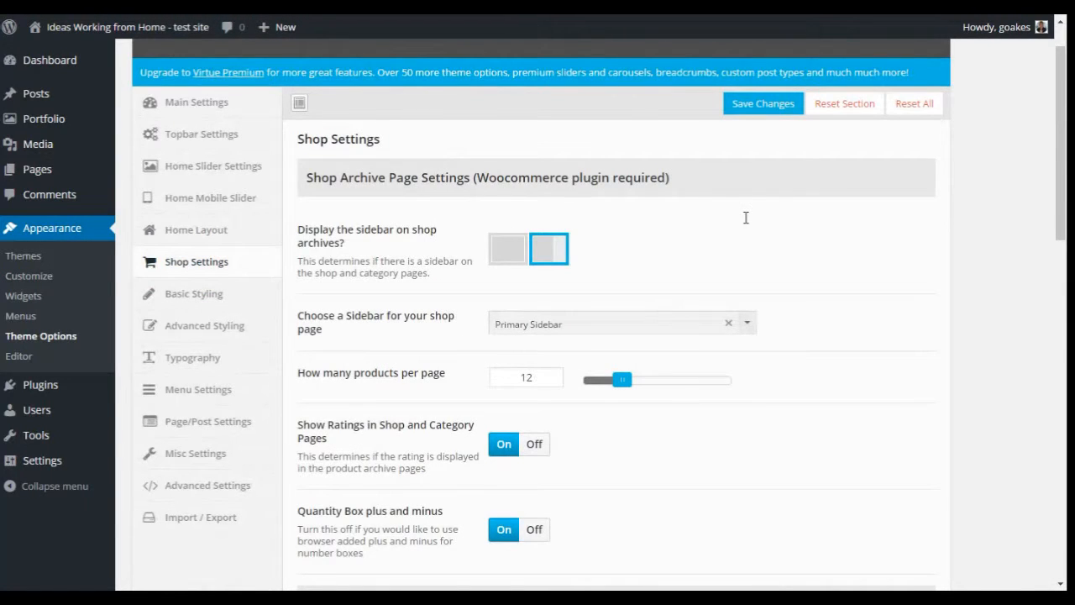
{"action": "scroll", "scroll_direction": "down", "scroll_amount": 3}
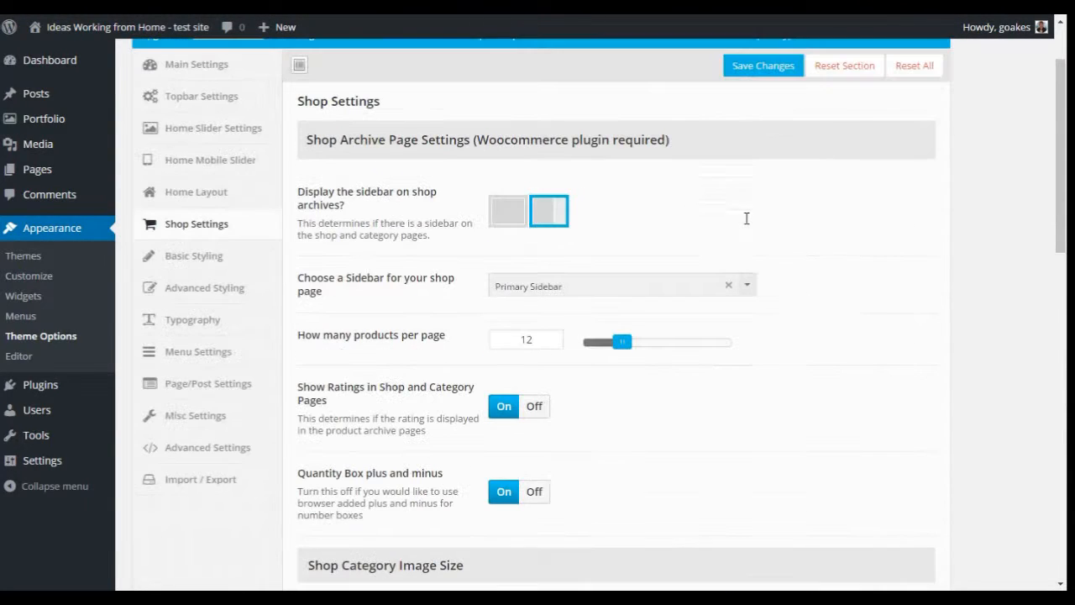
{"action": "left_click", "coordinate": [194, 258]}
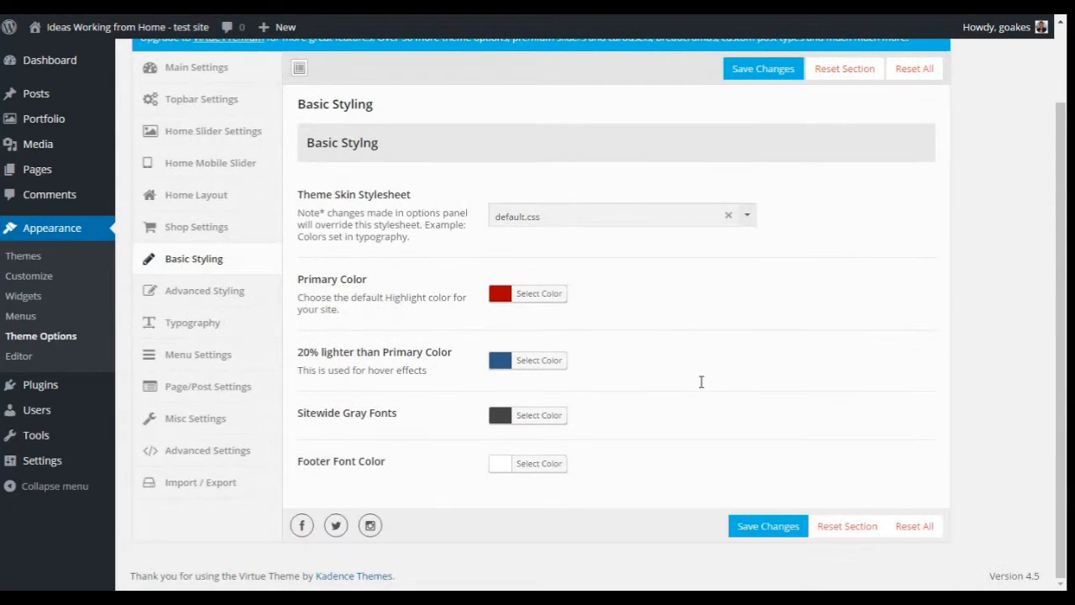
{"action": "left_click", "coordinate": [204, 290]}
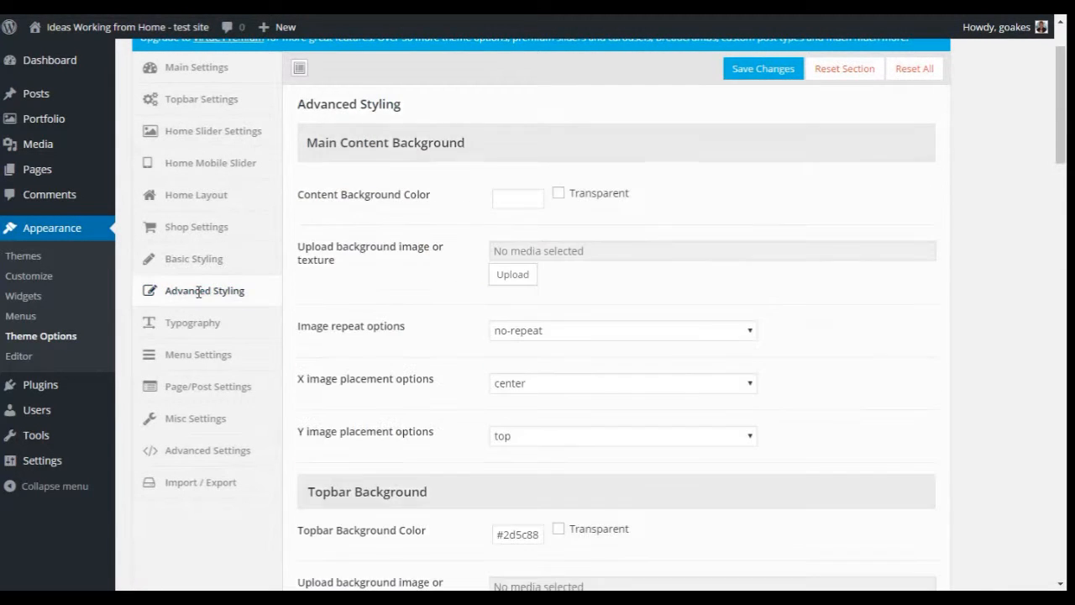
{"action": "scroll", "scroll_direction": "down", "scroll_amount": 3}
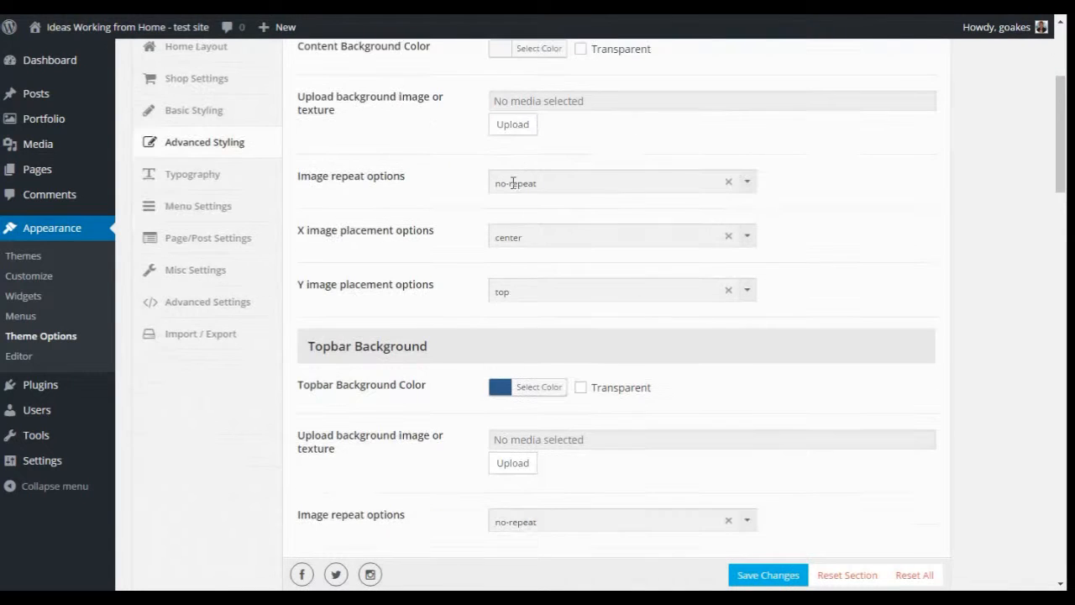
{"action": "scroll", "scroll_direction": "down", "scroll_amount": 3}
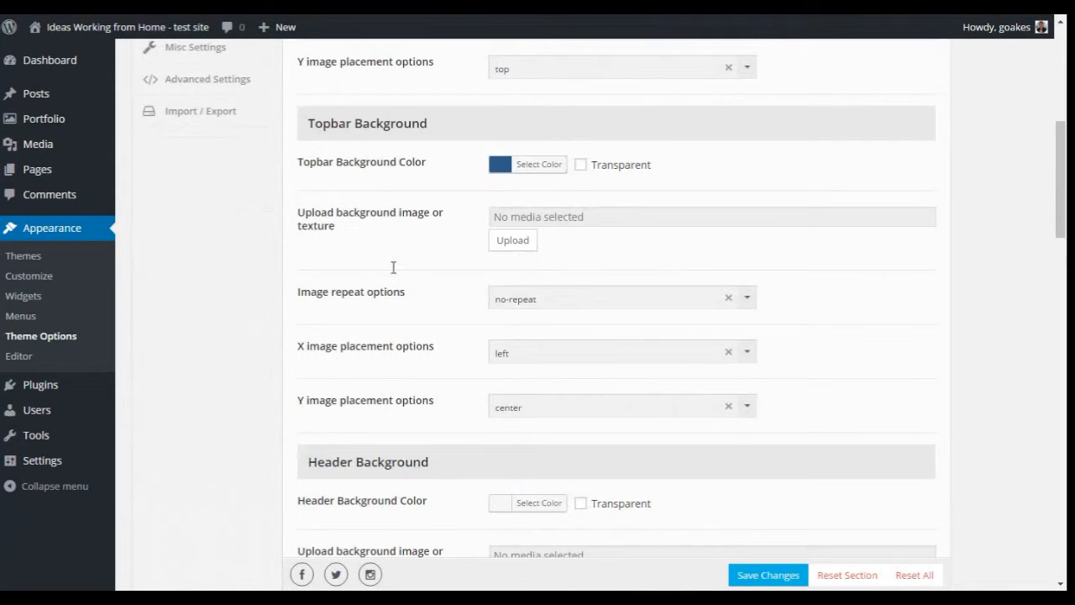
{"action": "scroll", "scroll_direction": "down", "scroll_amount": 3}
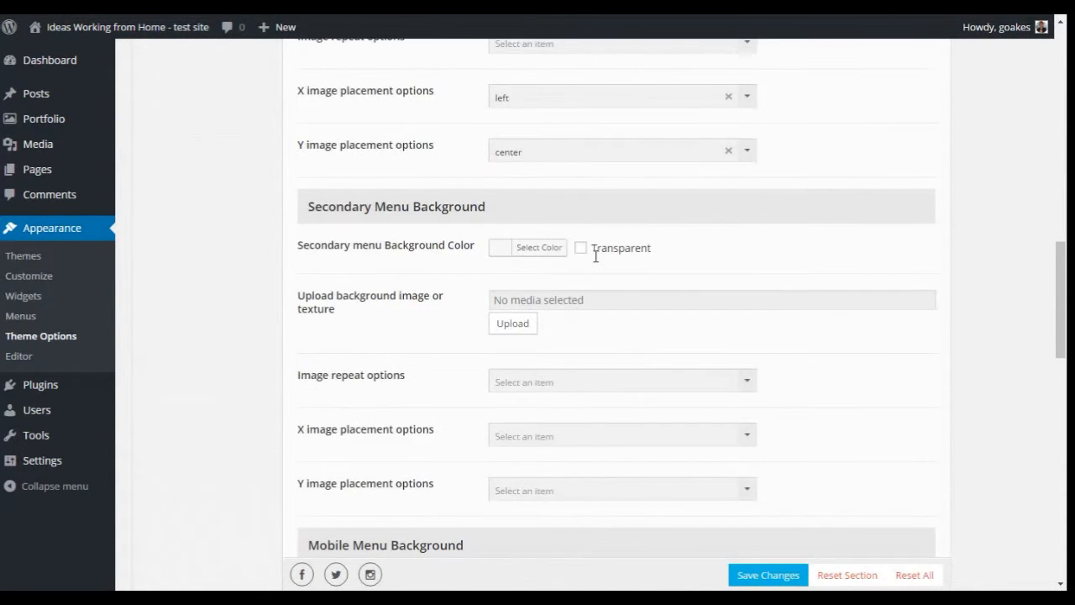
{"action": "scroll", "scroll_direction": "down", "scroll_amount": 3}
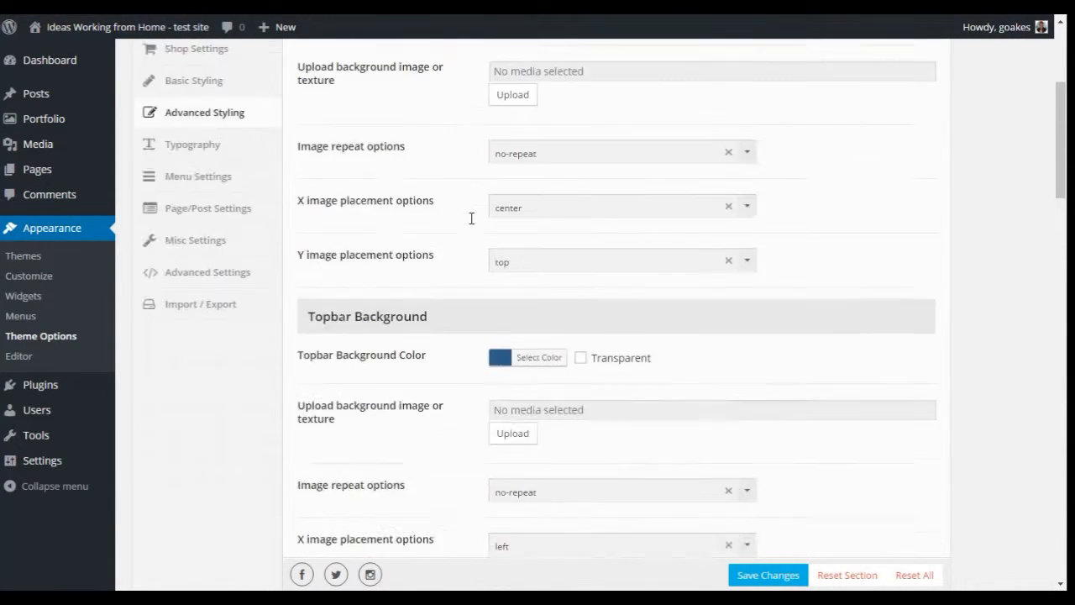
{"action": "scroll", "scroll_direction": "up", "scroll_amount": 3}
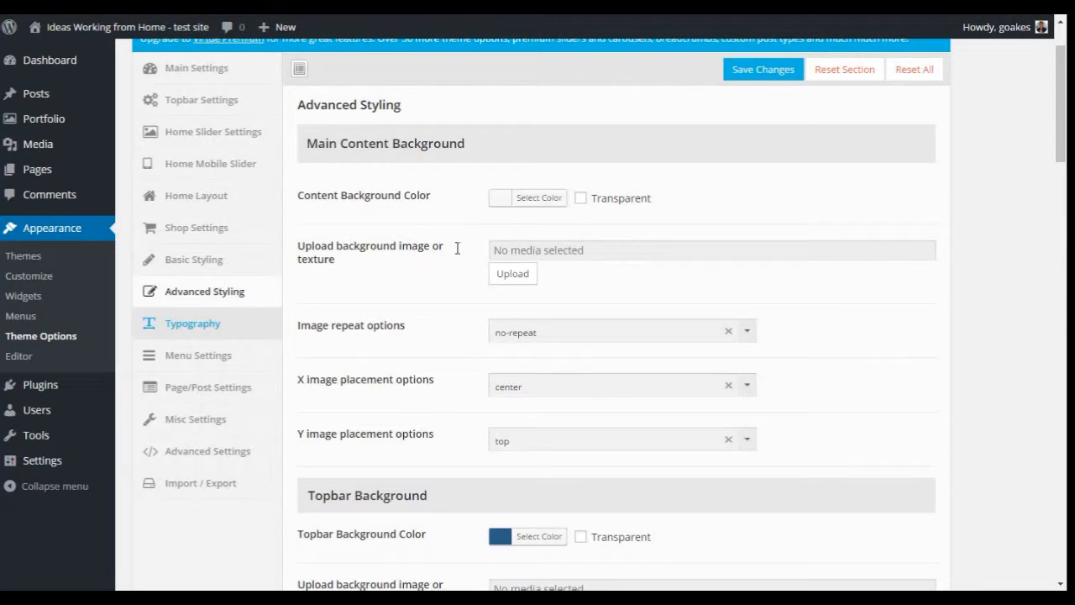
Step: Scroll through Typography and Menu Settings fonts, then open Page/Post Settings
{"action": "left_click", "coordinate": [192, 323]}
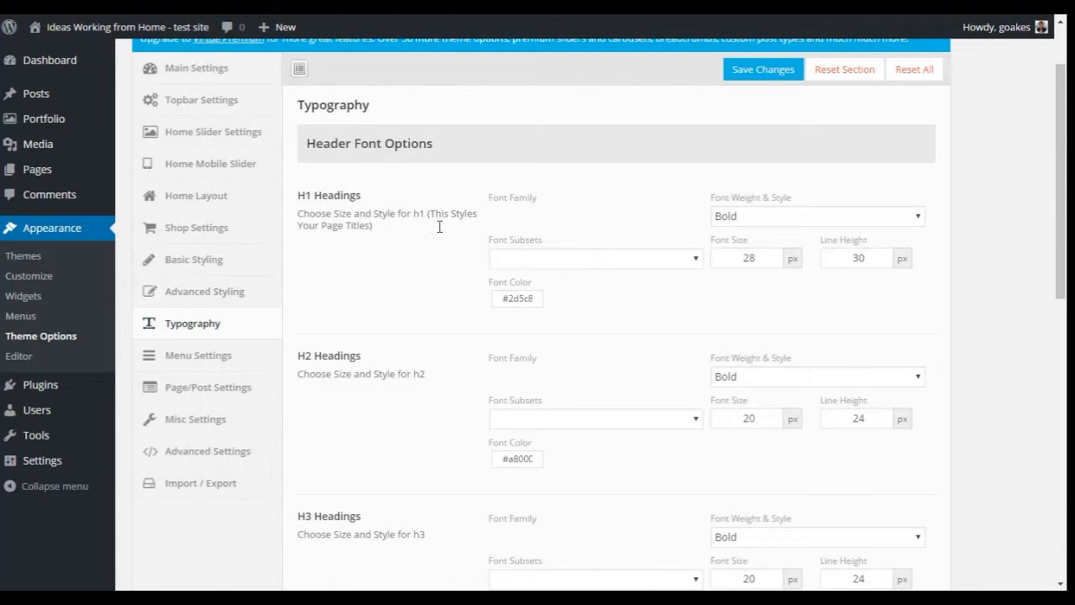
{"action": "scroll", "scroll_direction": "down", "scroll_amount": 3}
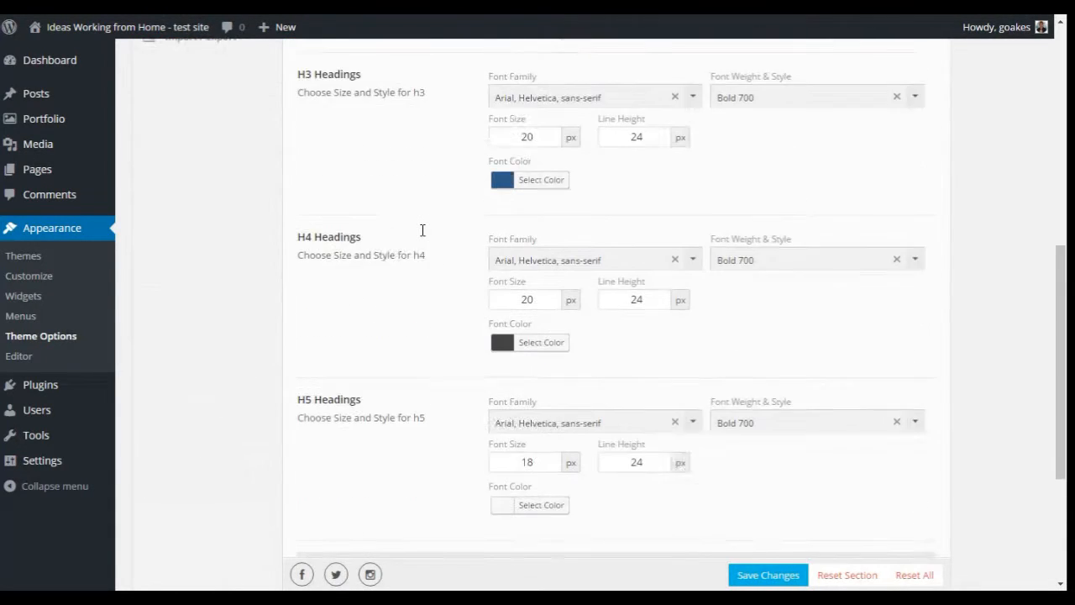
{"action": "scroll", "scroll_direction": "down", "scroll_amount": 3}
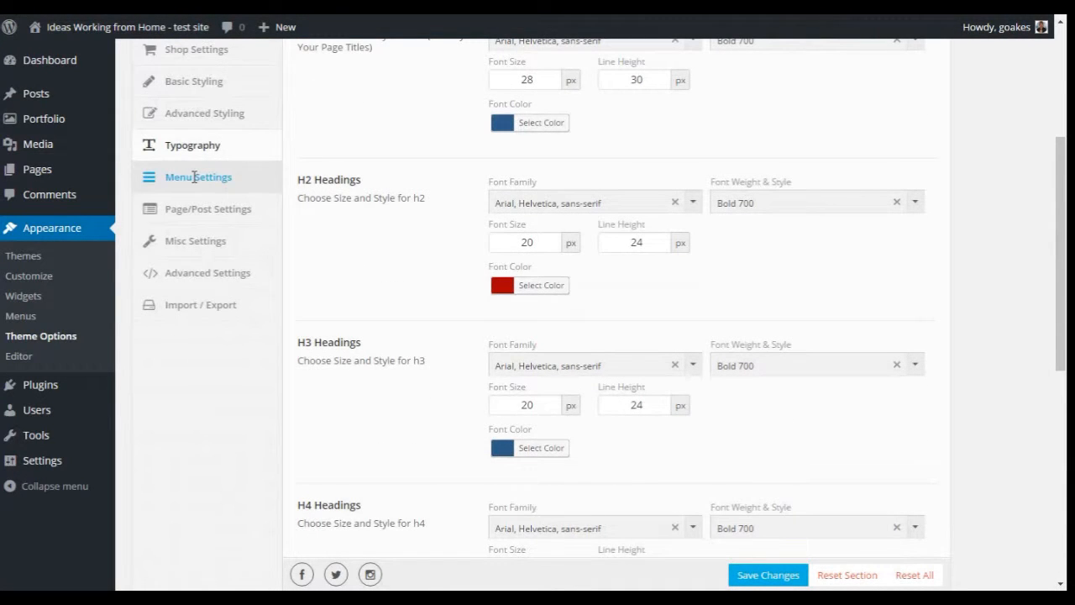
{"action": "left_click", "coordinate": [198, 176]}
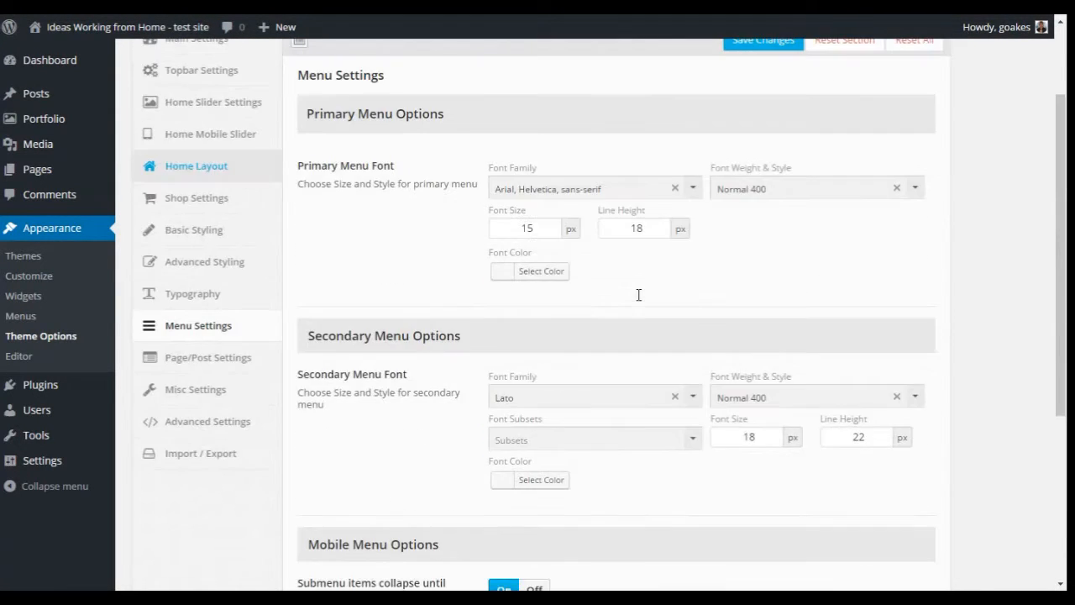
{"action": "scroll", "scroll_direction": "up", "scroll_amount": 3}
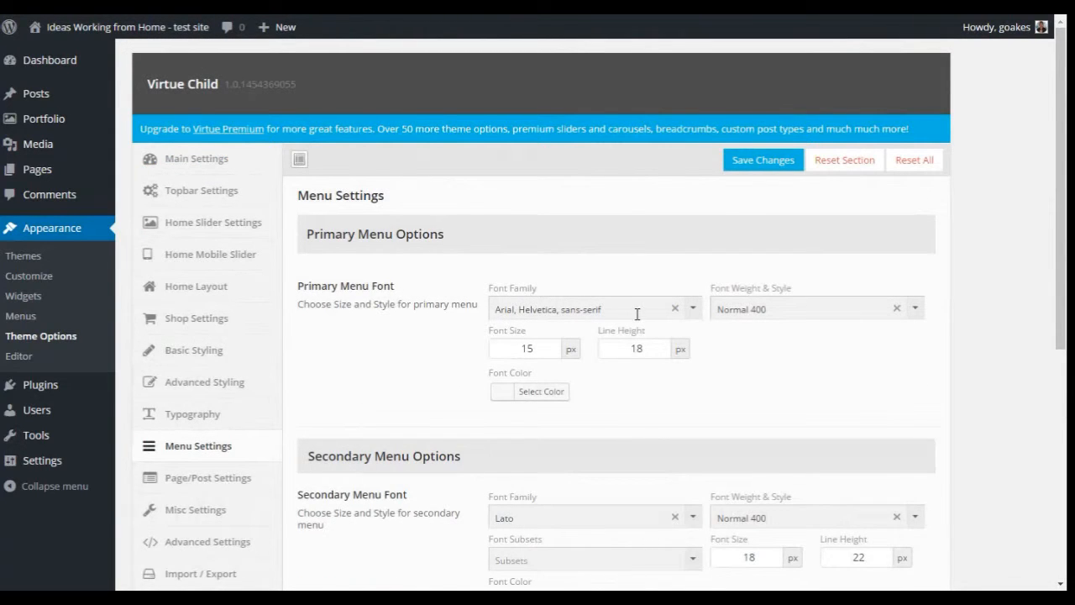
{"action": "scroll", "scroll_direction": "down", "scroll_amount": 3}
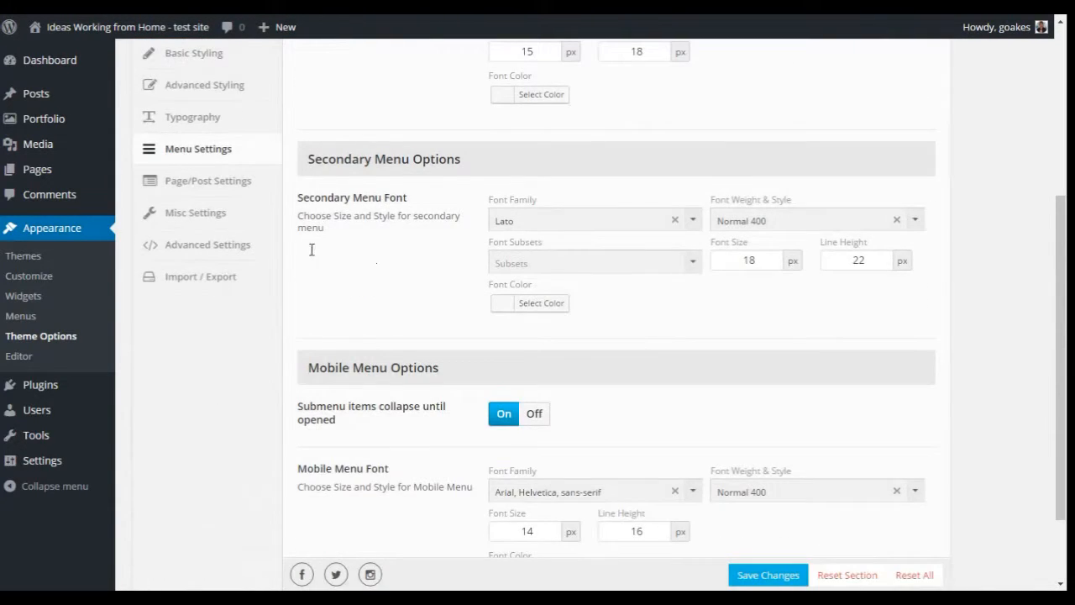
{"action": "scroll", "scroll_direction": "up", "scroll_amount": 3}
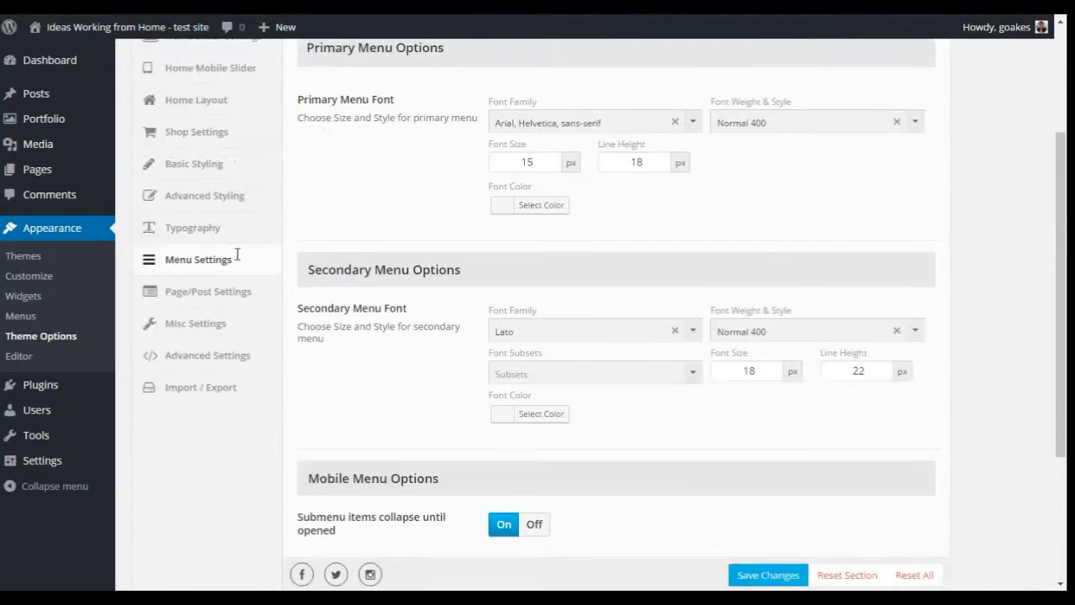
{"action": "scroll", "scroll_direction": "up", "scroll_amount": 3}
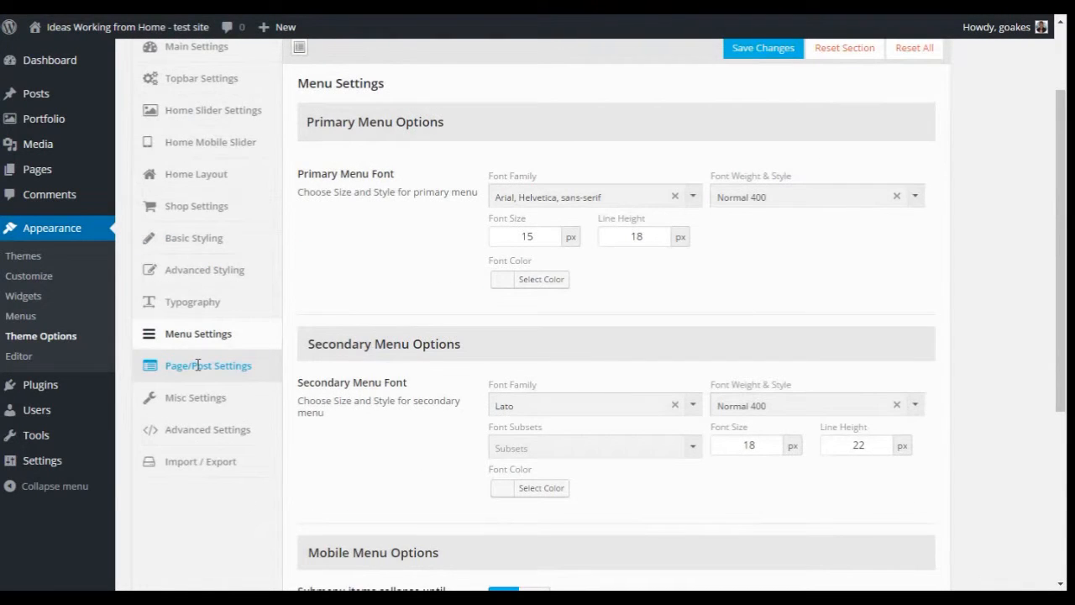
{"action": "left_click", "coordinate": [207, 366]}
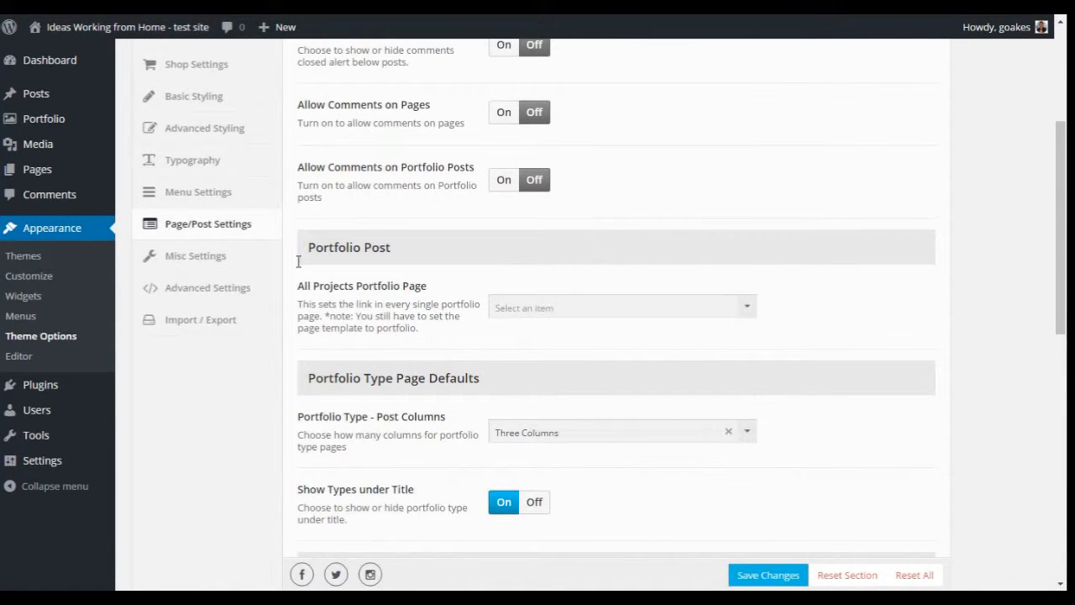
Step: Scroll Misc Settings, view Advanced Settings custom CSS, then open Import / Export
{"action": "left_click", "coordinate": [195, 256]}
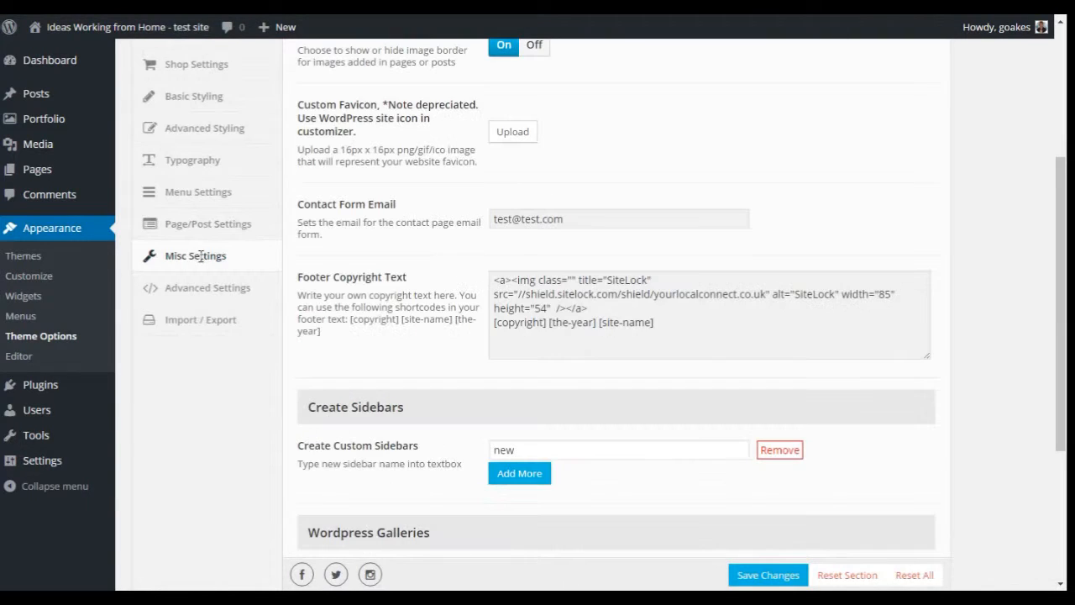
{"action": "scroll", "scroll_direction": "up", "scroll_amount": 3}
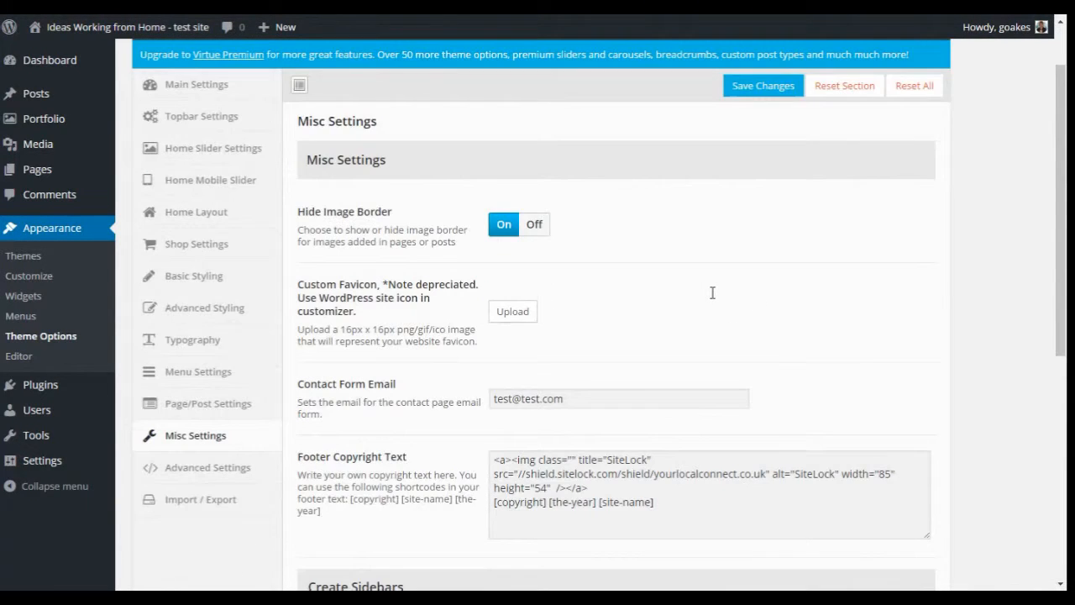
{"action": "scroll", "scroll_direction": "down", "scroll_amount": 3}
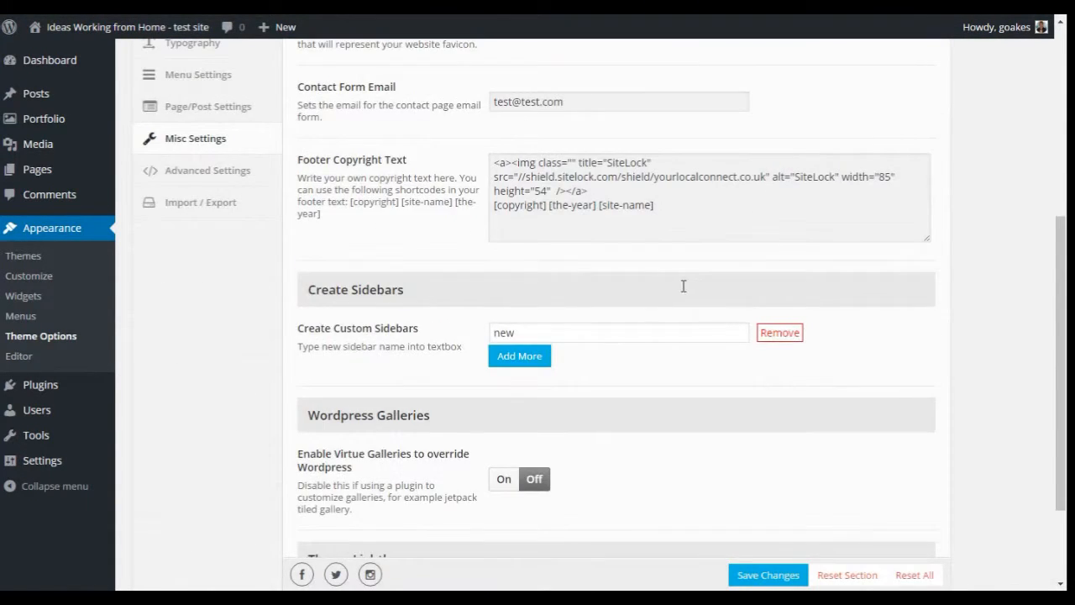
{"action": "scroll", "scroll_direction": "down", "scroll_amount": 3}
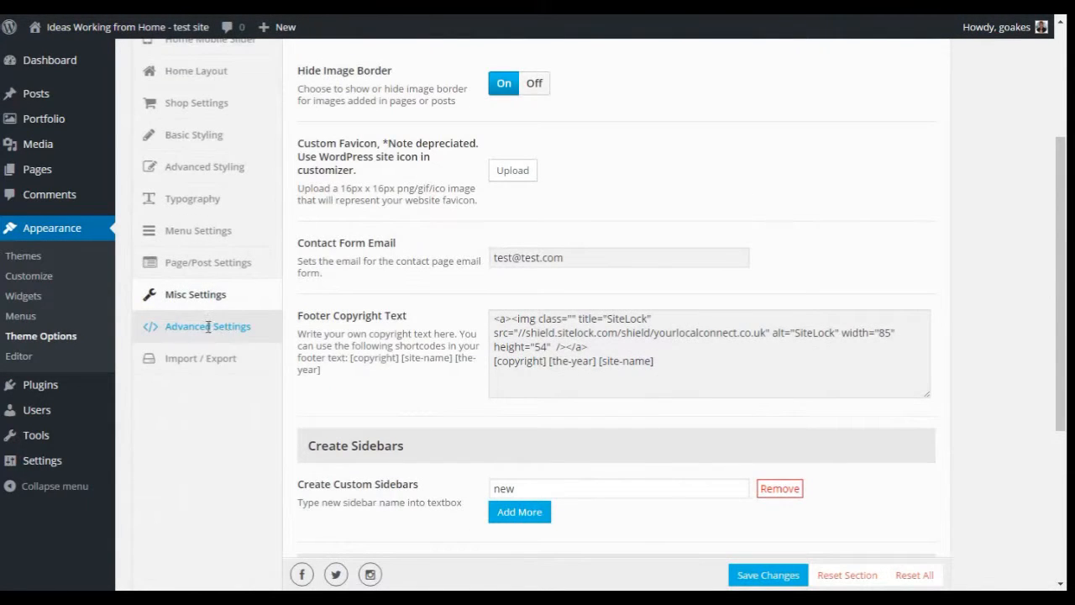
{"action": "left_click", "coordinate": [207, 326]}
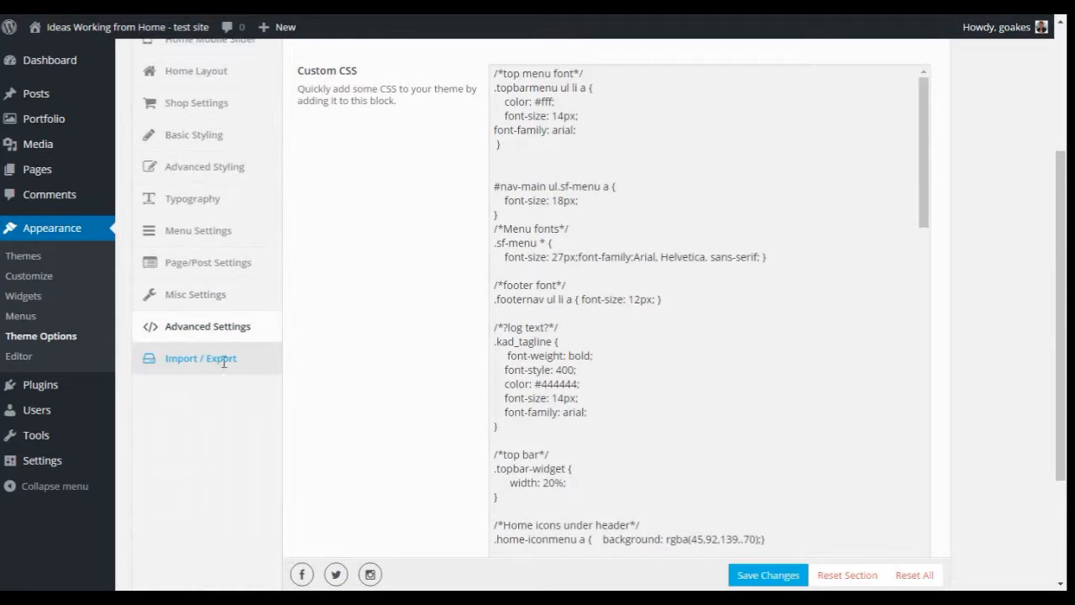
{"action": "left_click", "coordinate": [200, 357]}
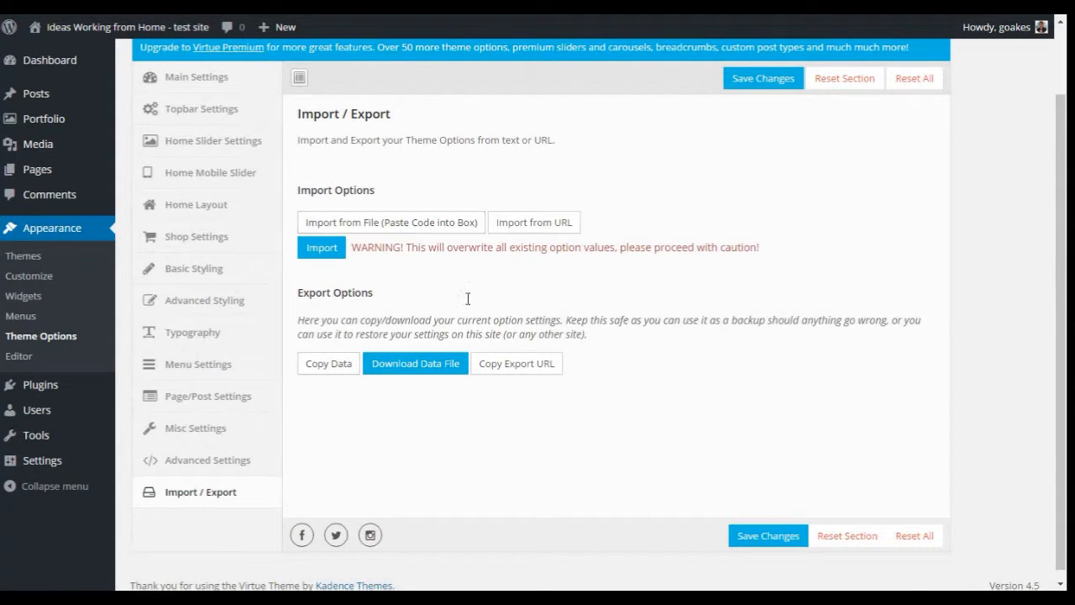
{"action": "mouse_move", "coordinate": [476, 388]}
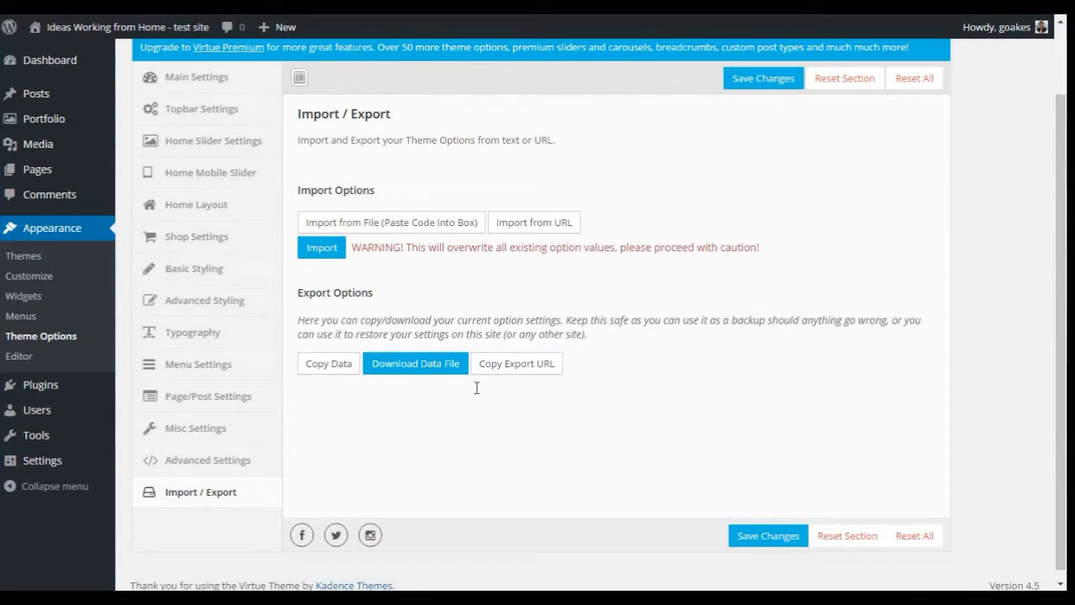
{"action": "scroll", "scroll_direction": "up", "scroll_amount": 3}
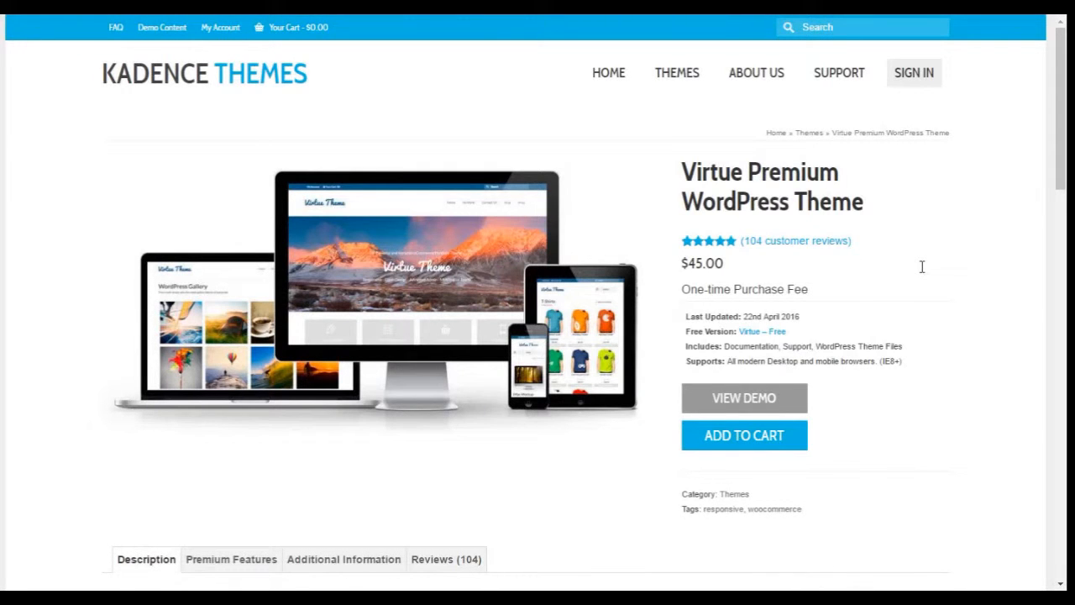
Step: Scroll the Virtue Premium product page through its feature blocks to the footer and back to the description
{"action": "scroll", "scroll_direction": "down", "scroll_amount": 3}
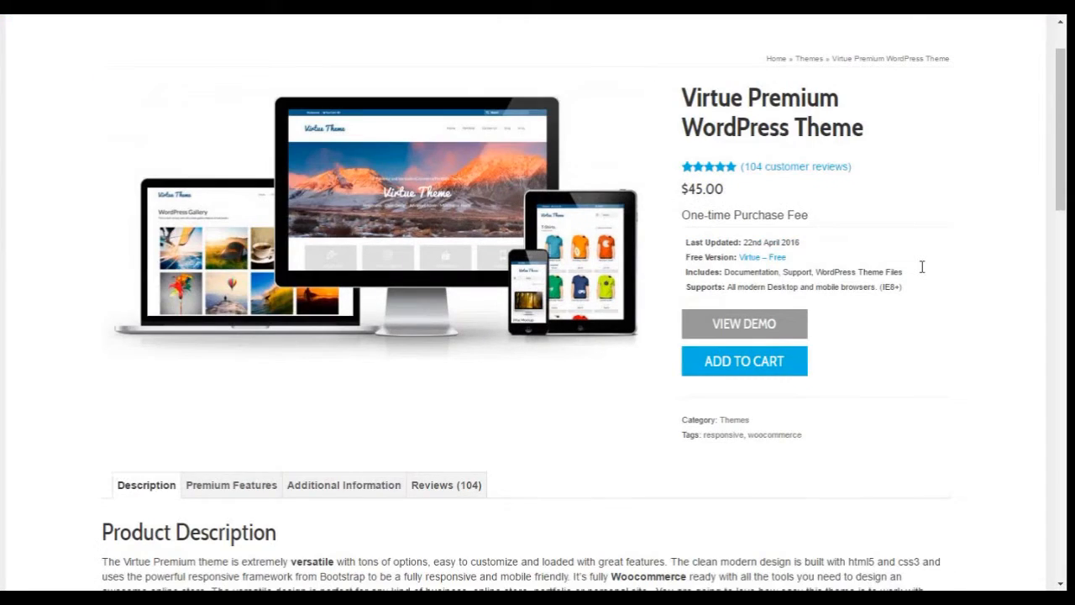
{"action": "scroll", "scroll_direction": "down", "scroll_amount": 3}
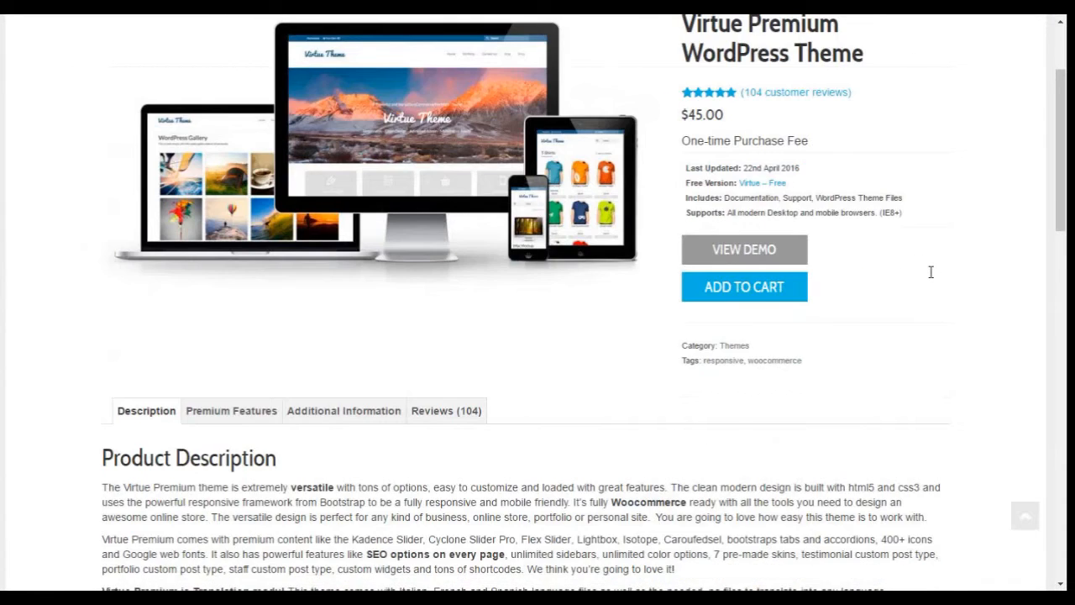
{"action": "scroll", "scroll_direction": "down", "scroll_amount": 3}
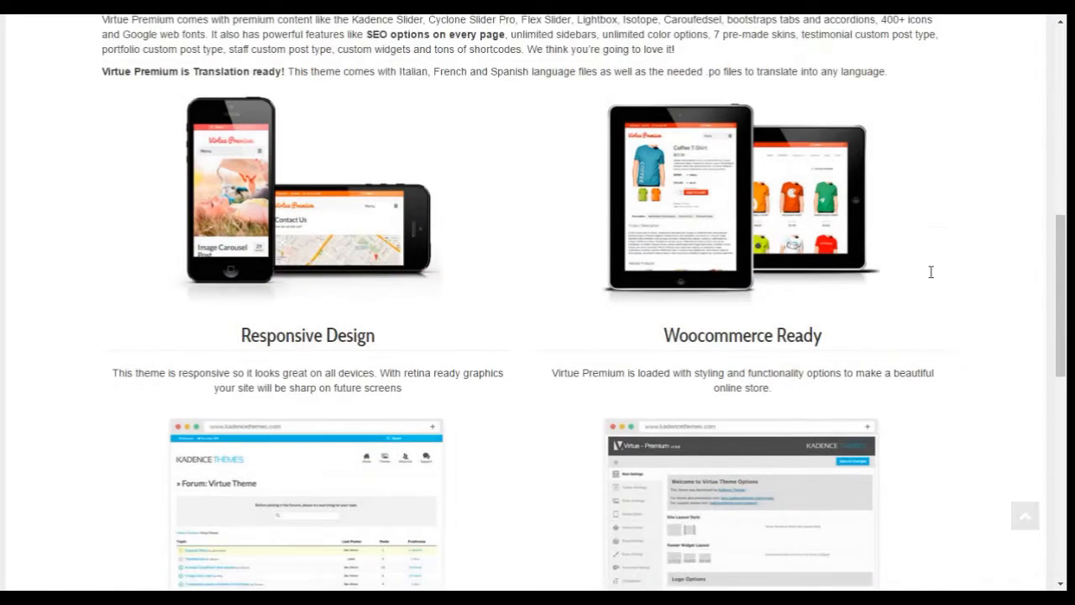
{"action": "scroll", "scroll_direction": "down", "scroll_amount": 3}
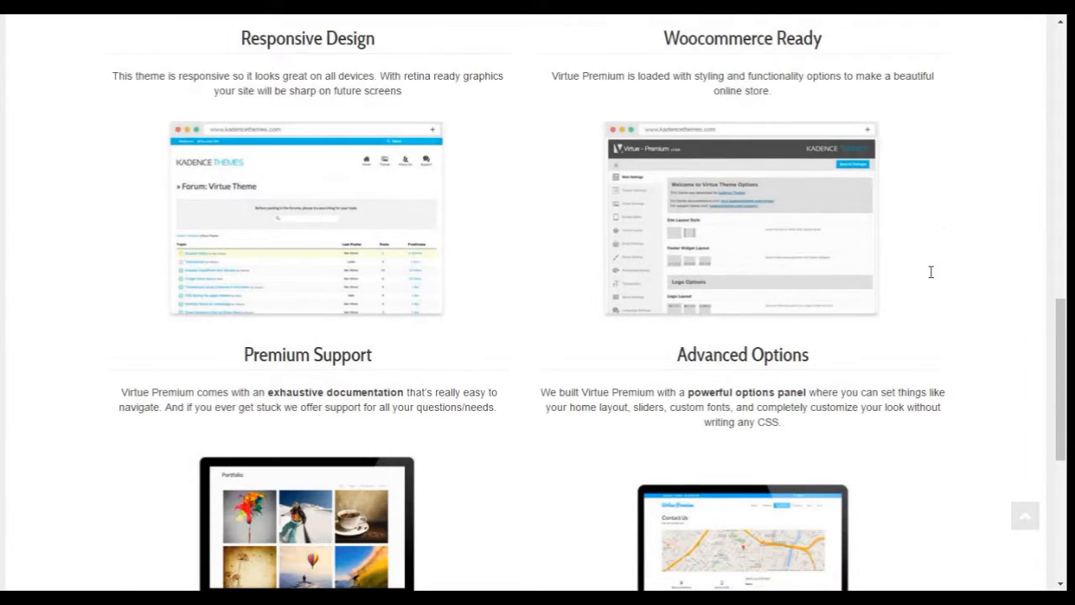
{"action": "scroll", "scroll_direction": "down", "scroll_amount": 3}
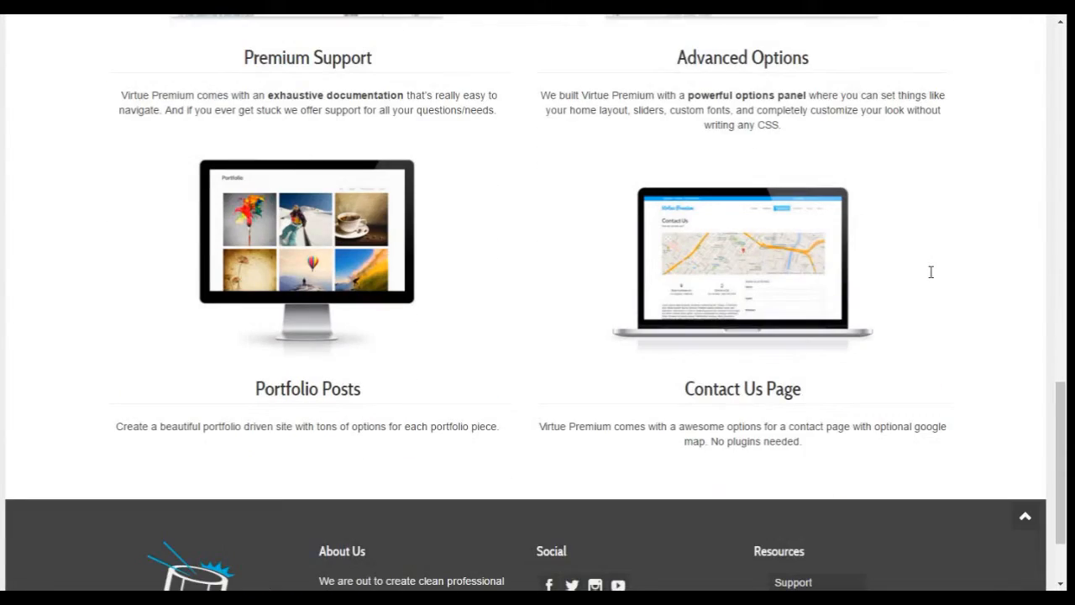
{"action": "scroll", "scroll_direction": "down", "scroll_amount": 3}
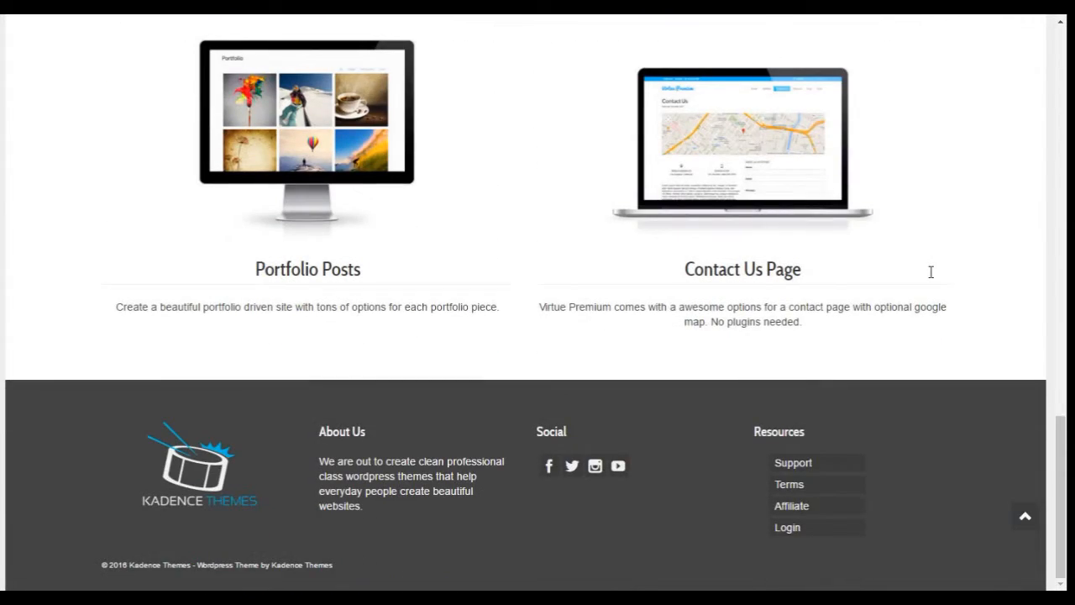
{"action": "mouse_move", "coordinate": [927, 298]}
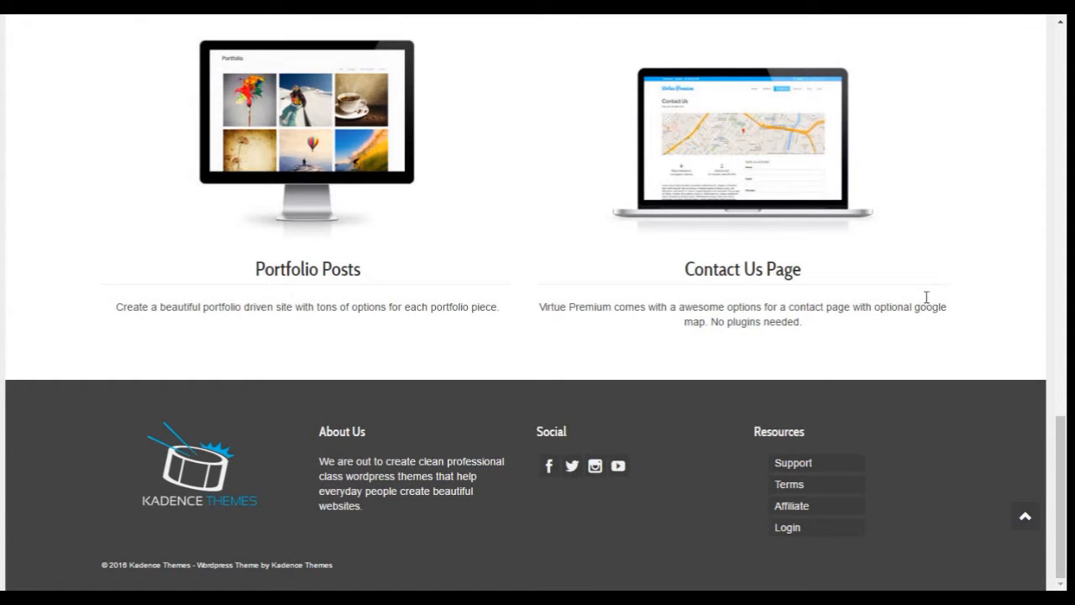
{"action": "scroll", "scroll_direction": "up", "scroll_amount": 3}
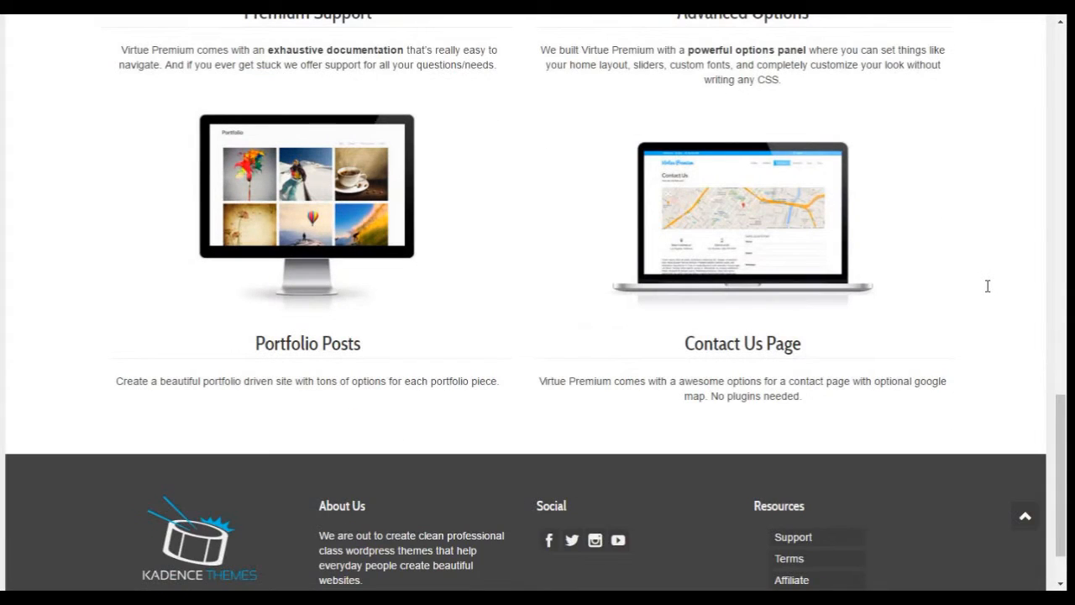
{"action": "scroll", "scroll_direction": "down", "scroll_amount": 3}
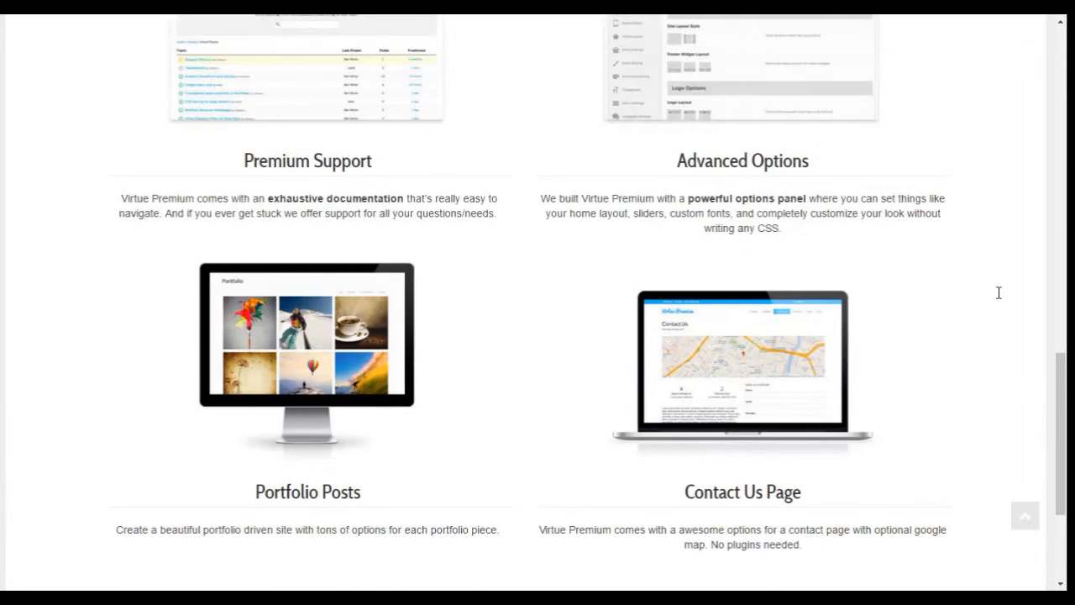
{"action": "scroll", "scroll_direction": "up", "scroll_amount": 3}
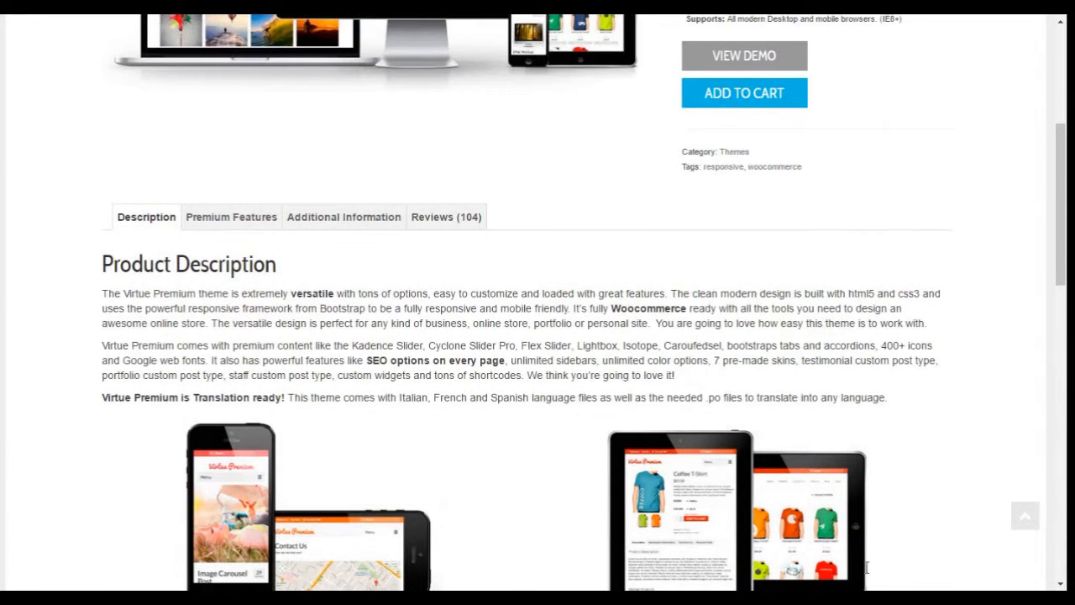
{"action": "mouse_move", "coordinate": [773, 528]}
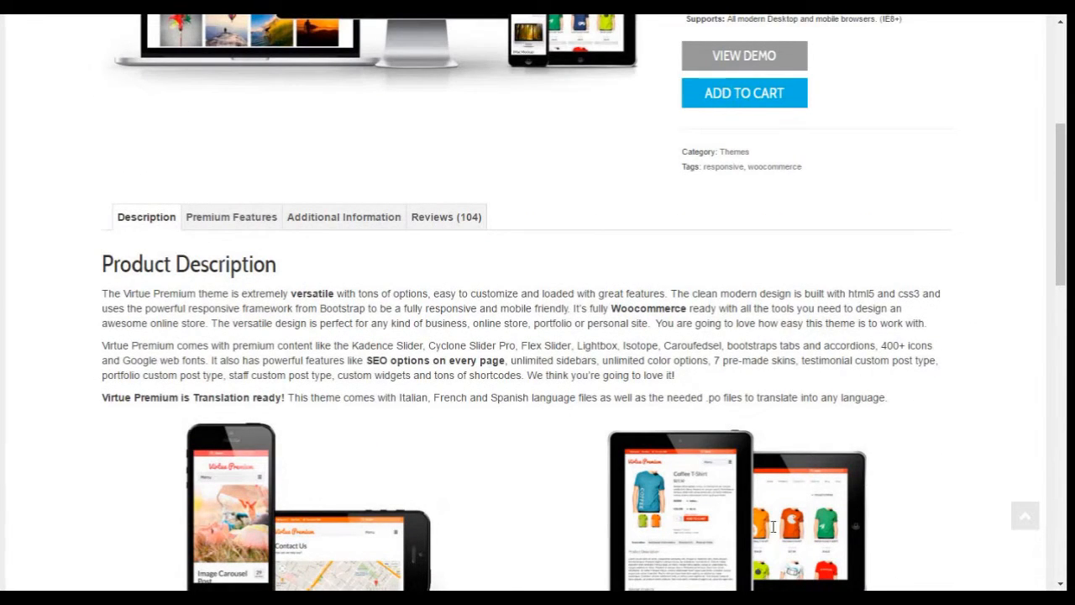
{"action": "mouse_move", "coordinate": [733, 535]}
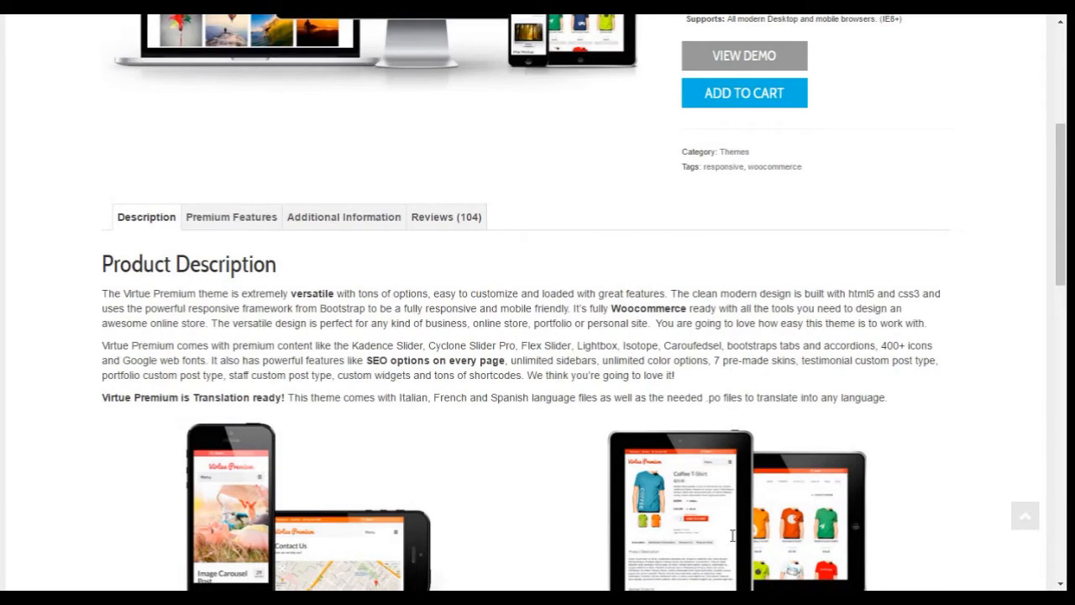